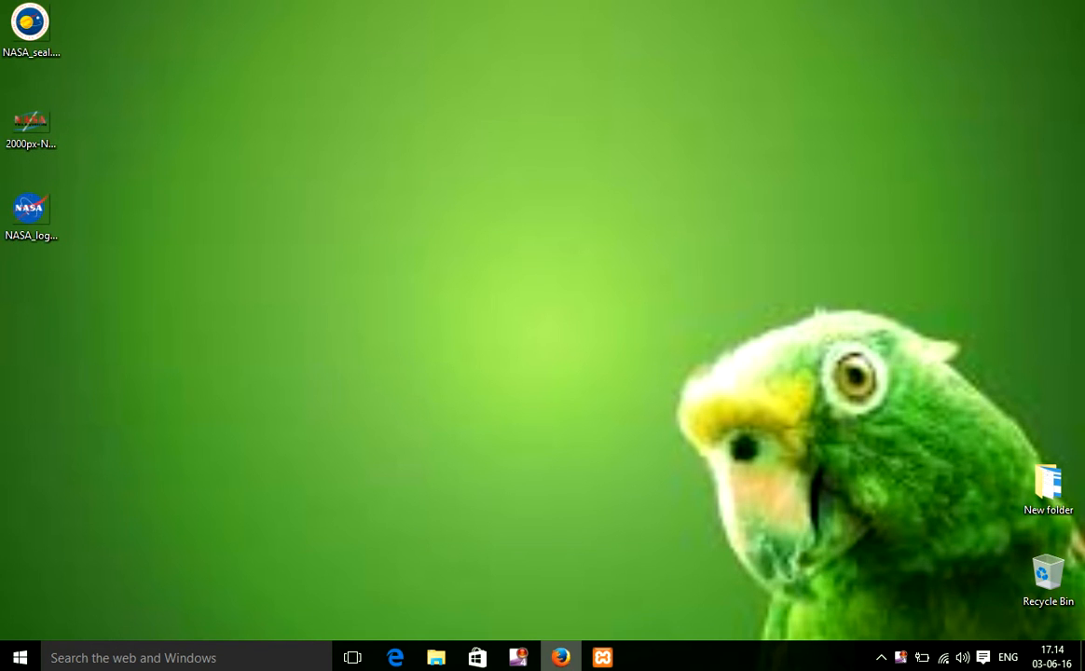
Log in to the local site's wp-login page with saved credentials and reach the Dashboard.
click(560, 657)
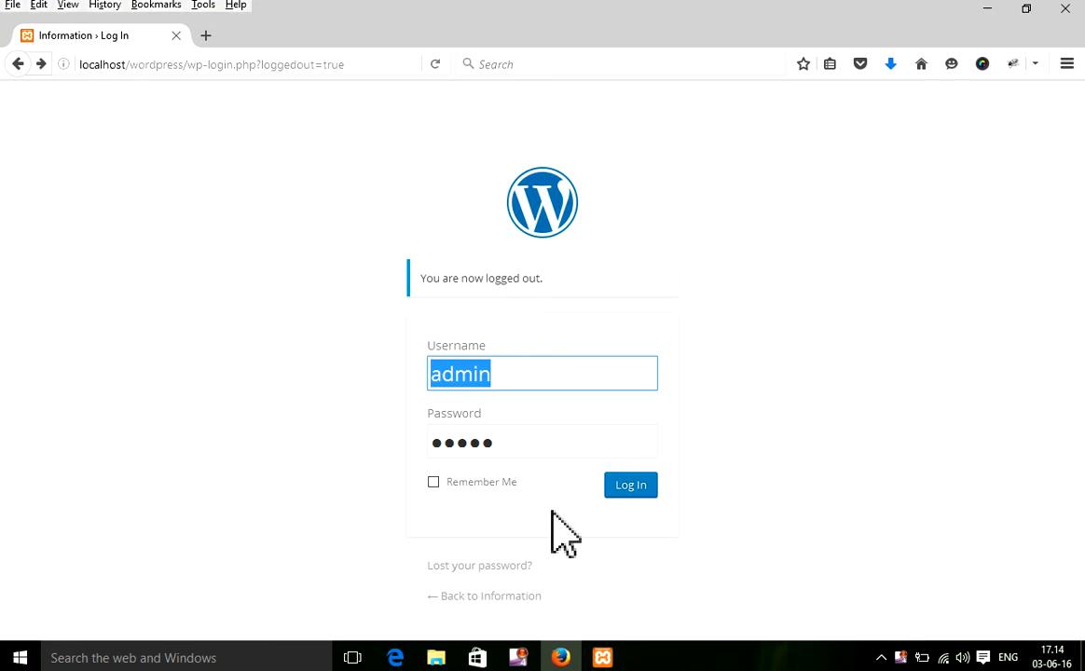
click(630, 485)
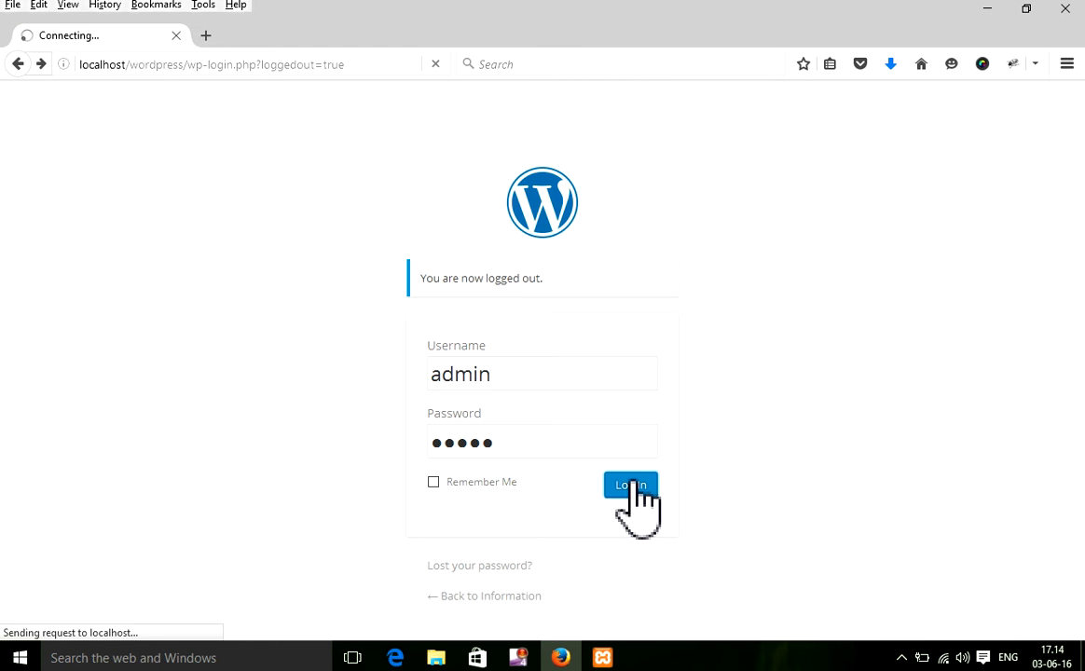
click(630, 484)
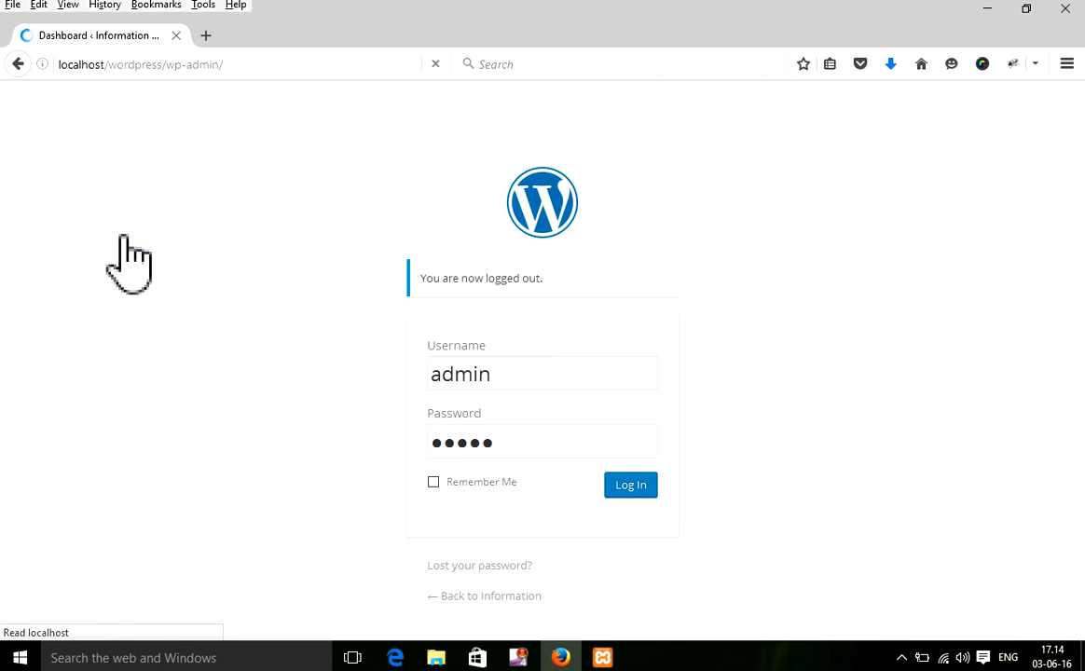
click(629, 485)
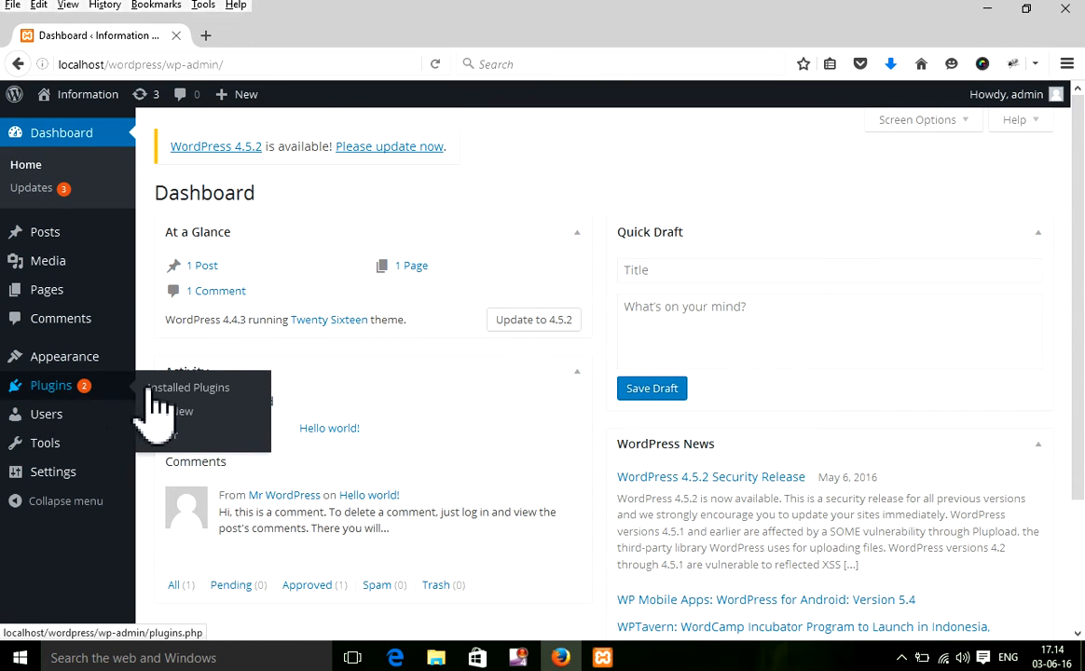
Search Add New plugins for 'WordPress PopUp' by pasting the name into the search box.
click(169, 411)
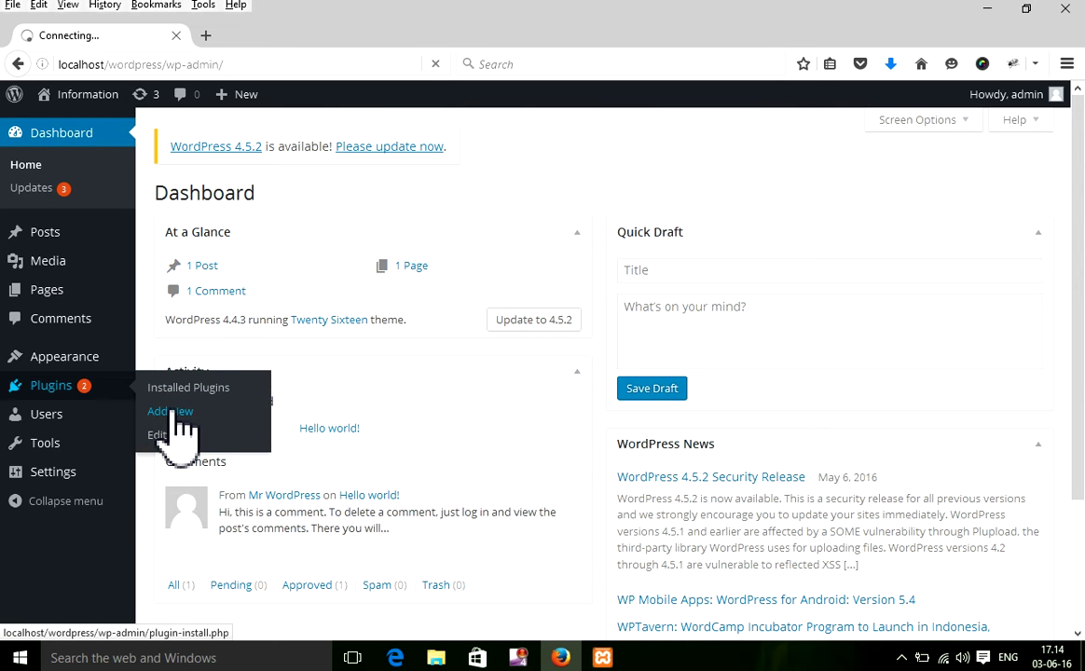
click(170, 411)
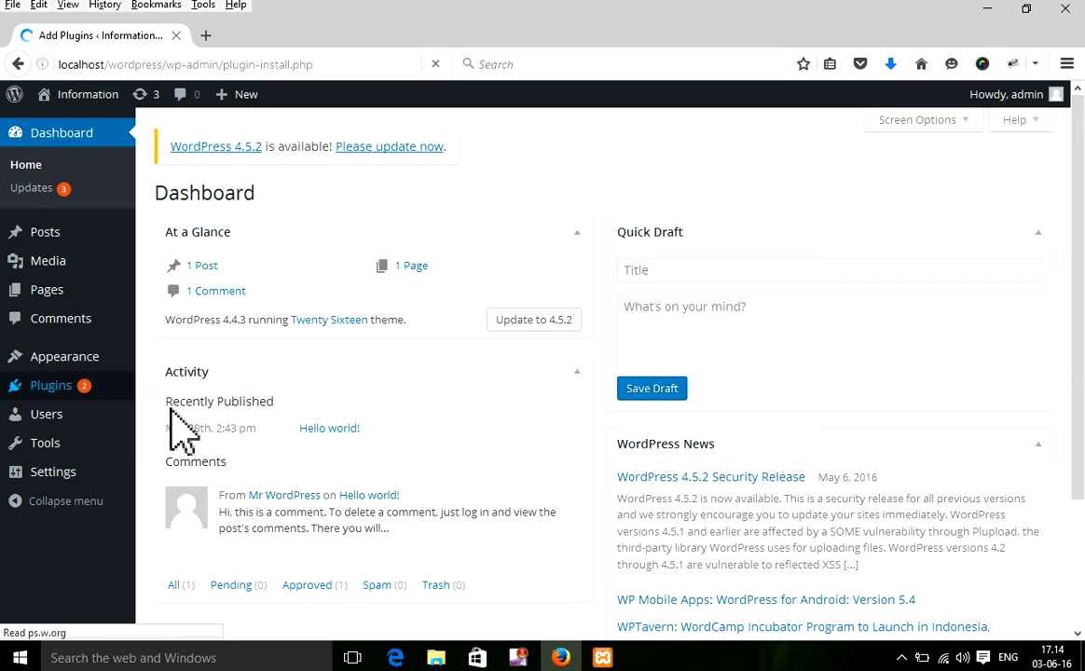
click(33, 378)
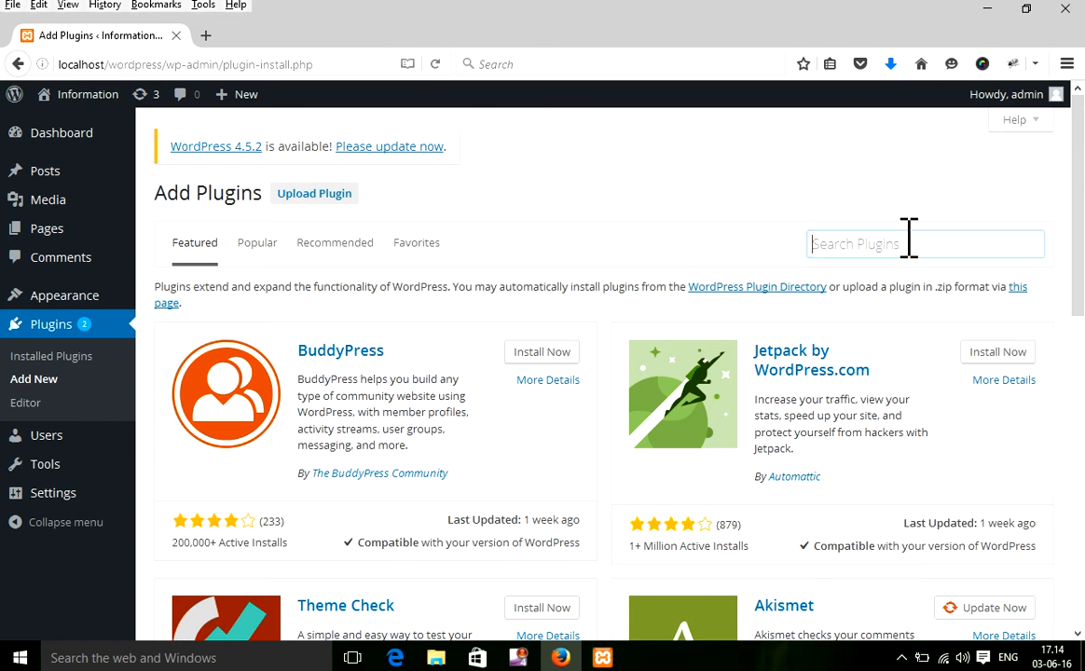
right_click(923, 243)
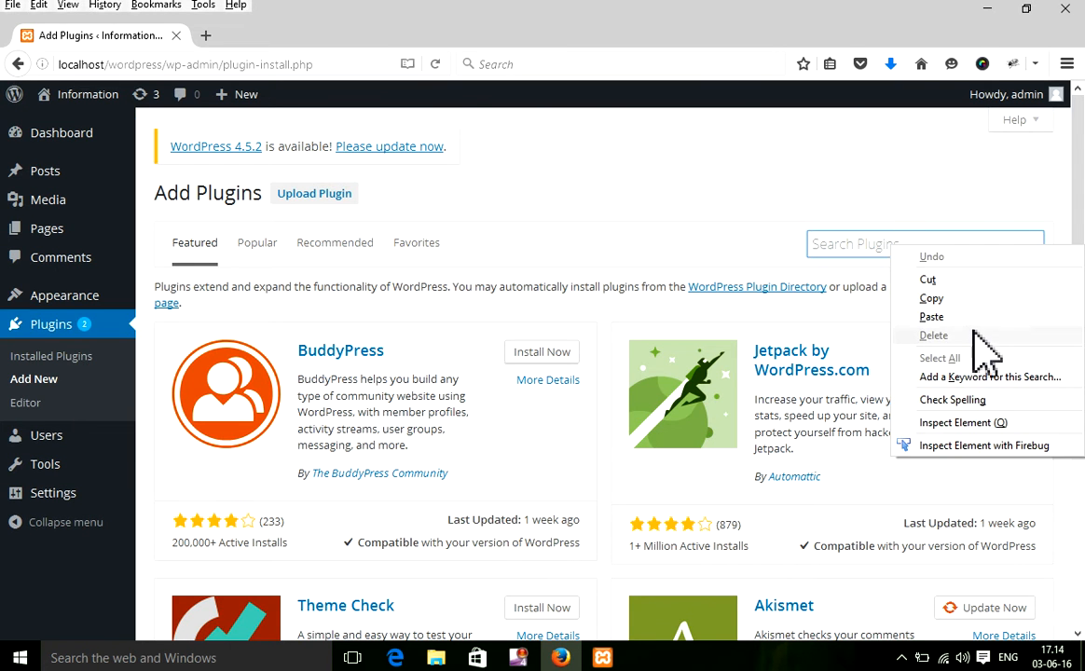
click(930, 316)
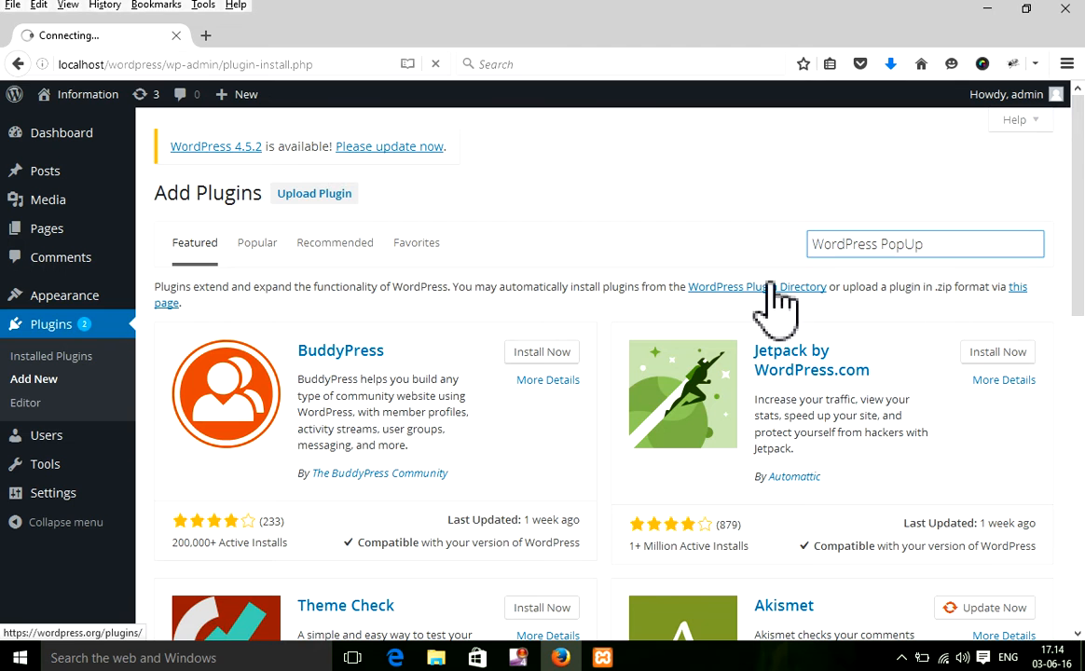
mouse_move(772, 209)
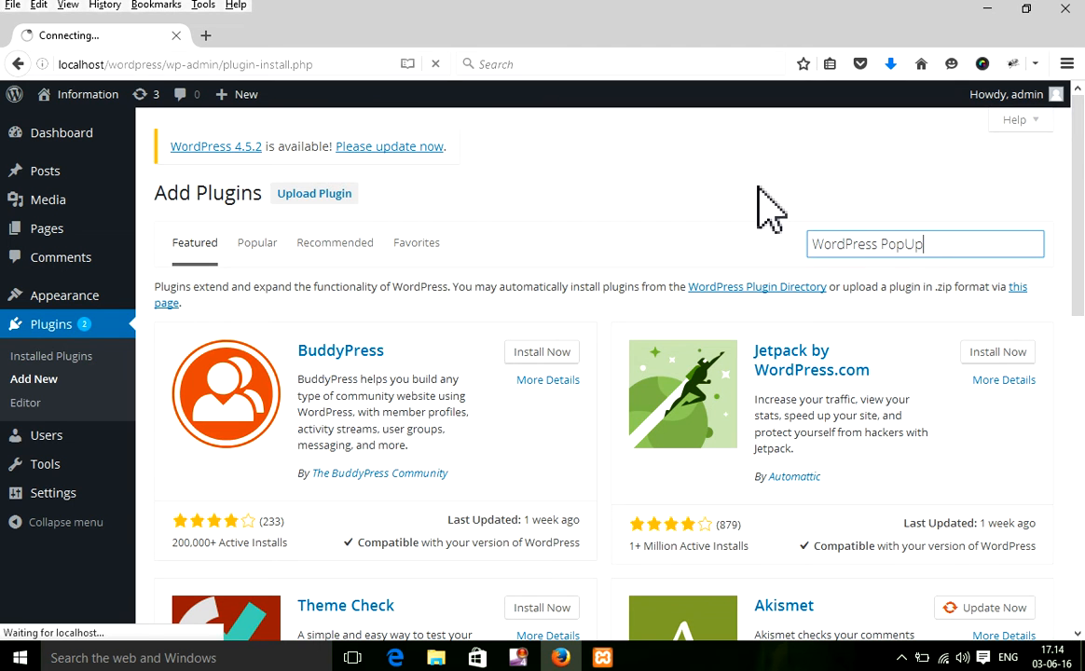
key(Return)
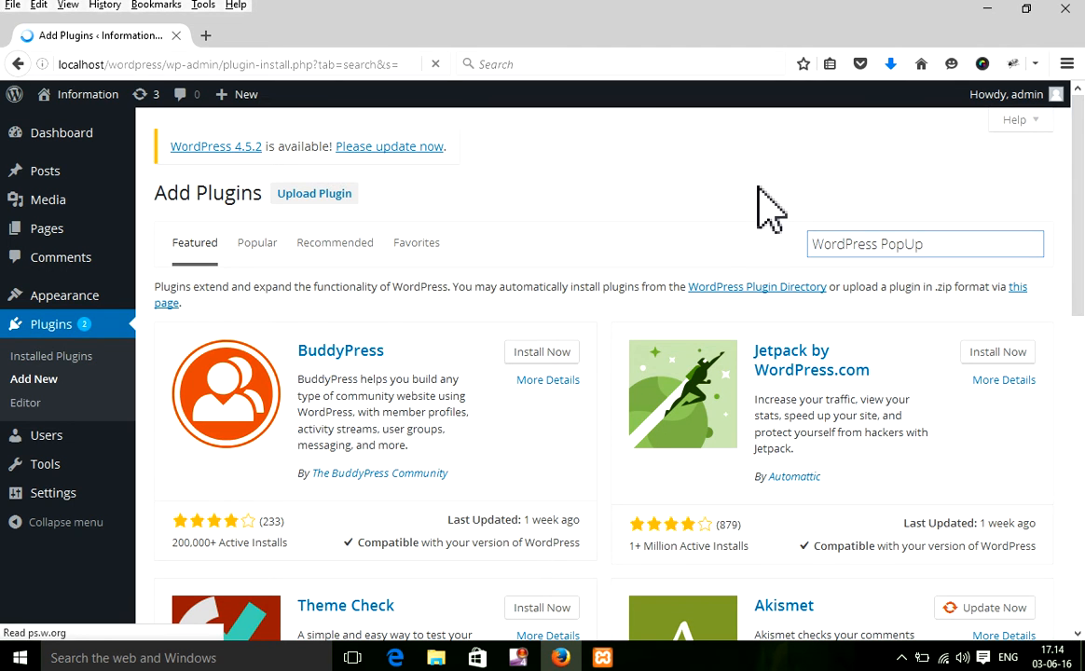
key(Return)
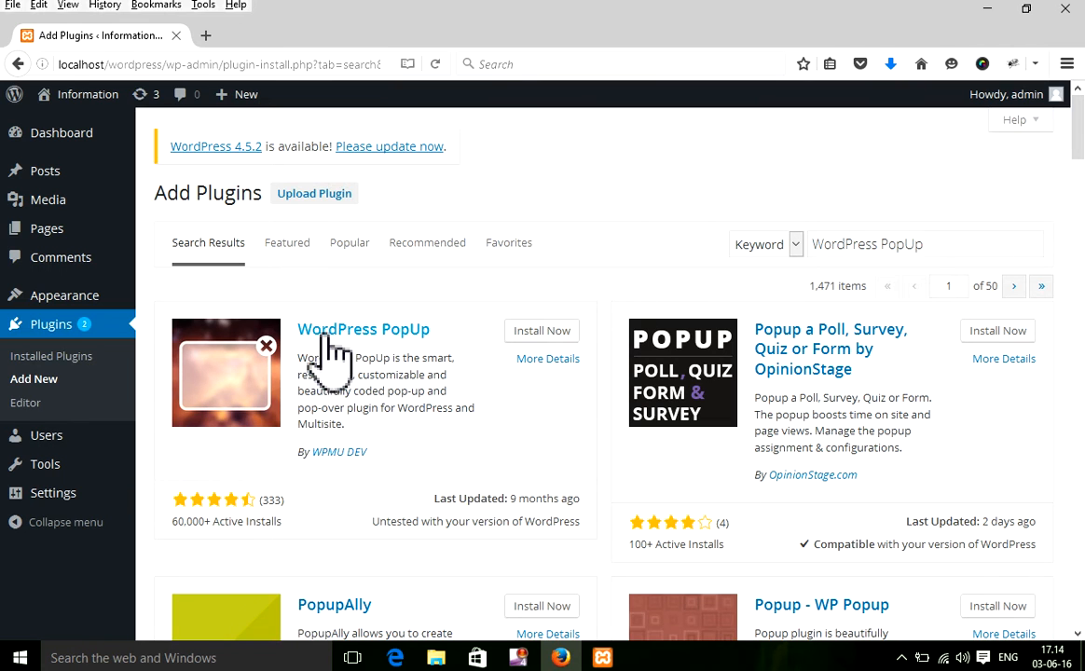
mouse_move(555, 349)
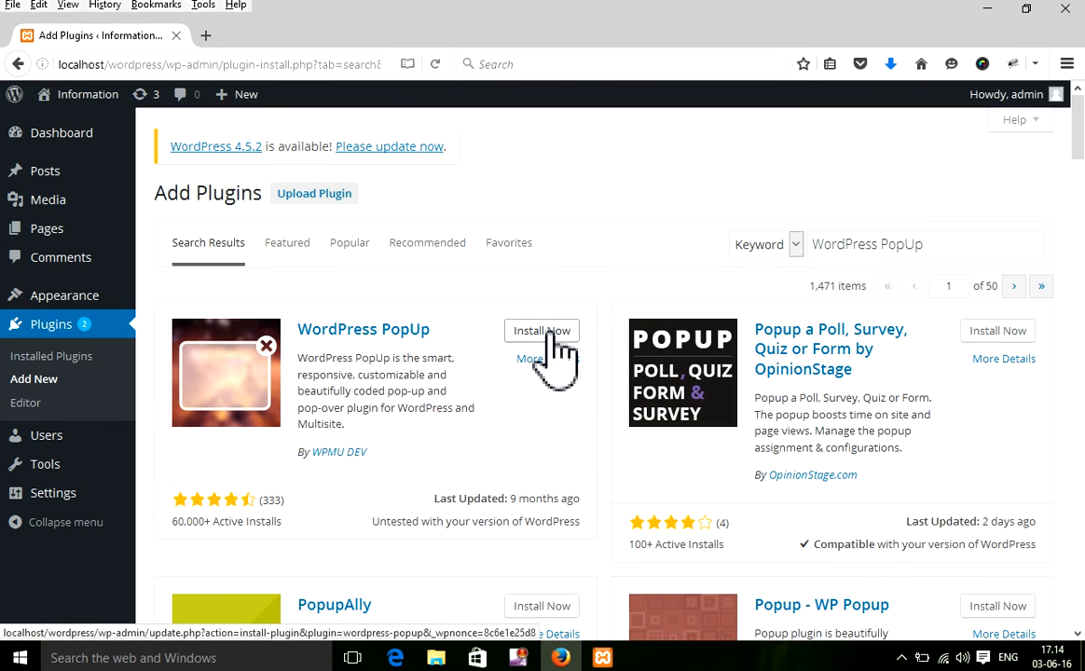
Install WordPress PopUp 4.7.1.1 from the results and activate the plugin.
click(541, 329)
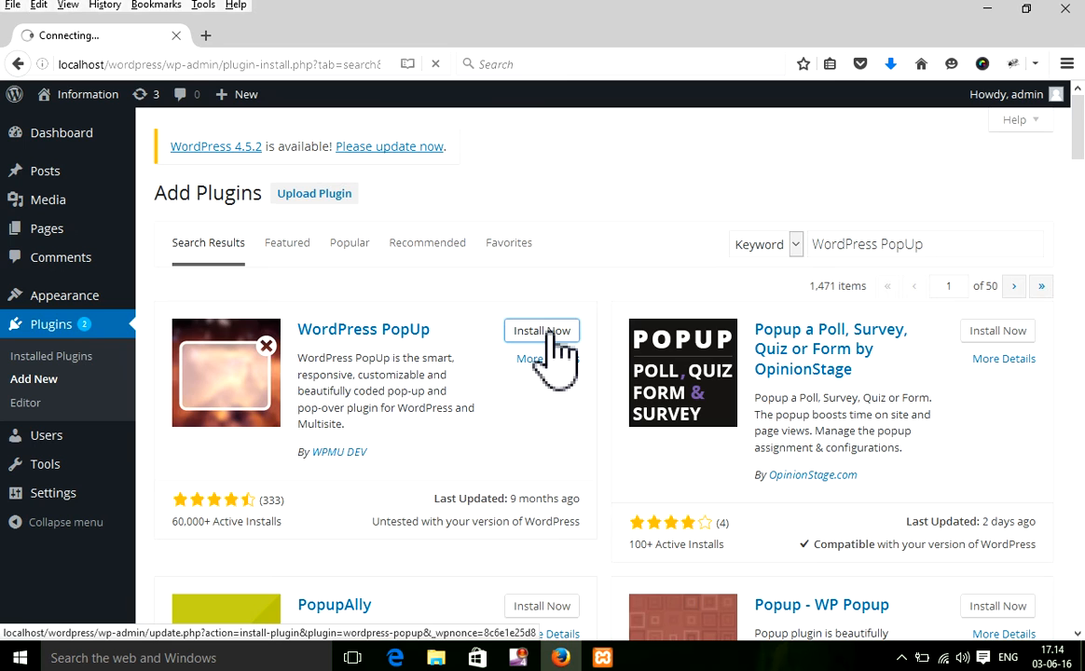
click(542, 331)
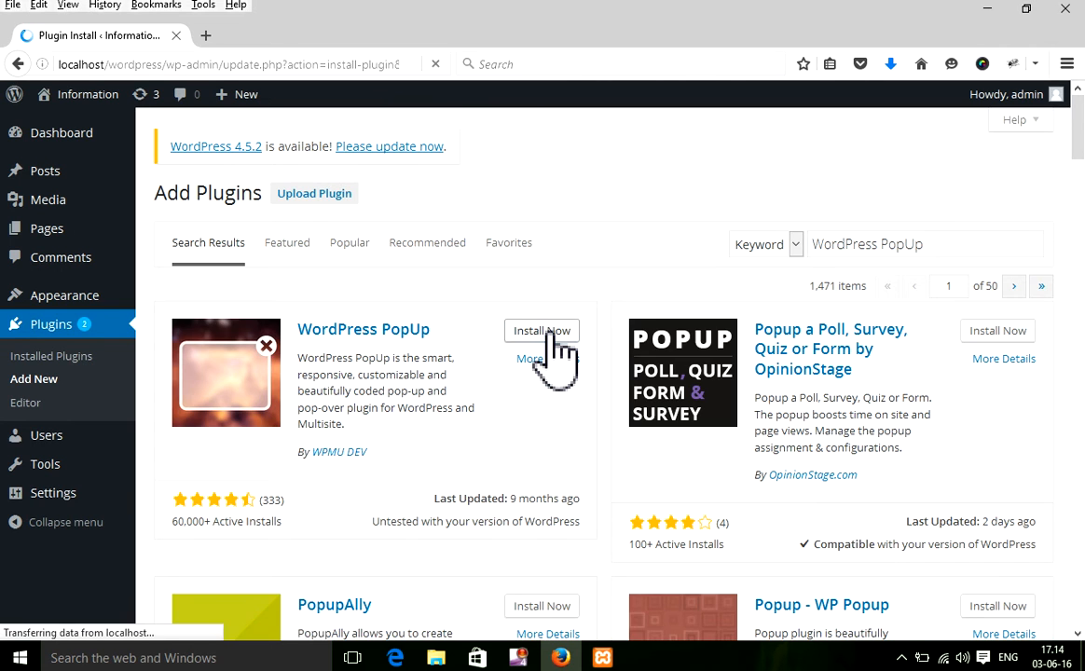
click(541, 329)
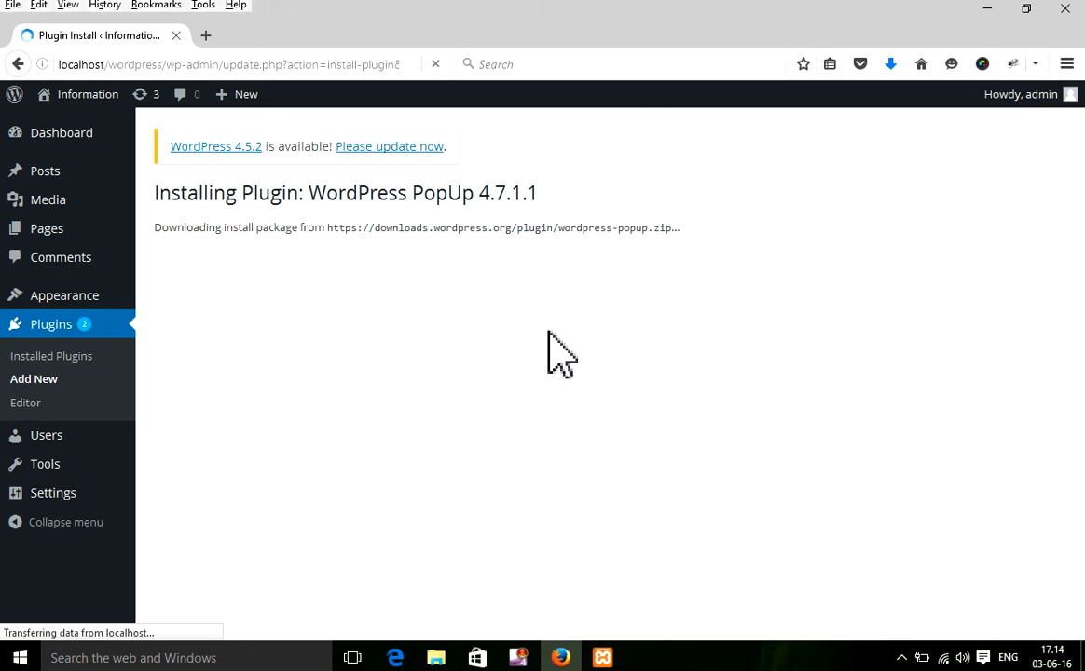
mouse_move(186, 335)
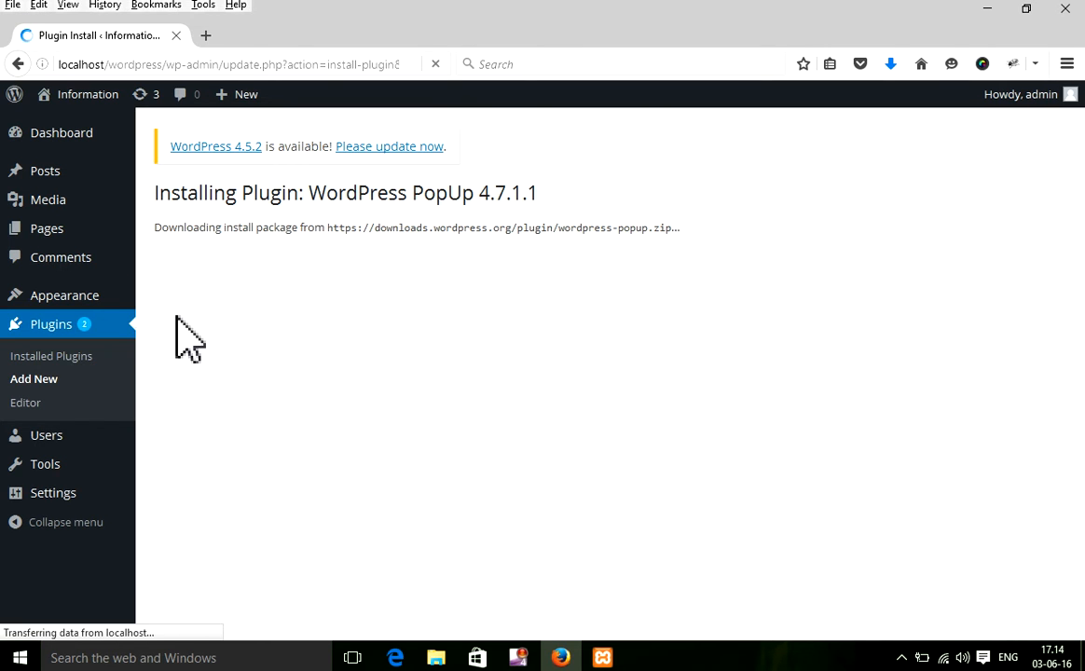
mouse_move(422, 332)
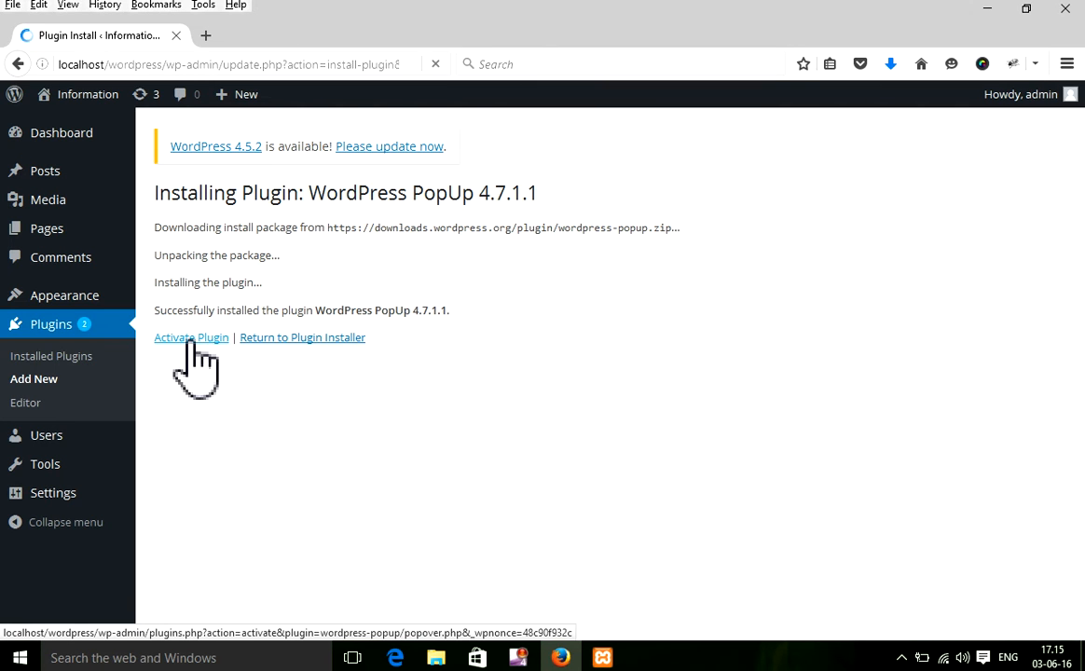
click(191, 337)
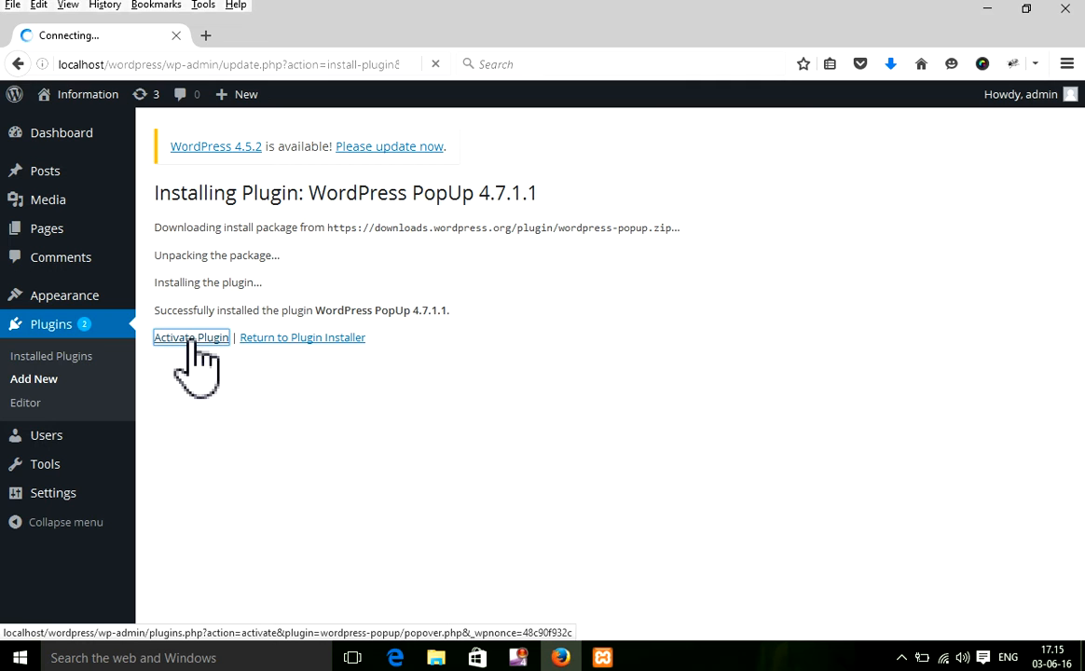
click(191, 337)
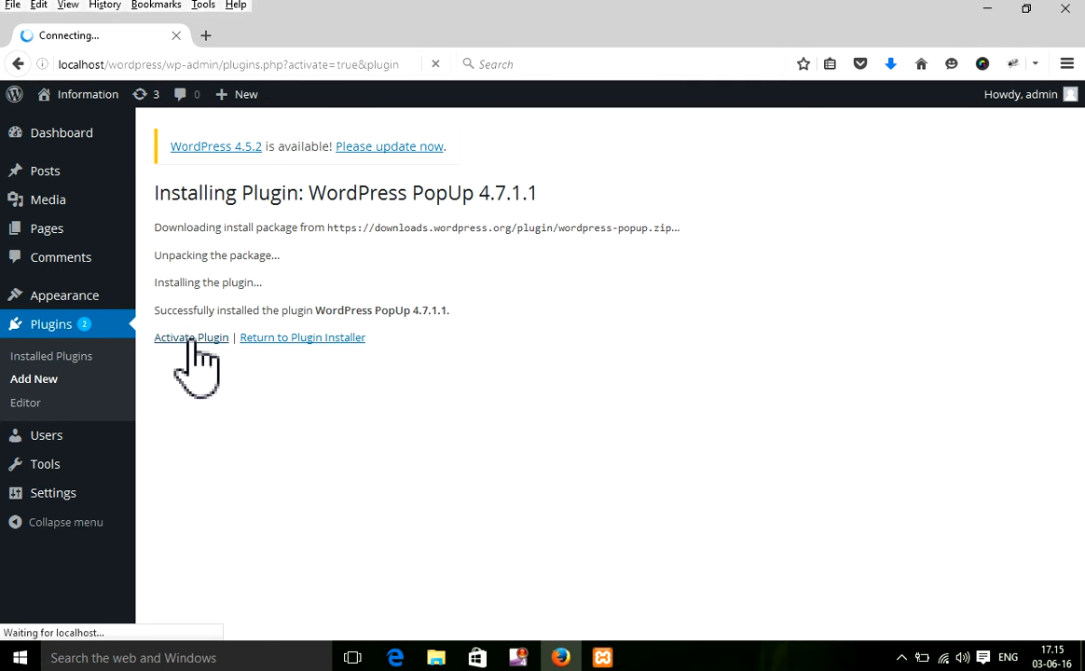
Choose Add New under the PopUp menu to open an empty popup editor.
click(190, 337)
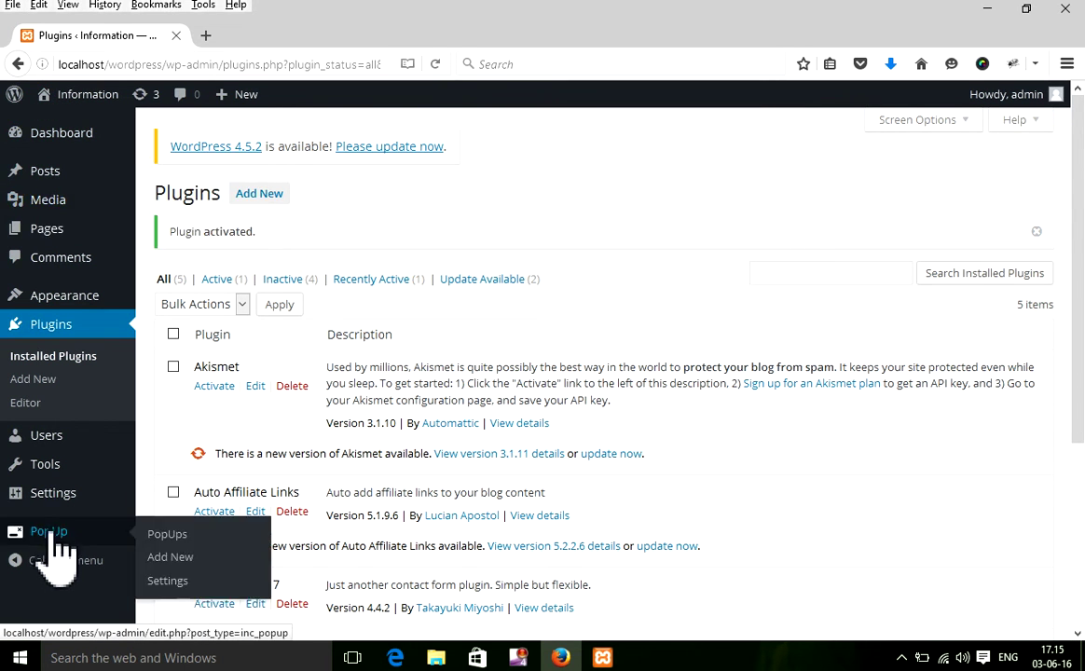
mouse_move(89, 545)
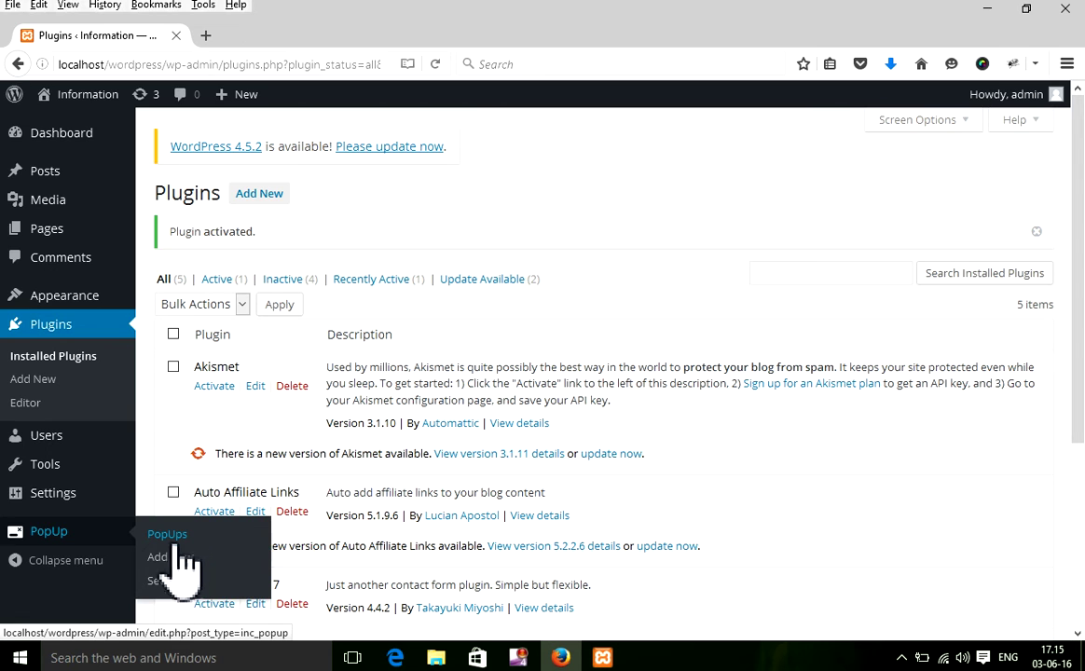
click(171, 557)
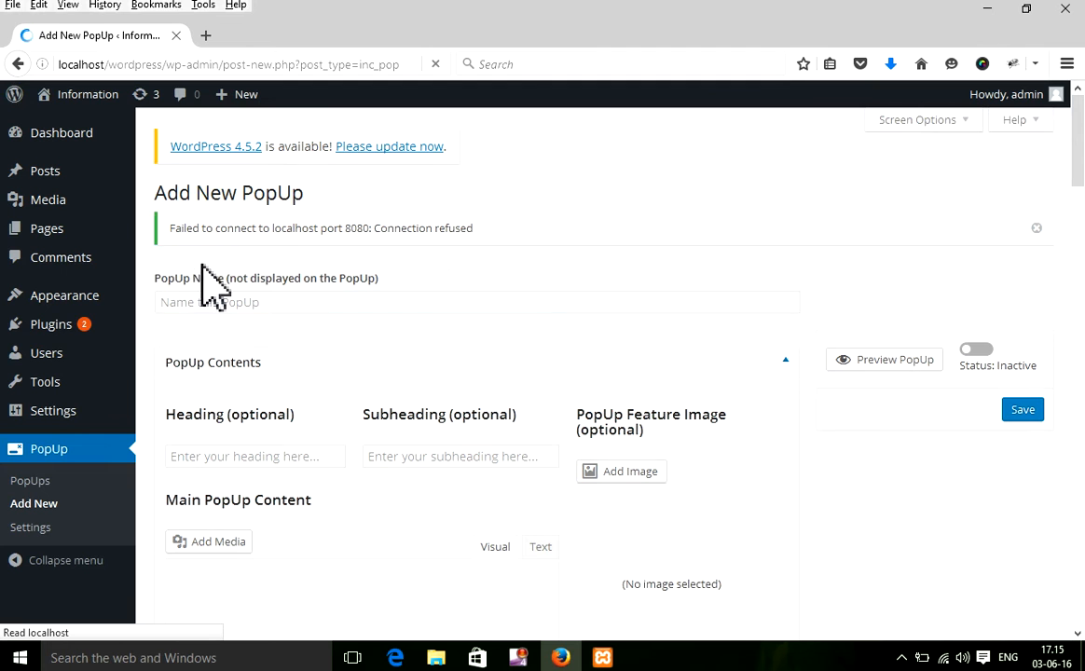
Enter name 'PopUp Name', heading 'Heading' and subheading 'Subheading', then open Add Image.
double_click(186, 277)
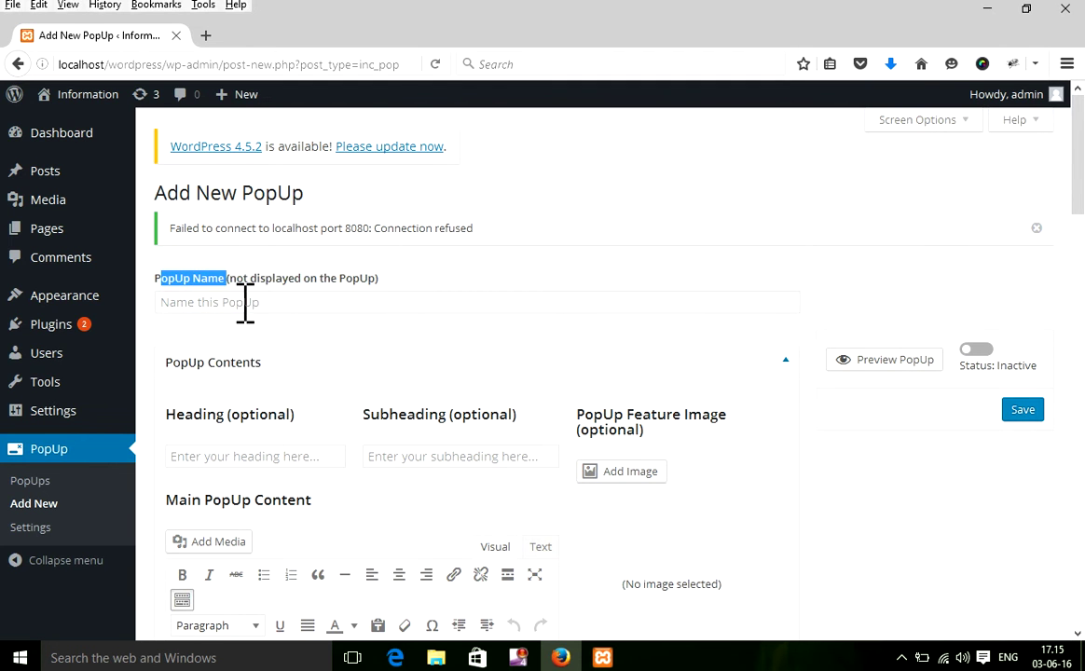
text(PopUp Name)
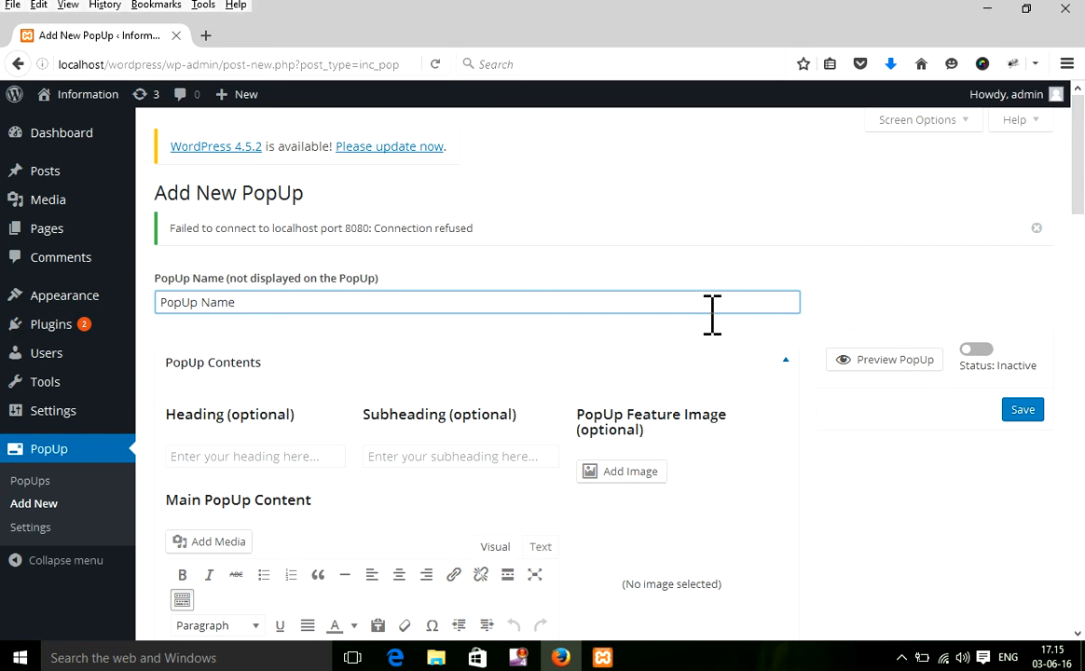
mouse_move(655, 314)
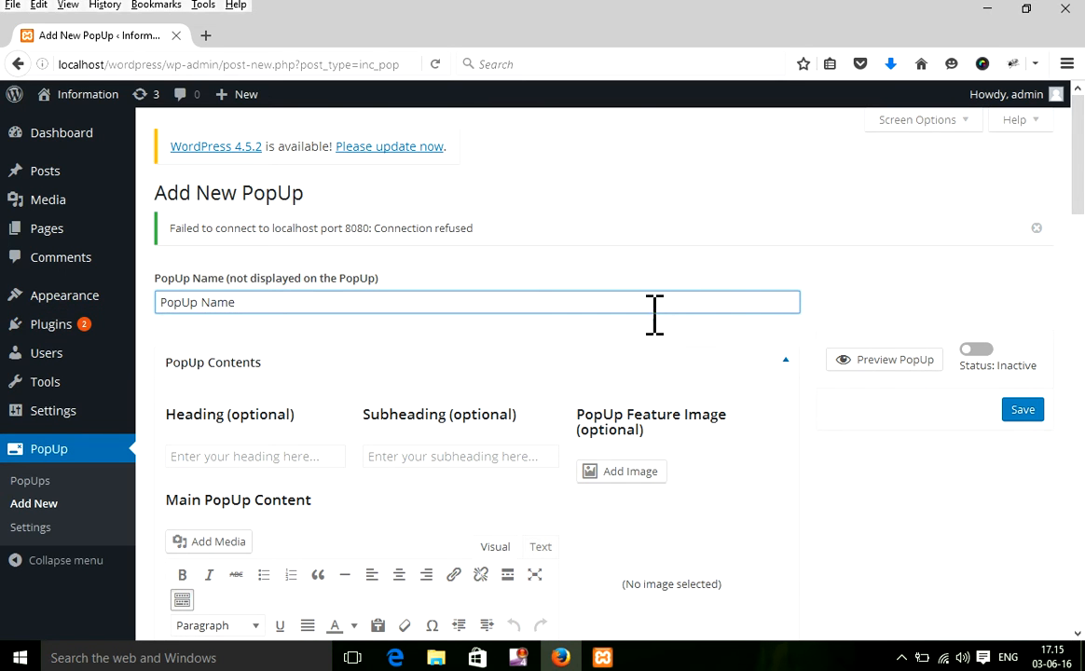
mouse_move(218, 443)
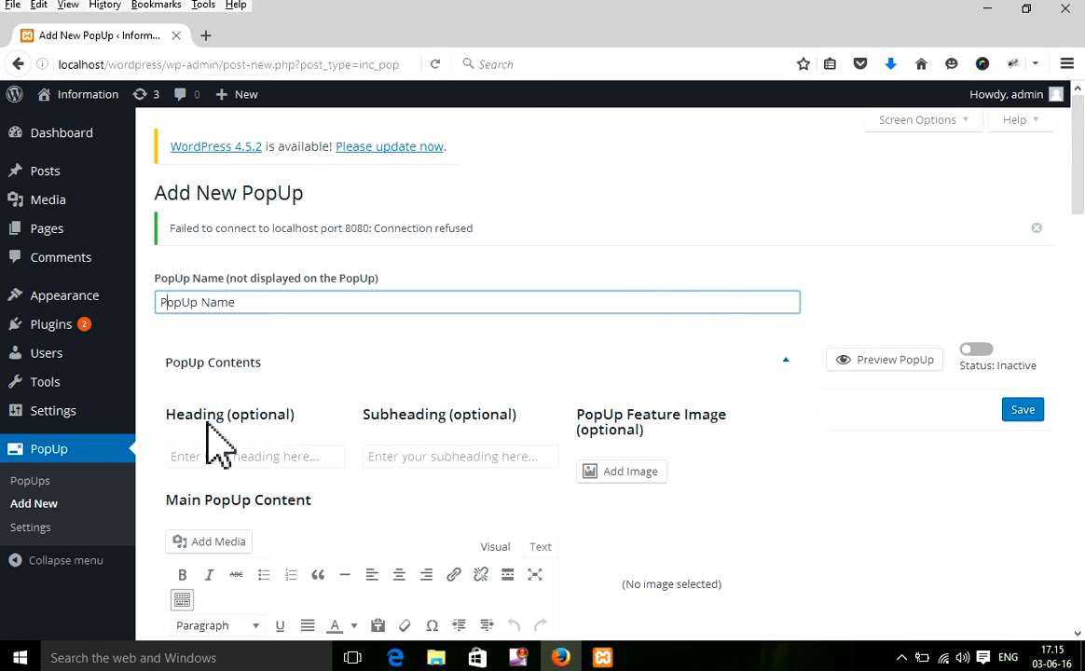
double_click(195, 413)
text(Heading)
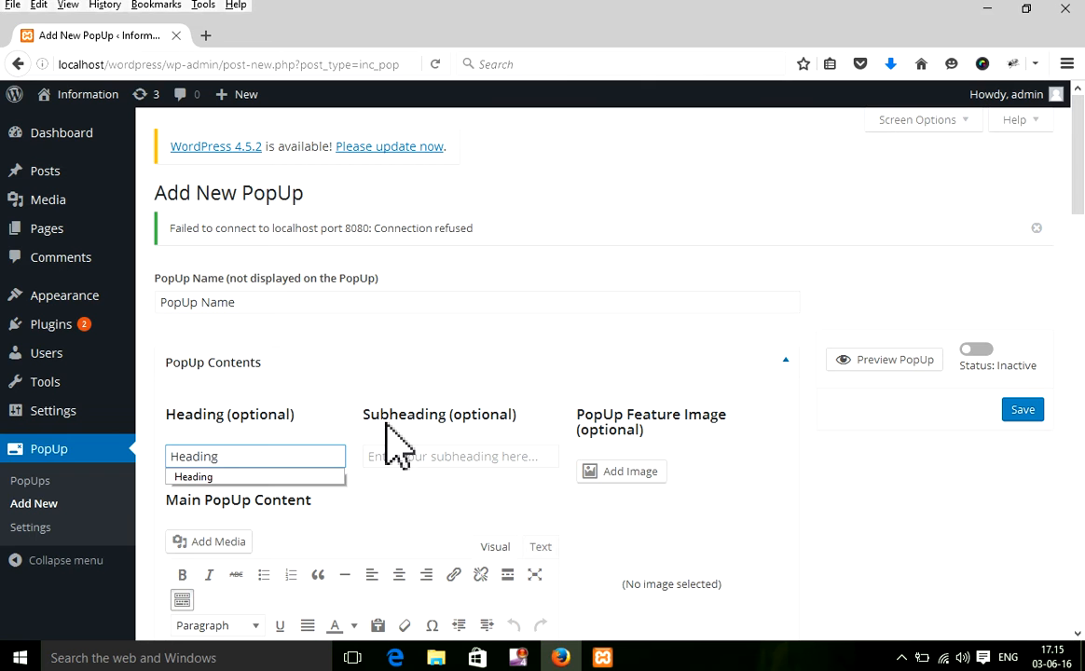
click(458, 456)
text(Subheading)
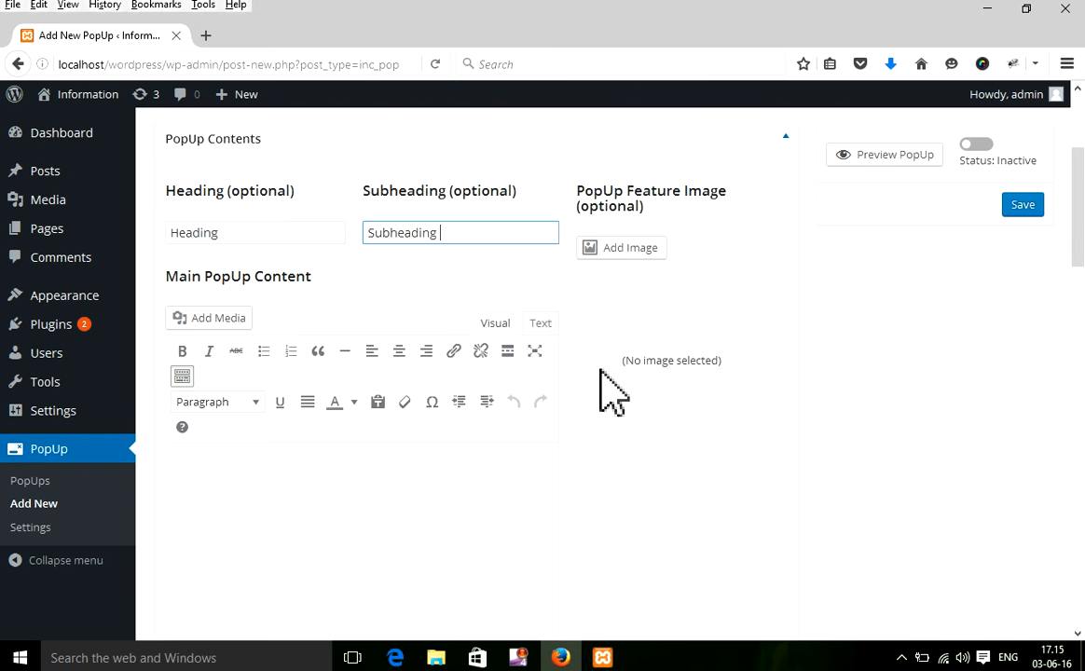
click(620, 247)
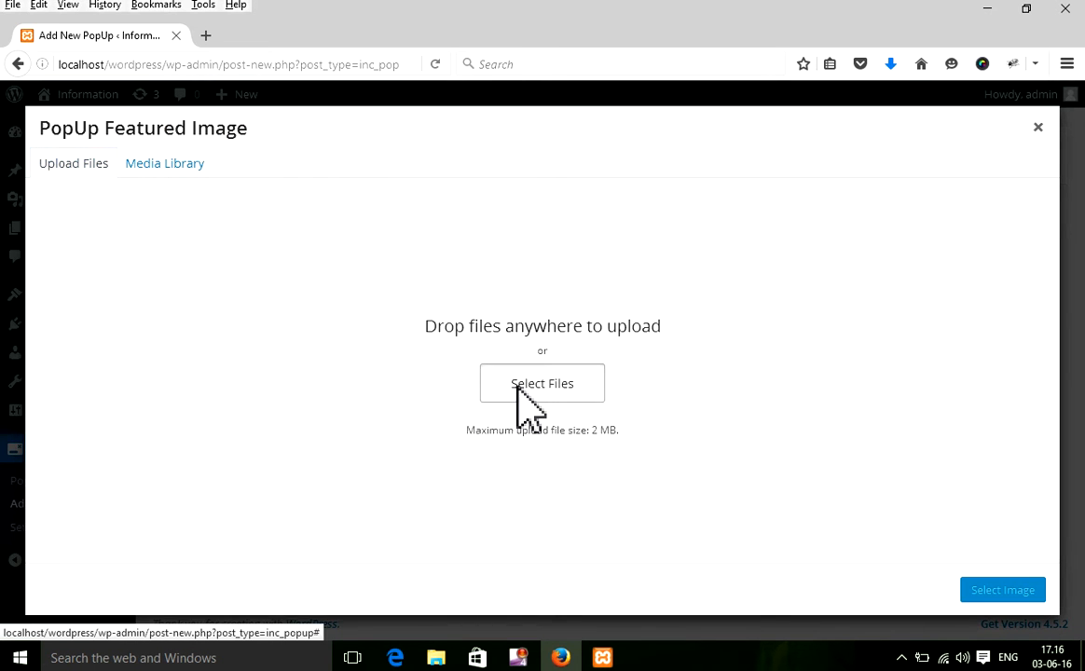
Select the NASA seal from the Media Library as the popup's feature image.
click(542, 383)
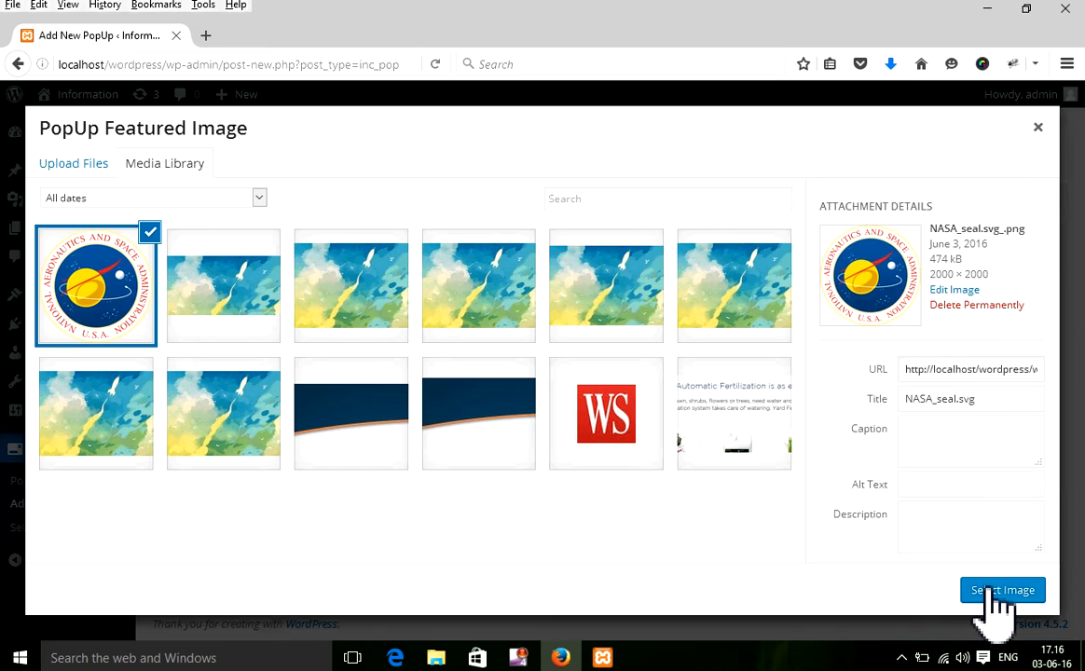
click(1002, 589)
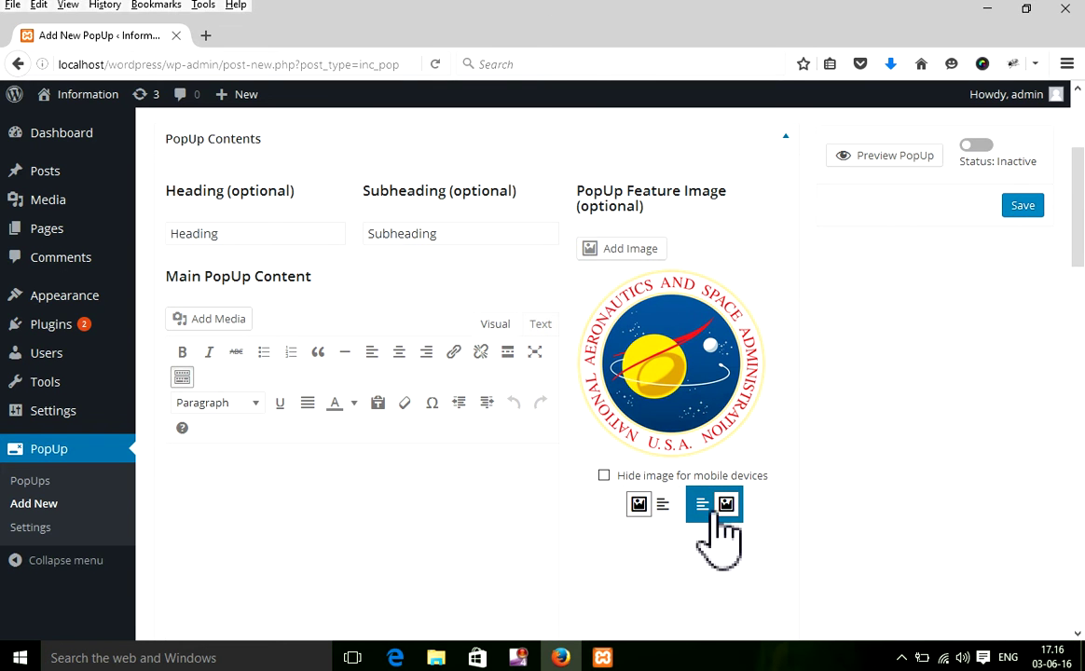
Tick Use custom size and Allow page to be scrolled while PopUp is visible.
scroll(down, 3)
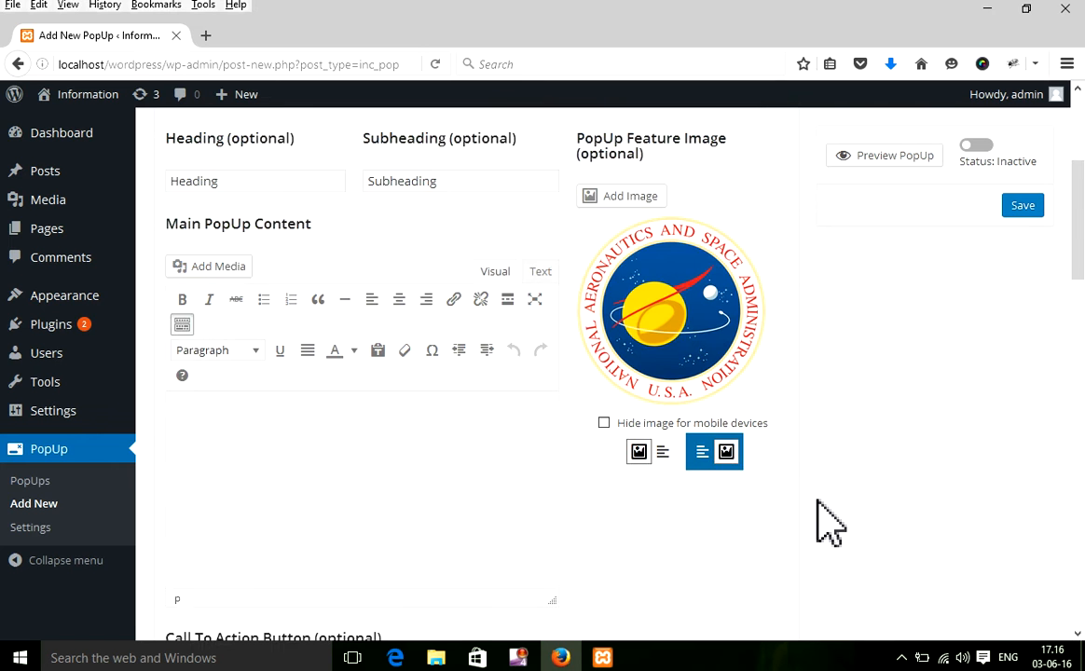
scroll(down, 3)
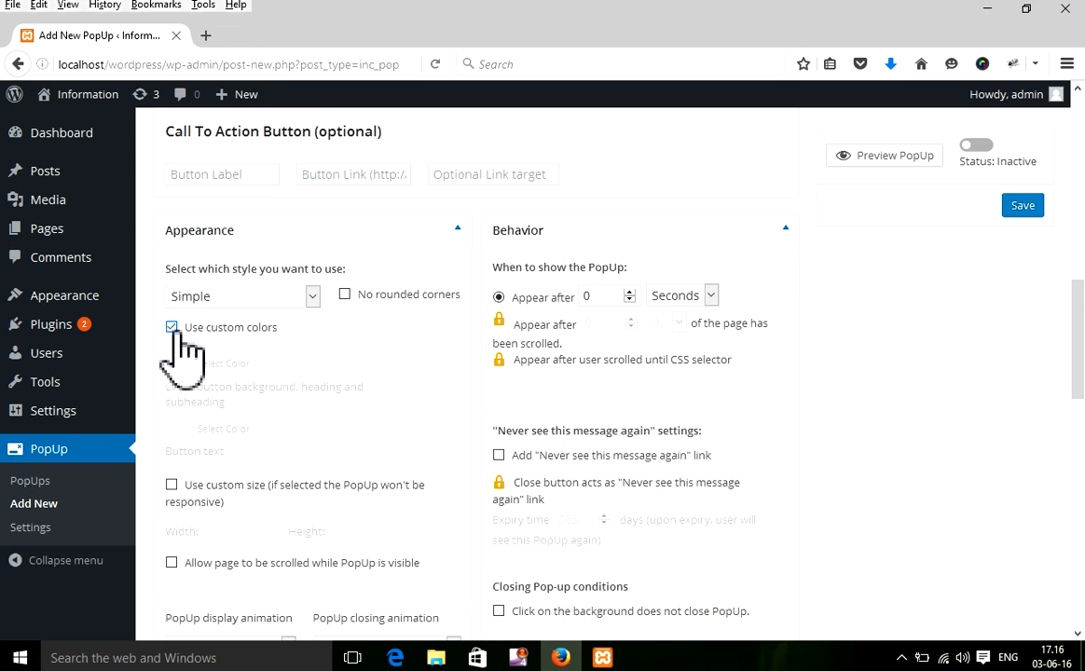
click(171, 483)
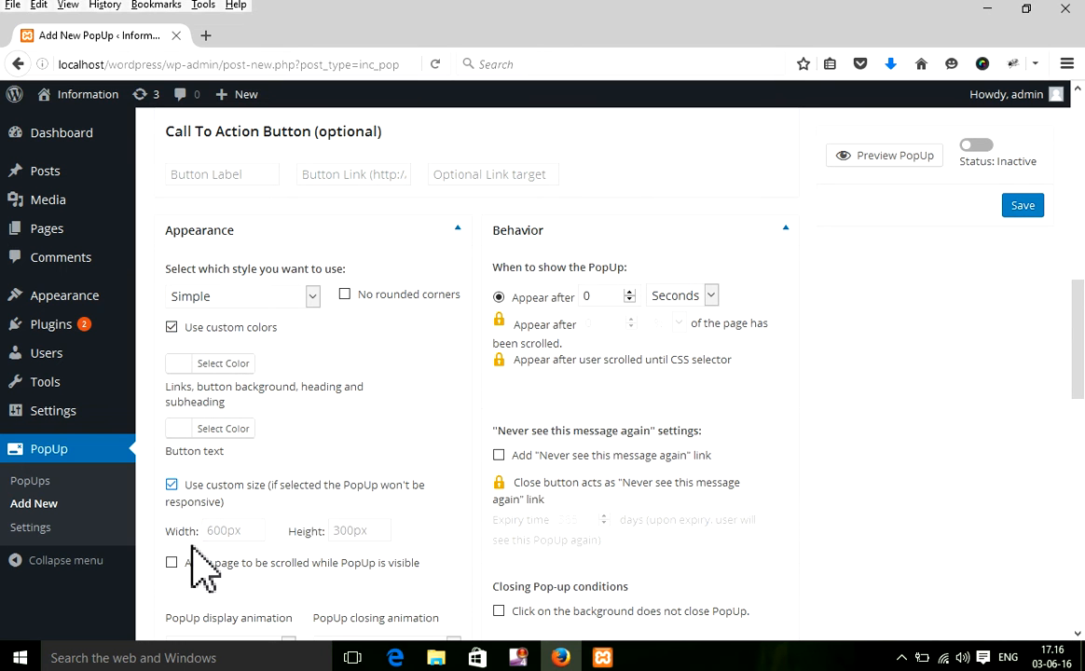
click(171, 562)
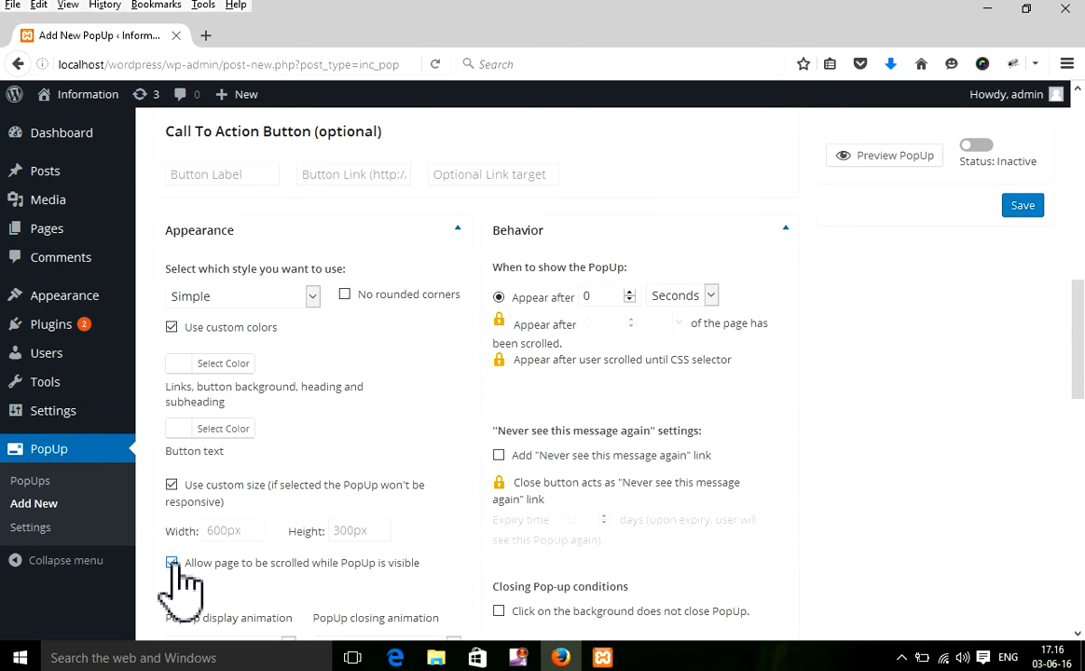
scroll(down, 3)
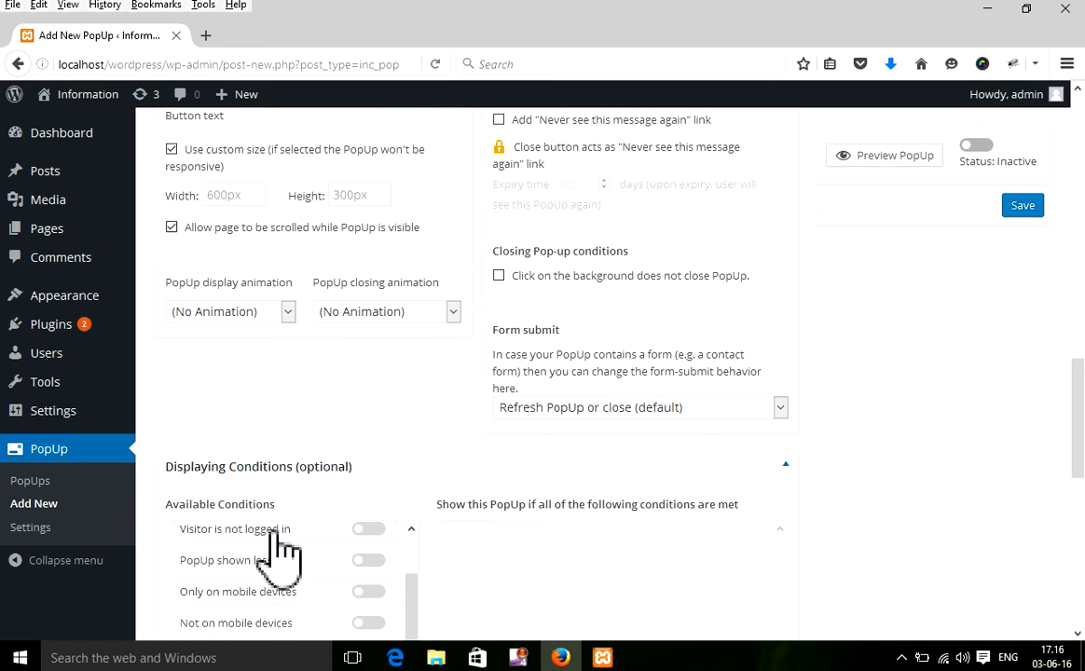
scroll(down, 3)
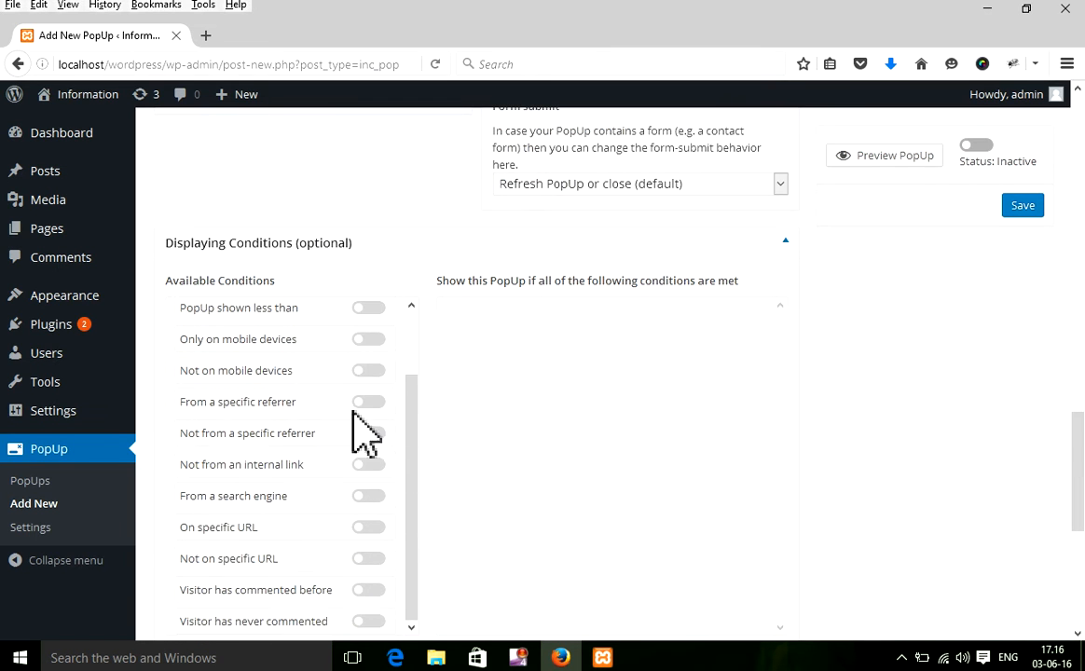
scroll(up, 3)
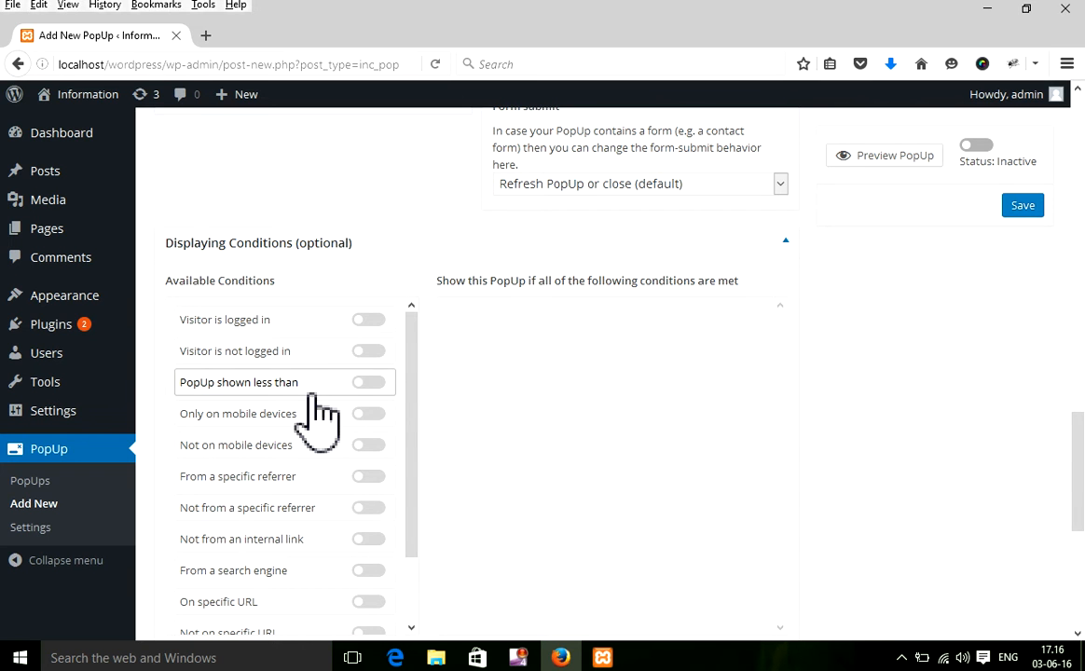
scroll(down, 3)
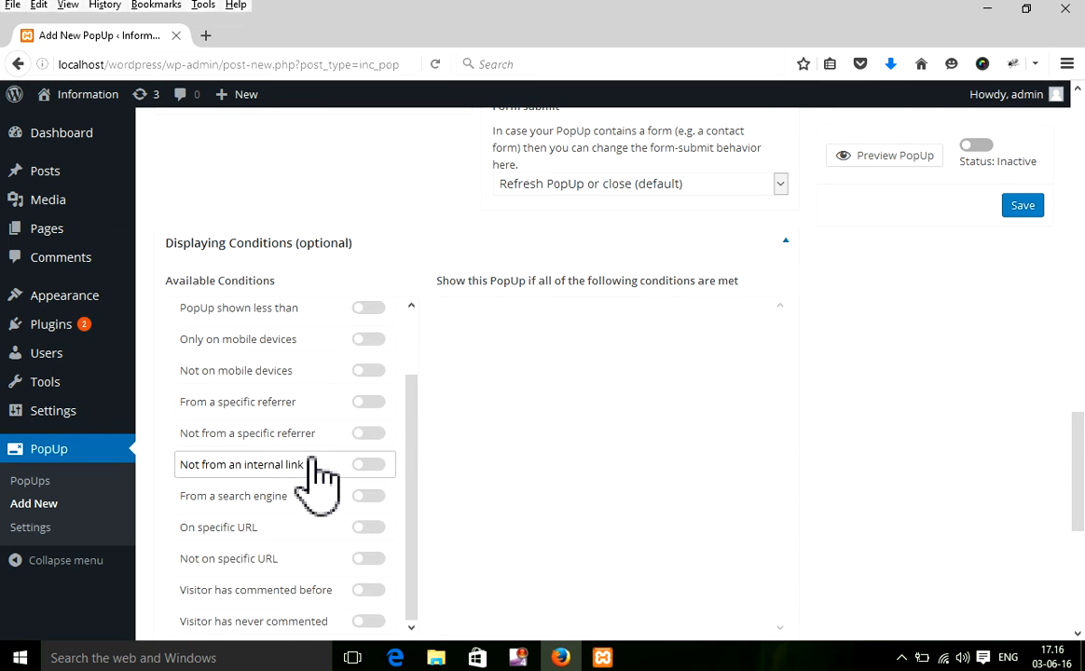
scroll(down, 3)
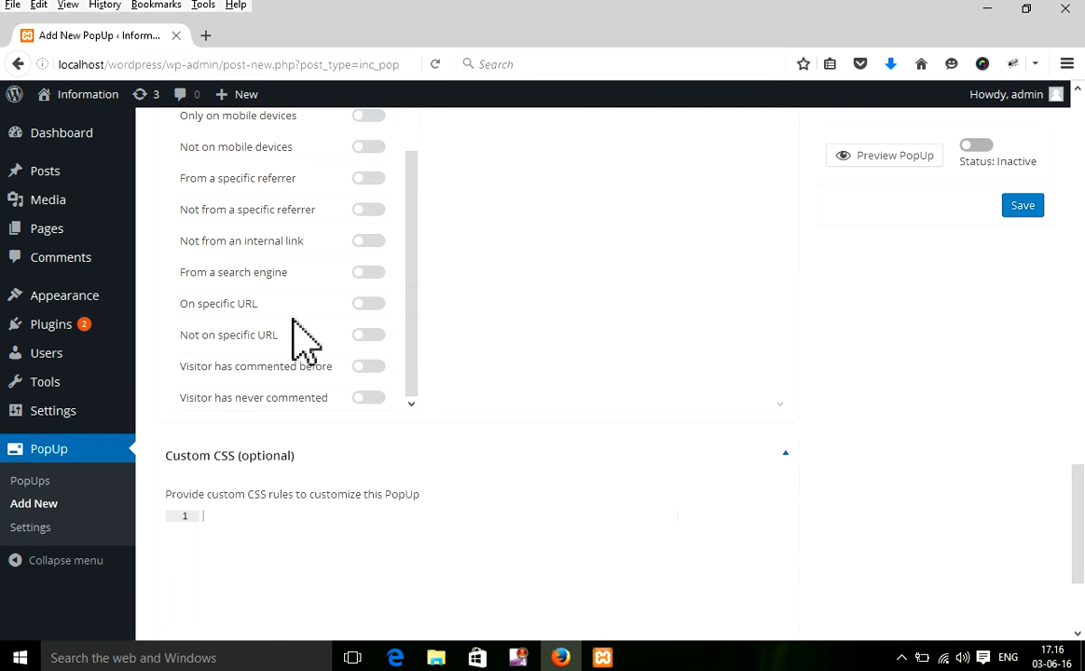
scroll(down, 3)
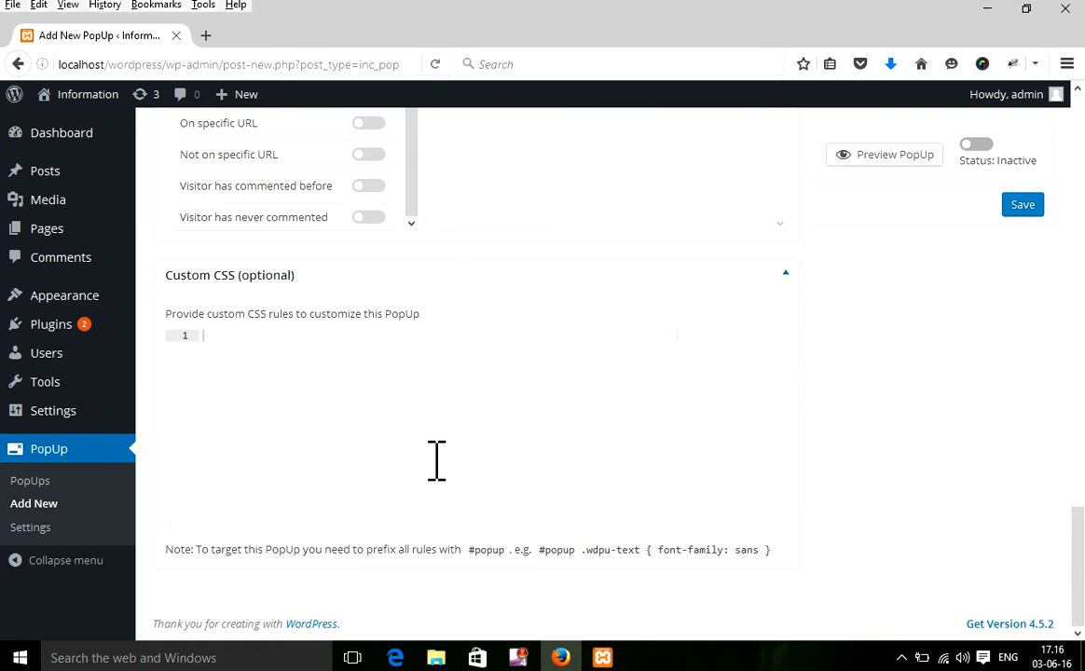
scroll(up, 3)
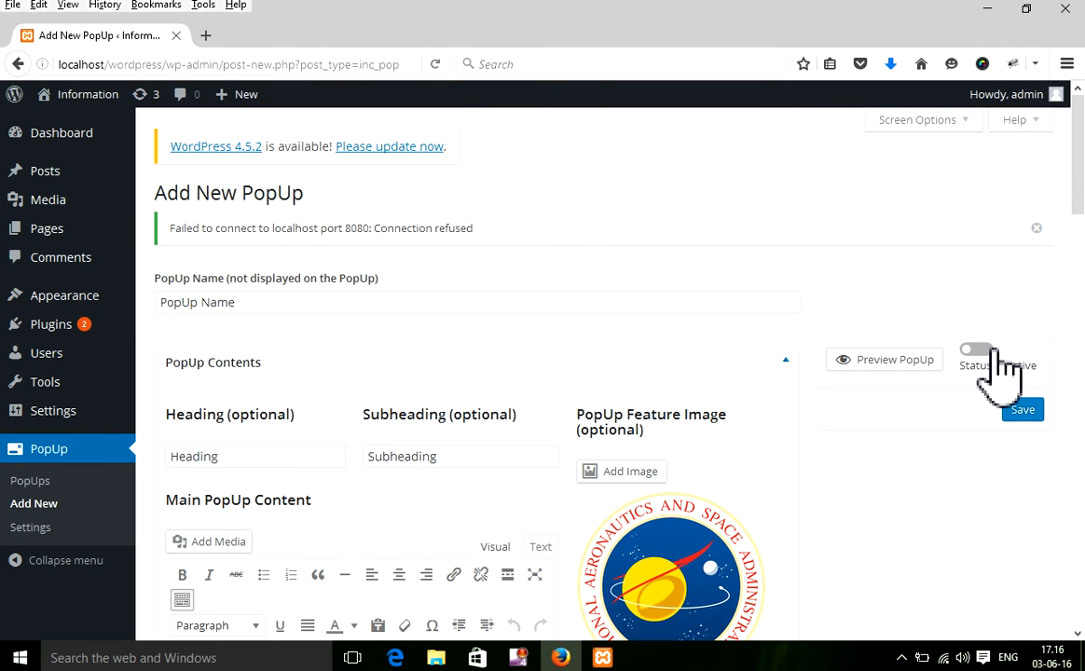
Switch the popup Status toggle to Active and save the popup.
click(977, 348)
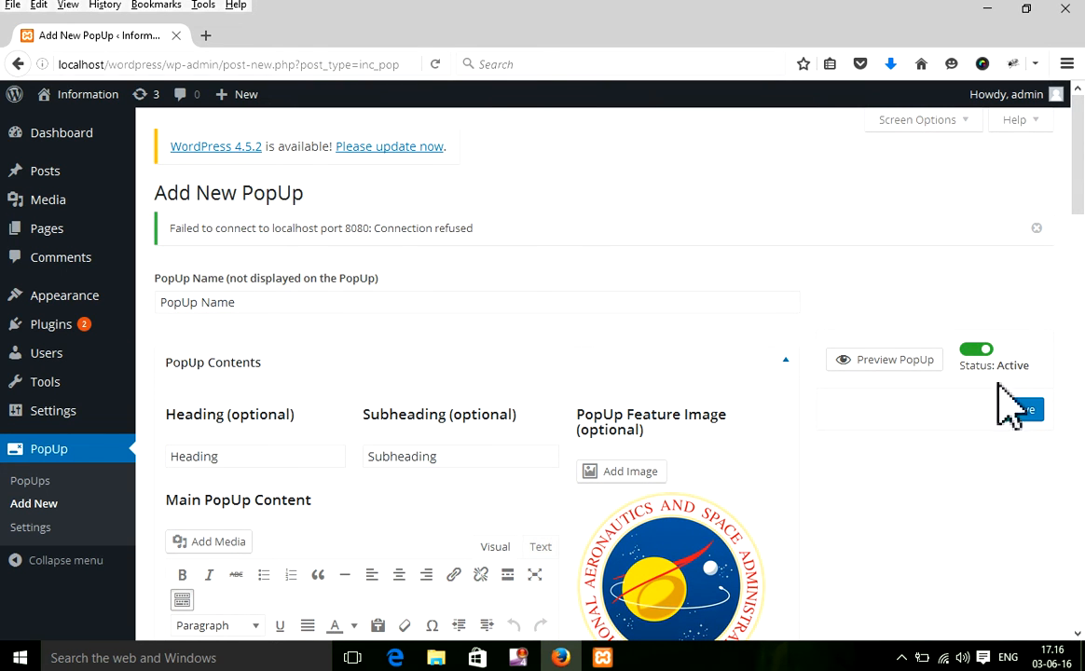
click(1023, 410)
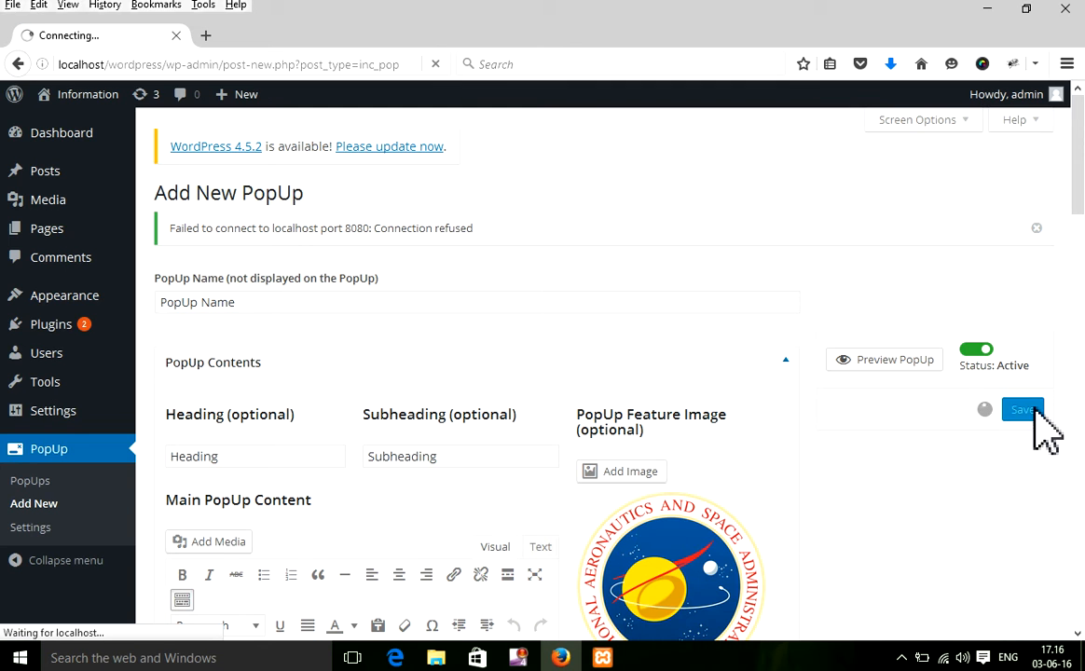
mouse_move(354, 228)
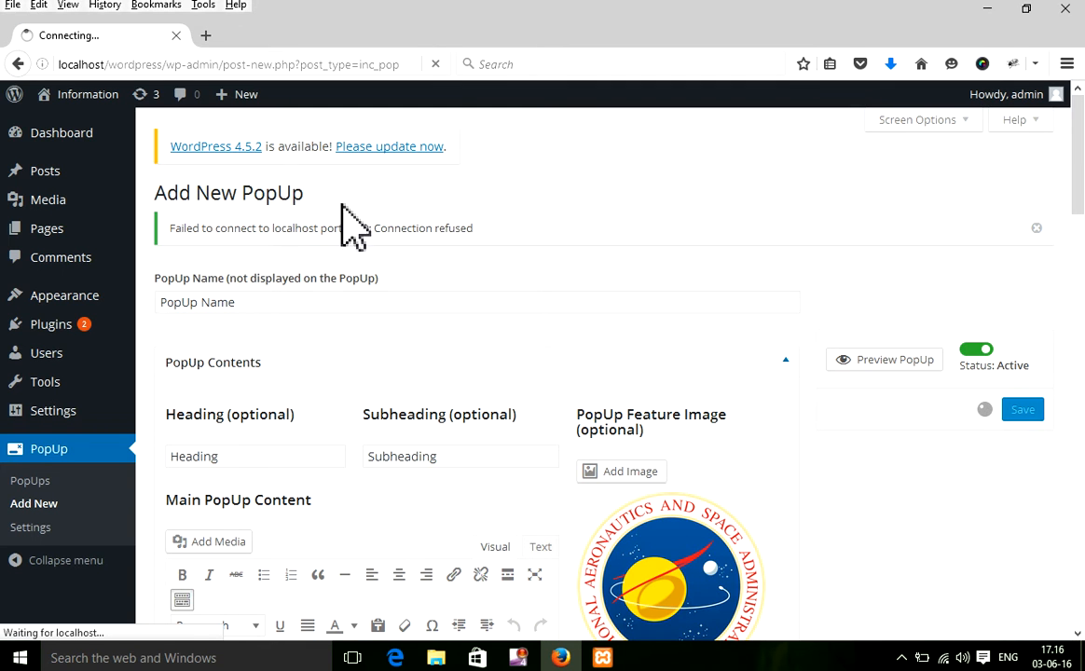
mouse_move(87, 94)
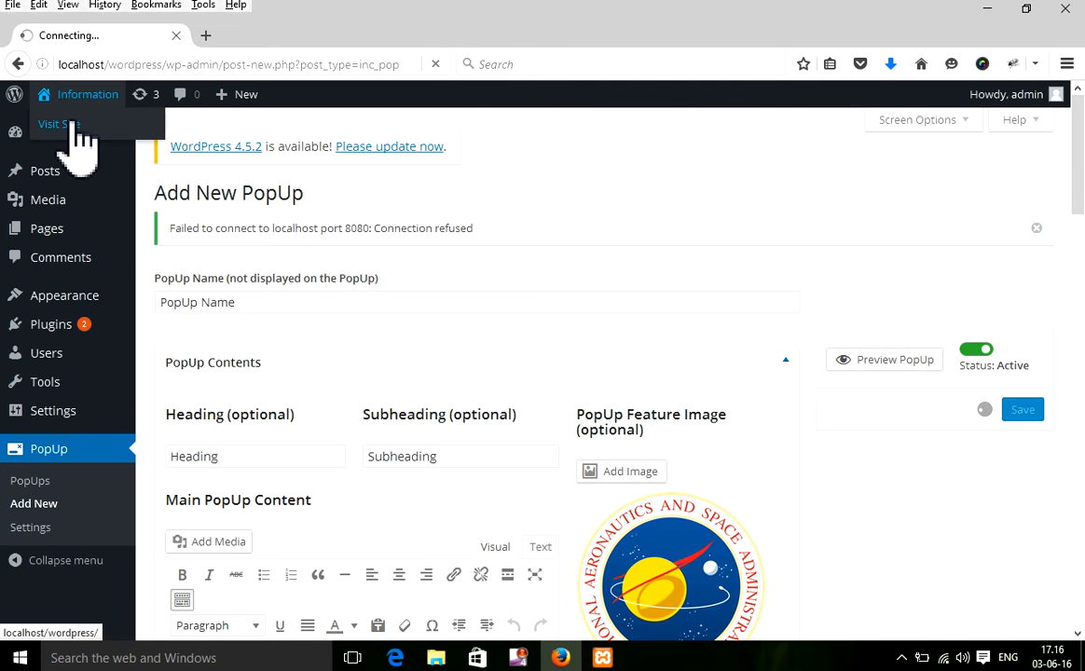
mouse_move(14, 93)
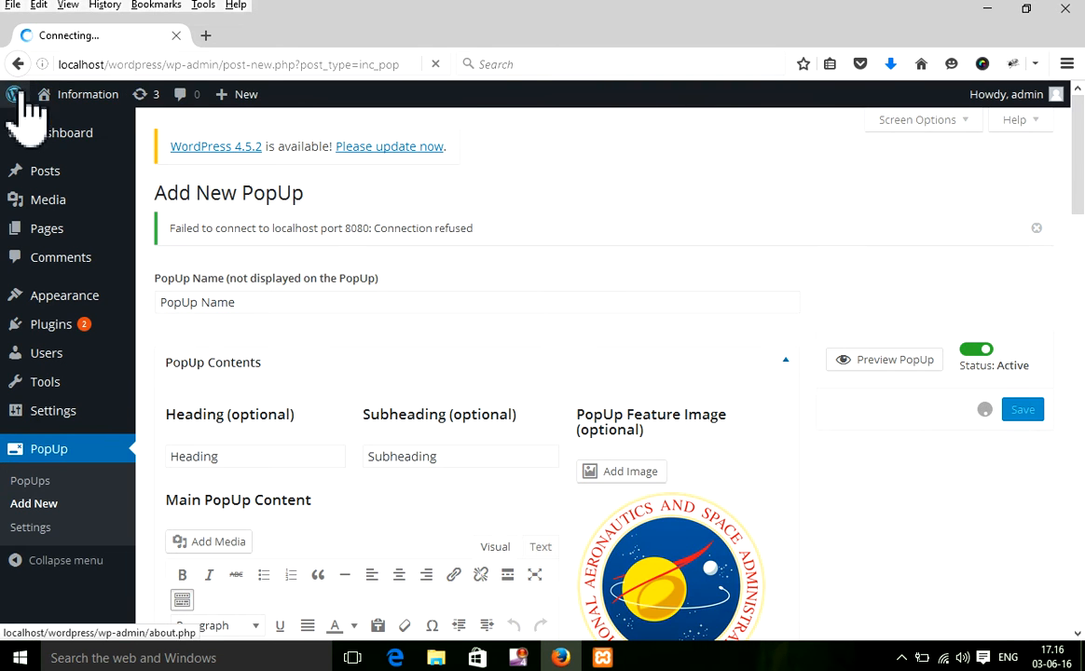
click(1022, 409)
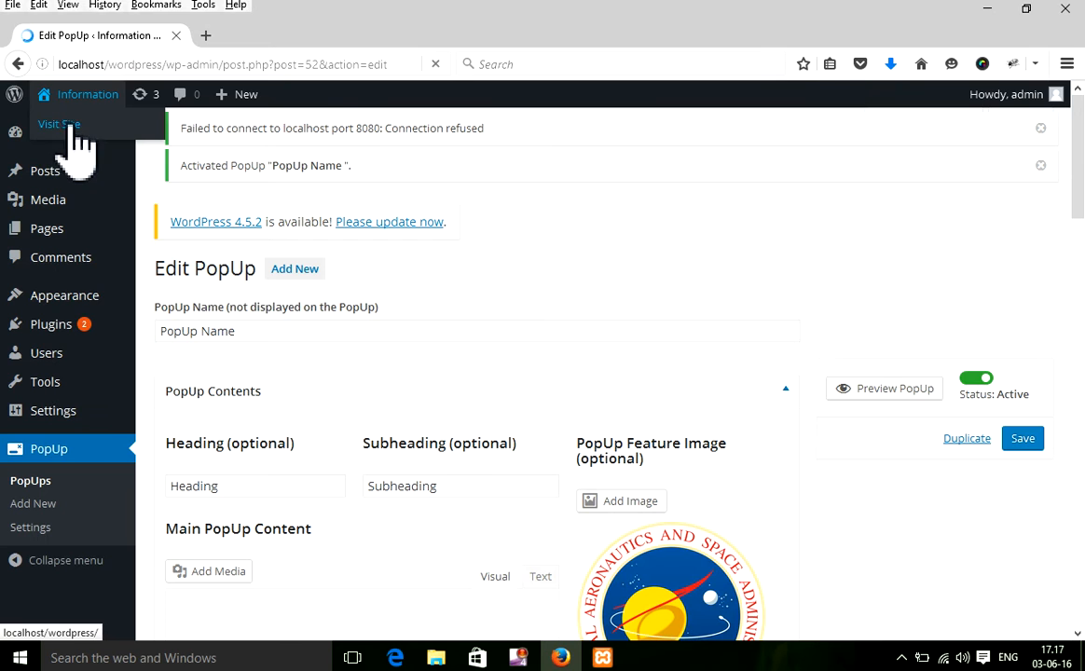
Open Visit Site in a new tab to see the popup on the homepage.
right_click(59, 124)
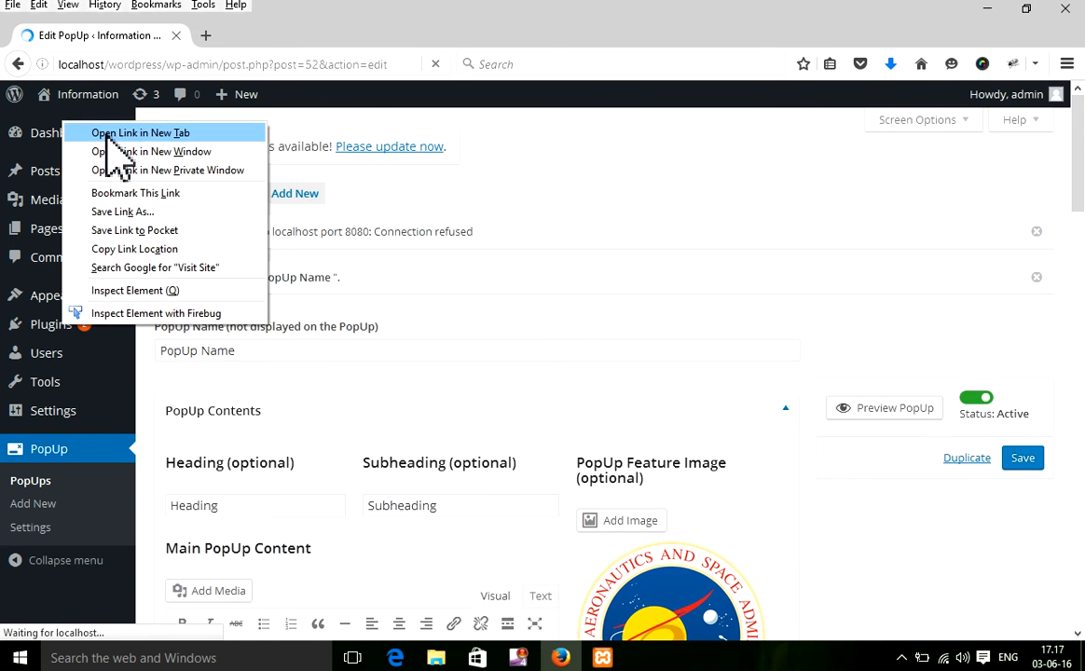
click(140, 132)
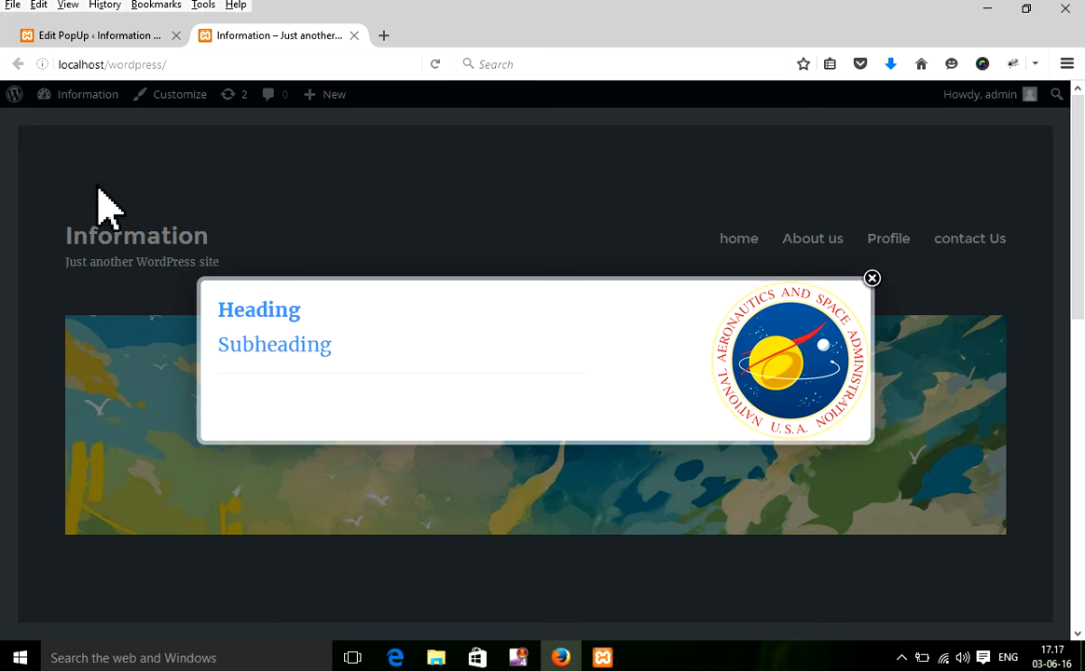
mouse_move(112, 35)
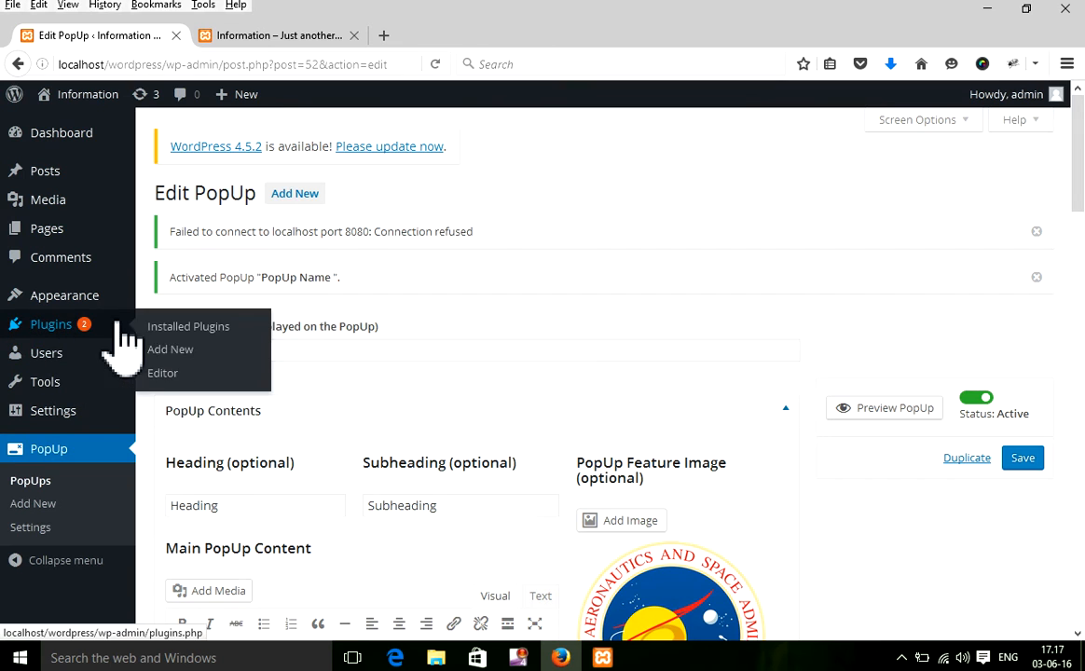
Search the Add New plugins page for 'contact form 7'.
click(171, 349)
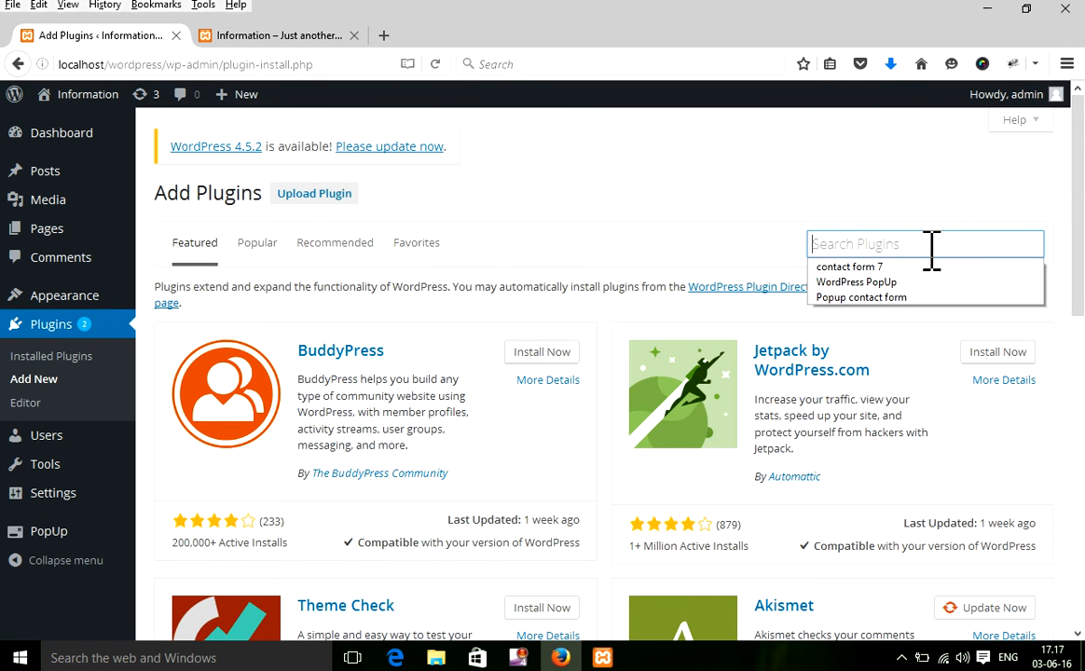
click(849, 266)
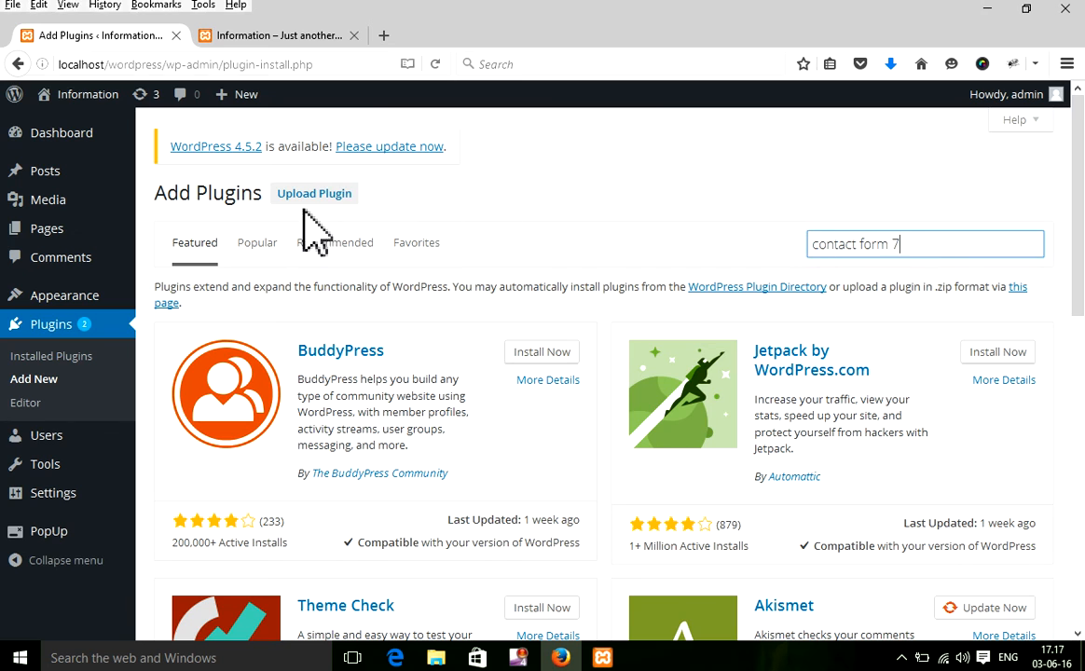
mouse_move(314, 193)
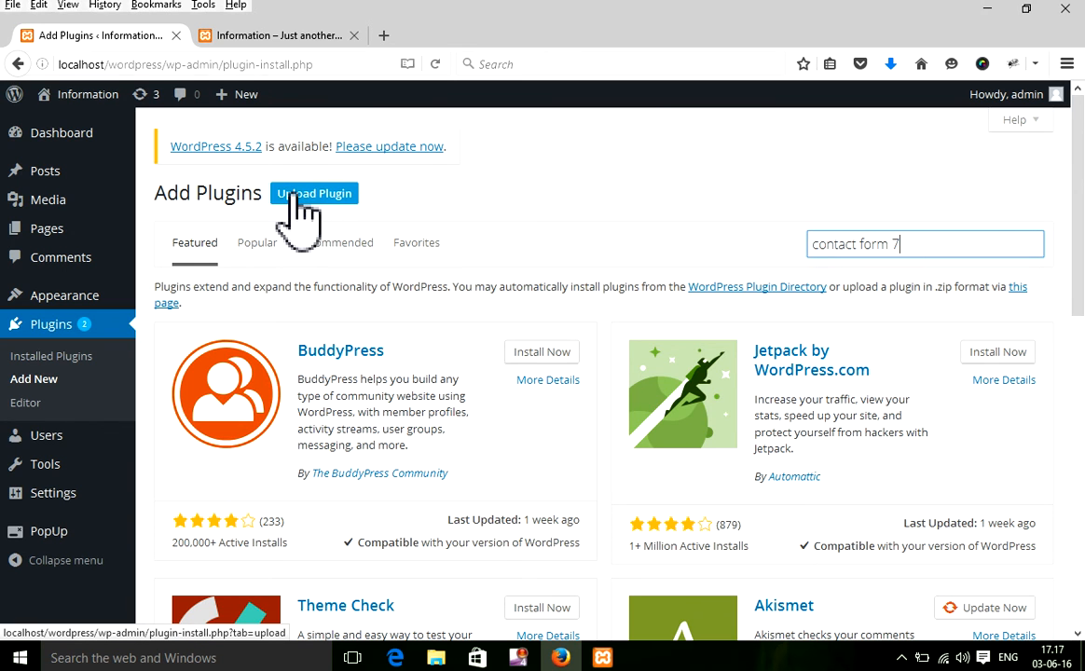
key(Return)
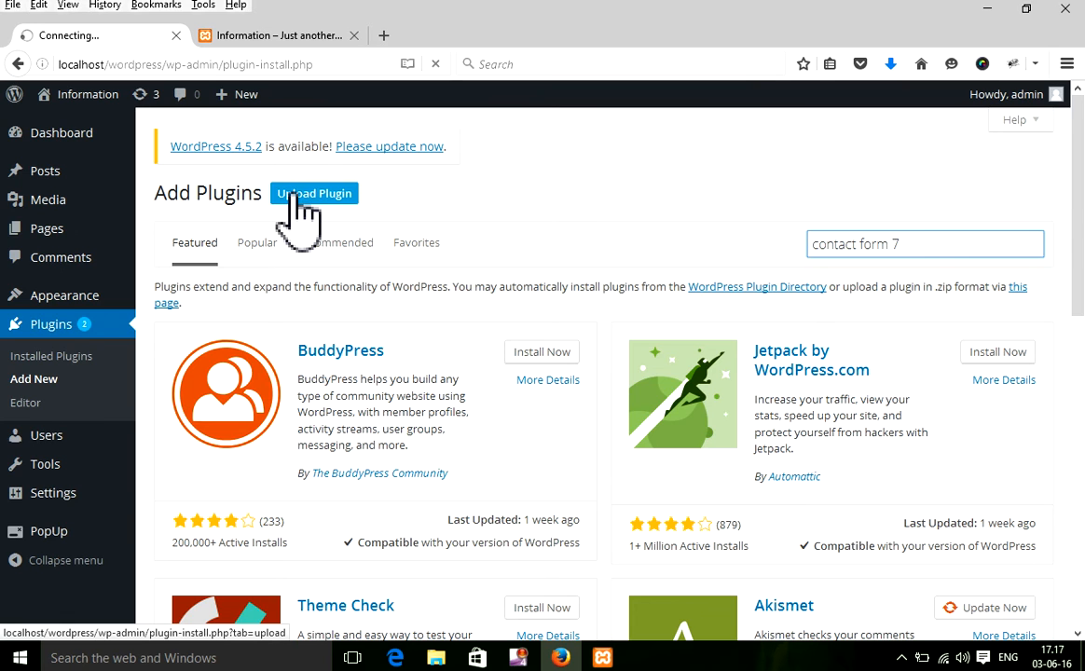
click(314, 193)
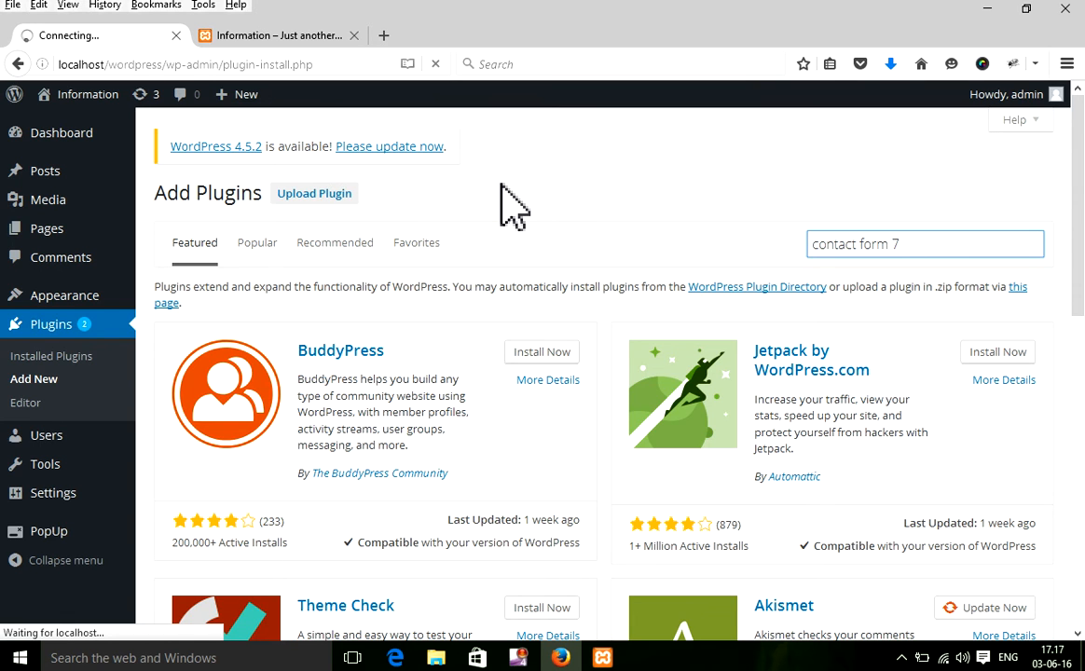
key(Return)
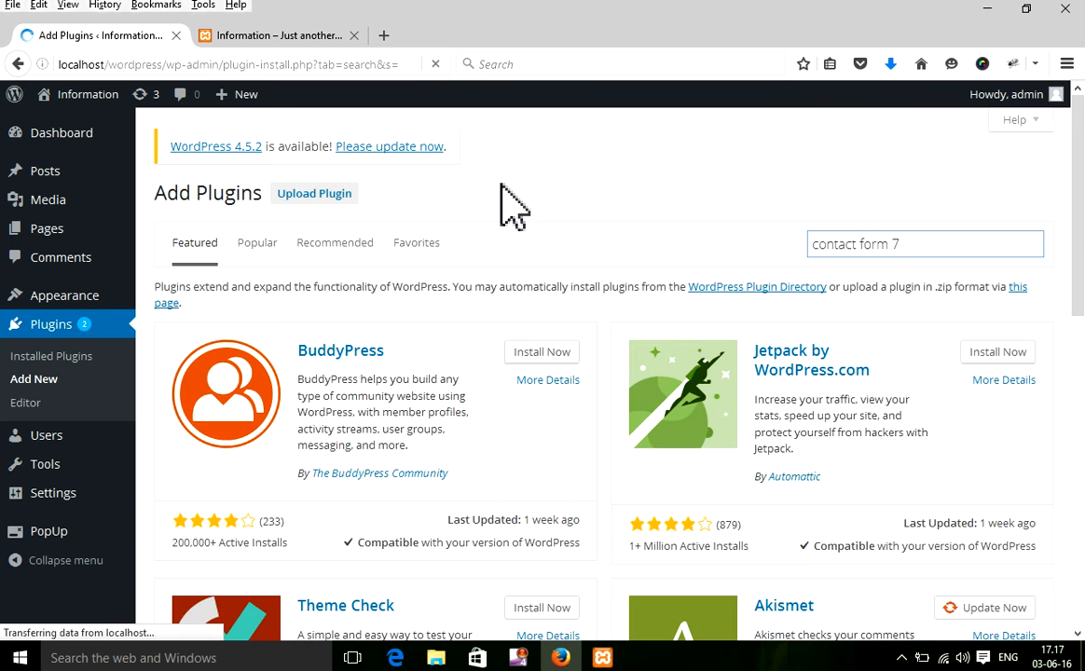
key(Return)
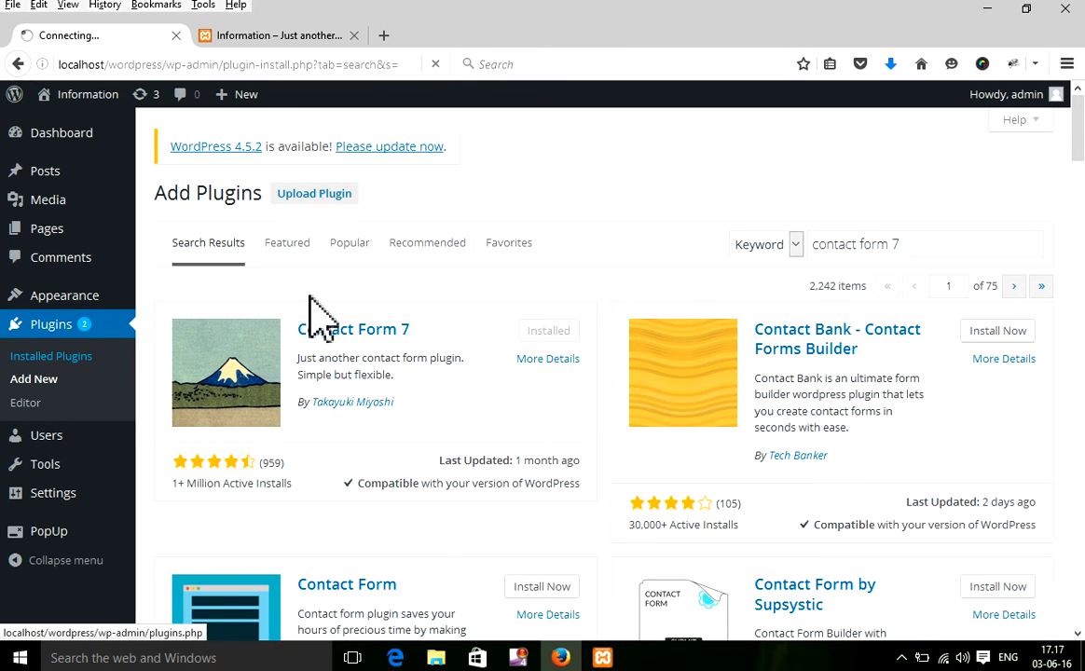
Activate Contact Form 7 from the Installed Plugins list.
click(50, 355)
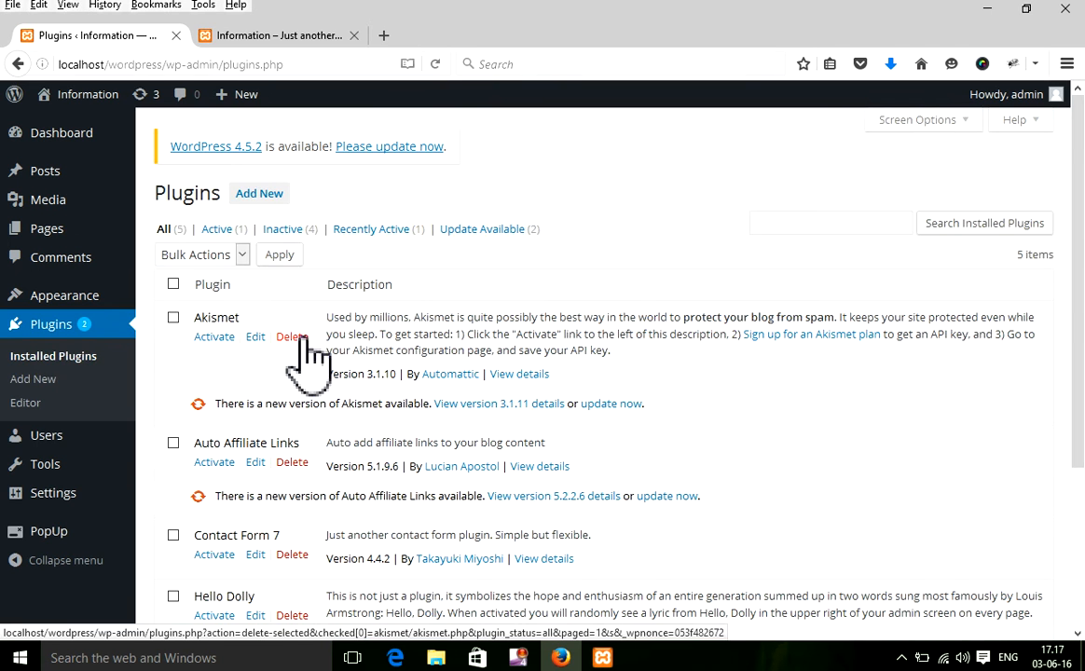
scroll(down, 3)
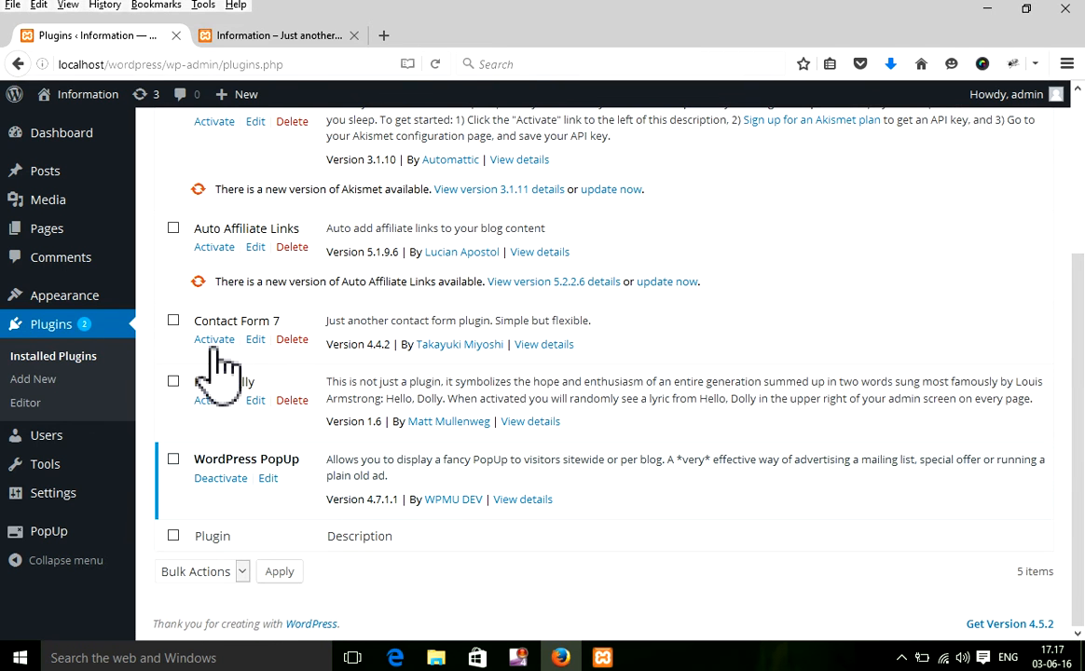
mouse_move(214, 338)
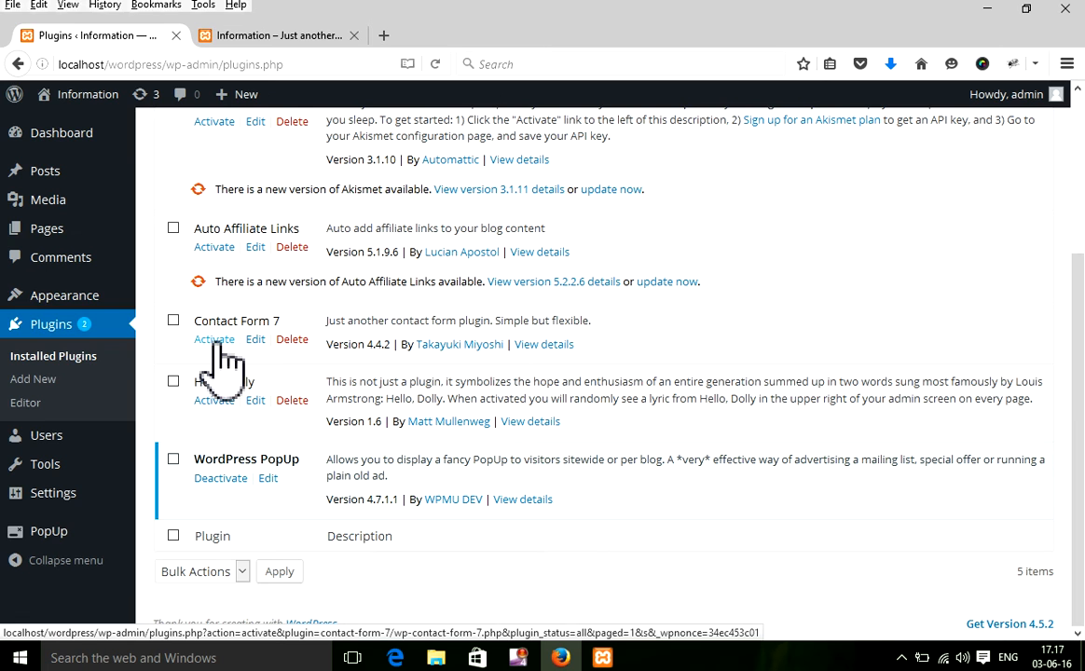
click(213, 339)
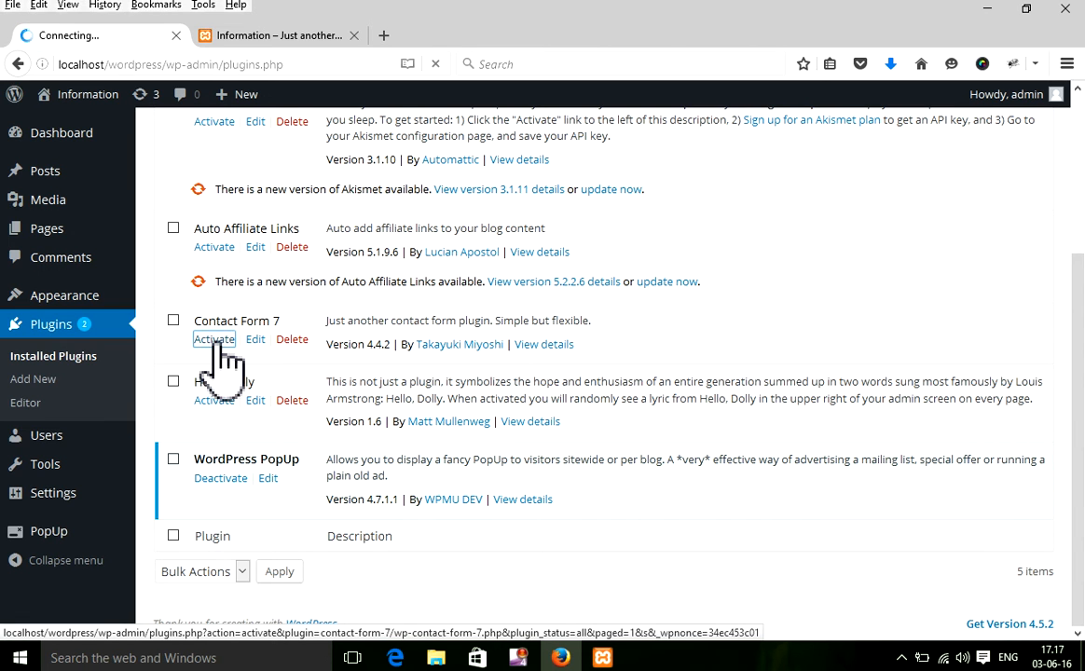
click(214, 339)
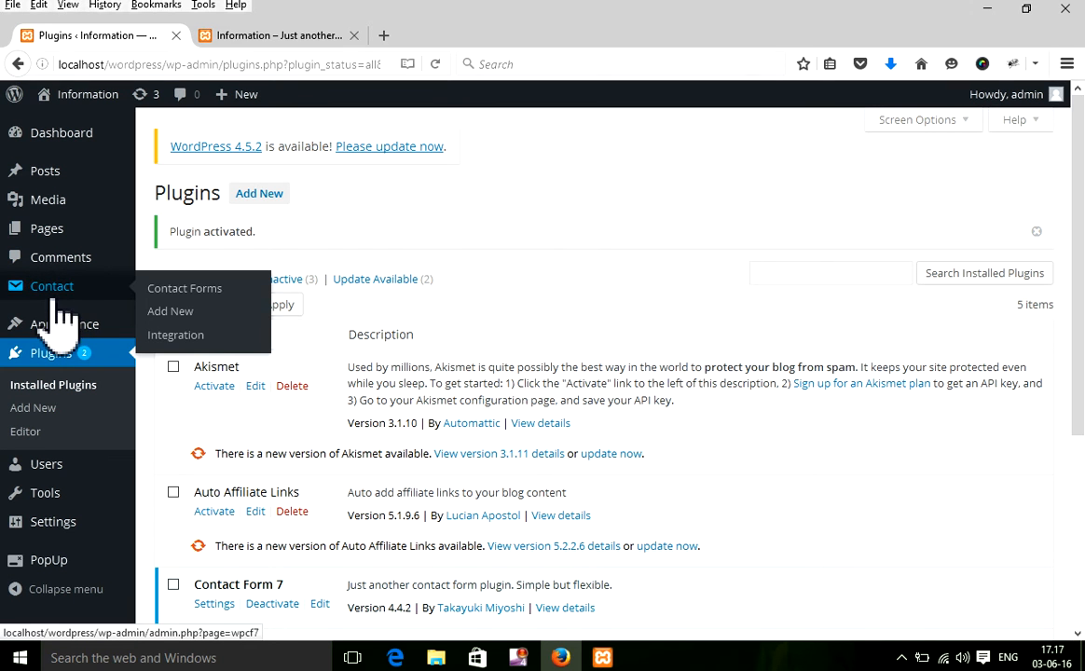
mouse_move(185, 288)
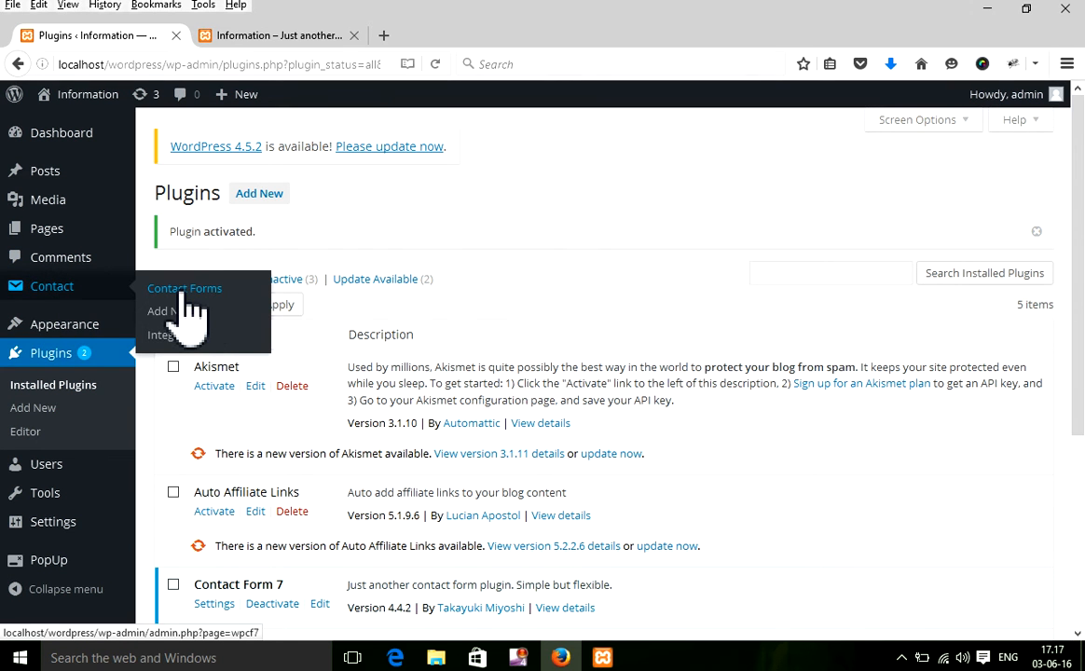
Open the Contact Forms list and select the 'this is test form' shortcode.
click(183, 288)
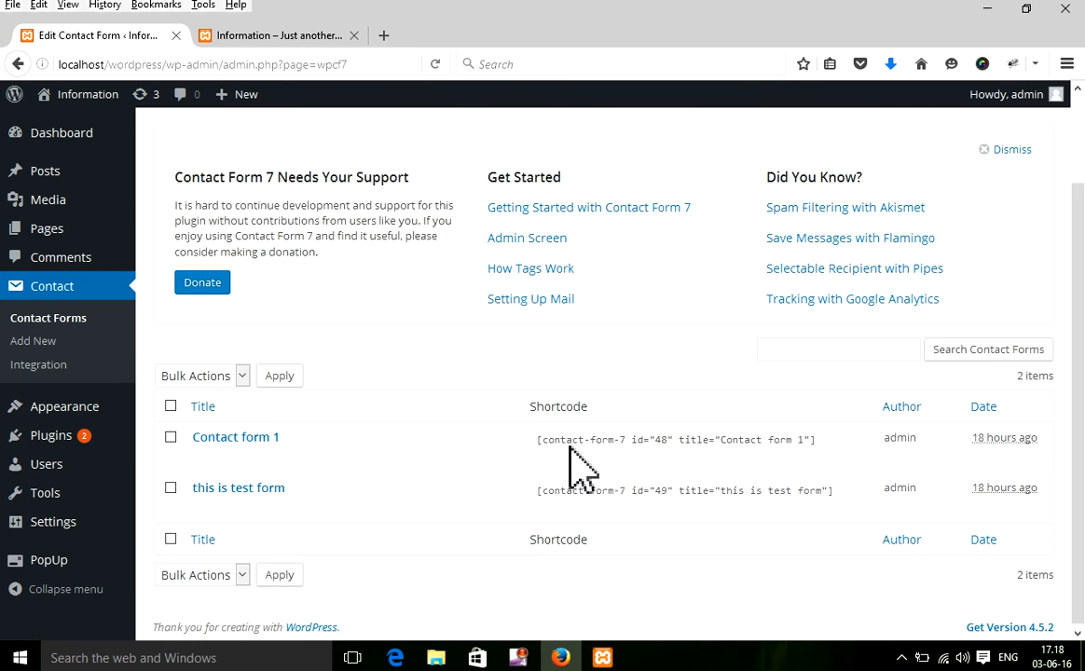
mouse_move(235, 436)
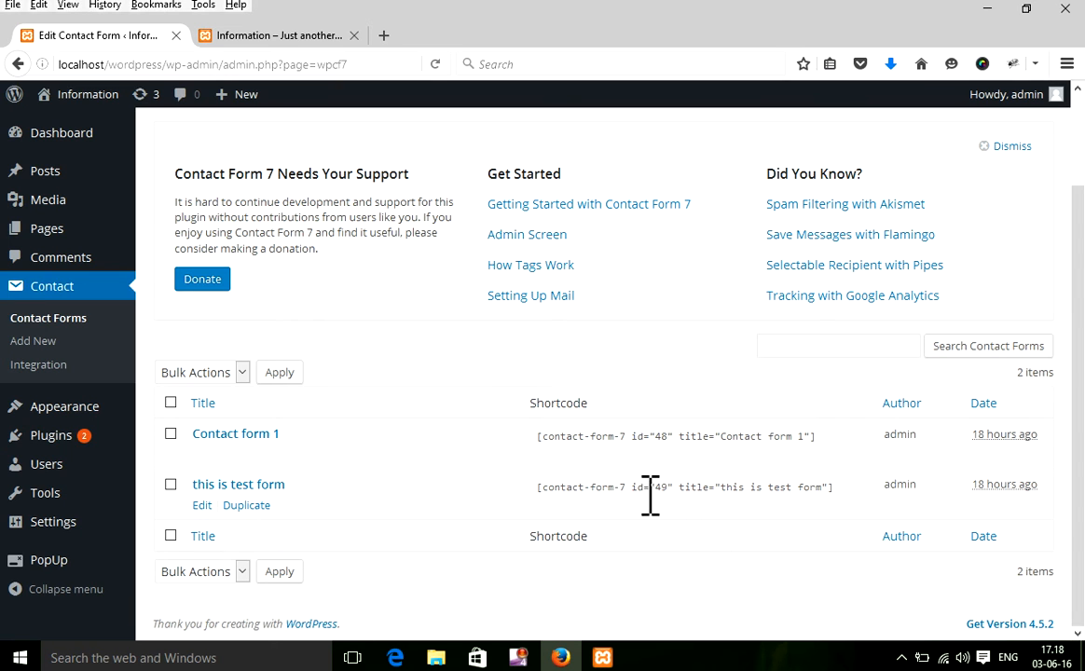
triple_click(685, 486)
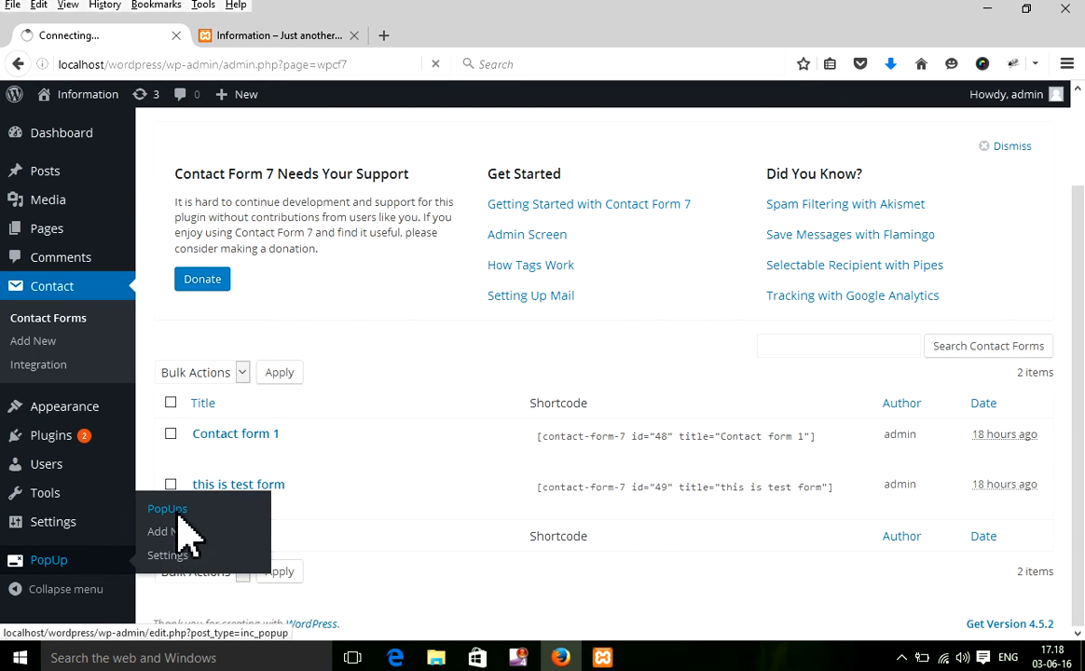
From the PopUps list, open the Heading popup, look it over, and go back.
click(167, 508)
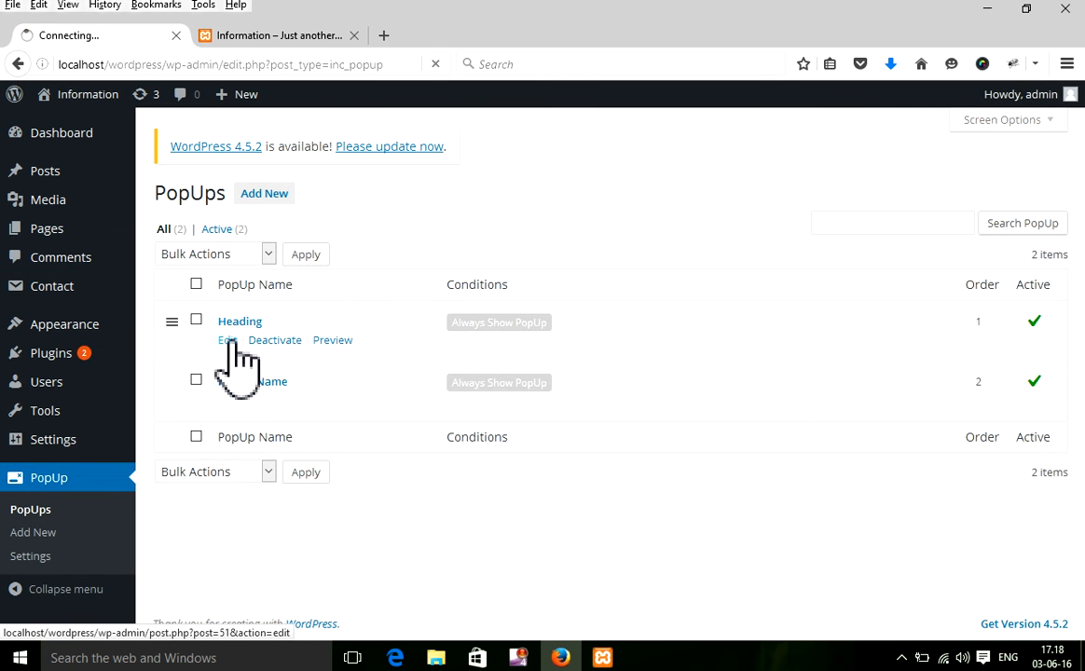
click(226, 339)
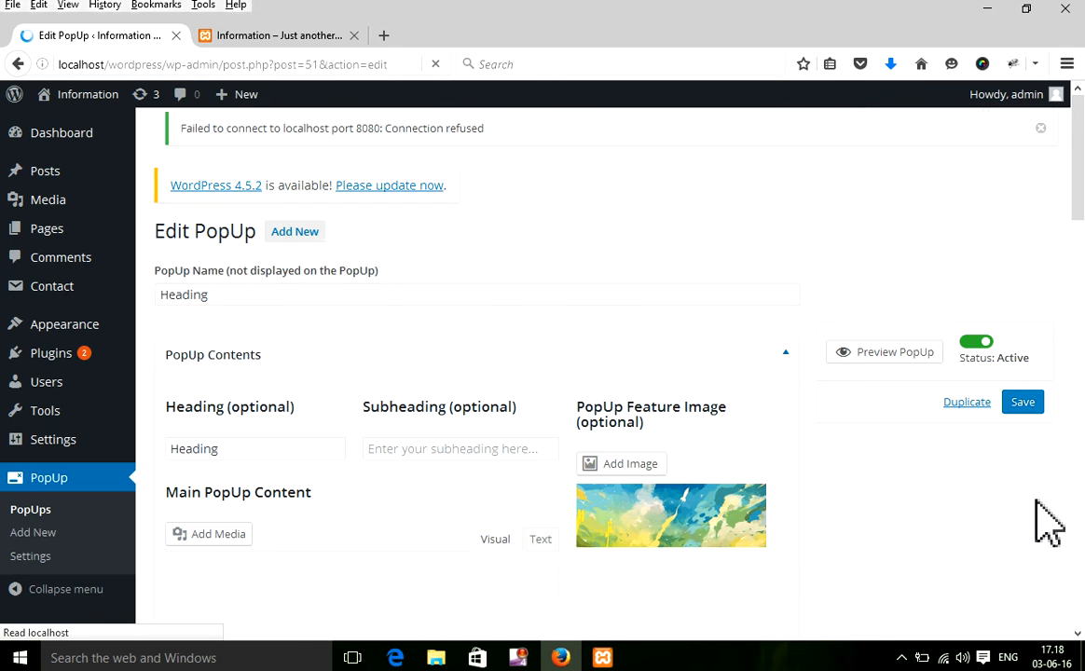
scroll(down, 3)
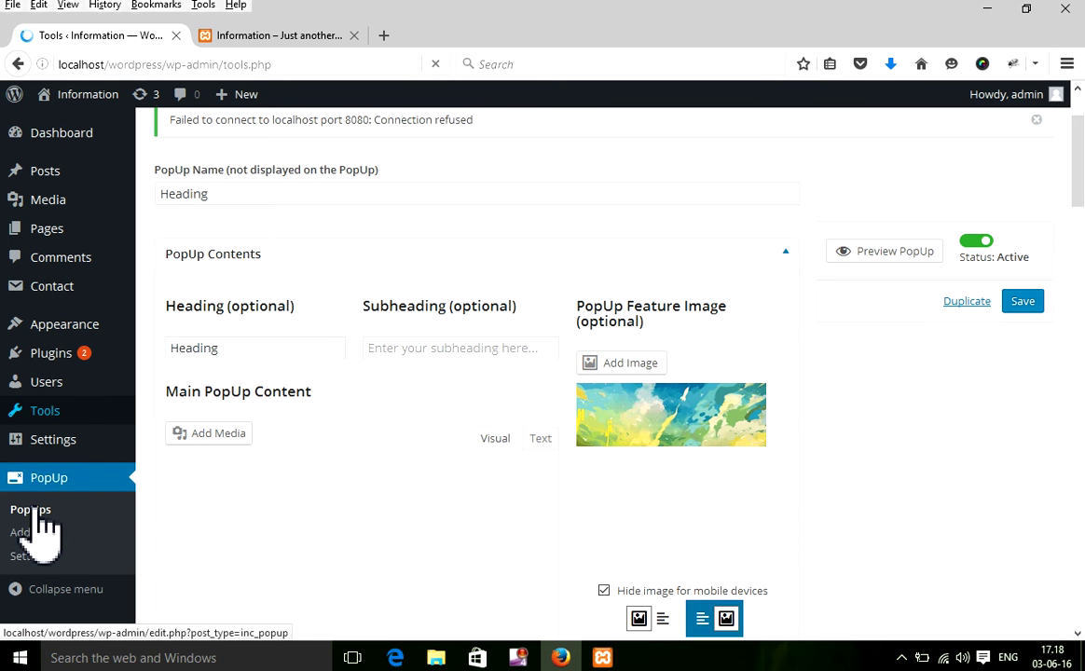
click(45, 410)
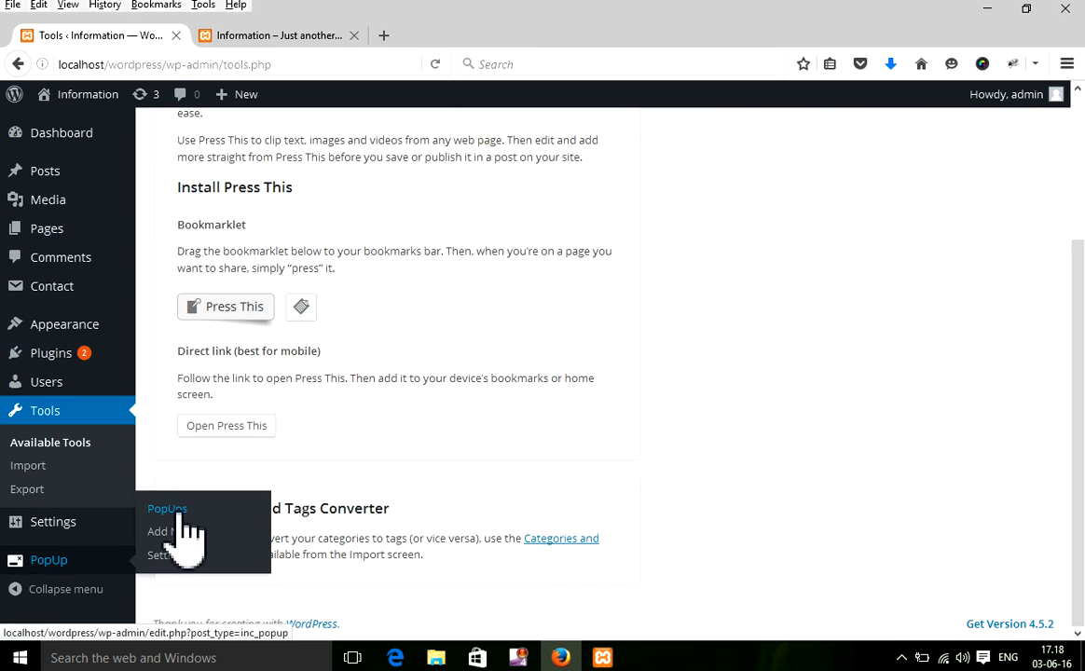
Reopen the PopUps list and edit the 'PopUp Name' popup.
click(168, 508)
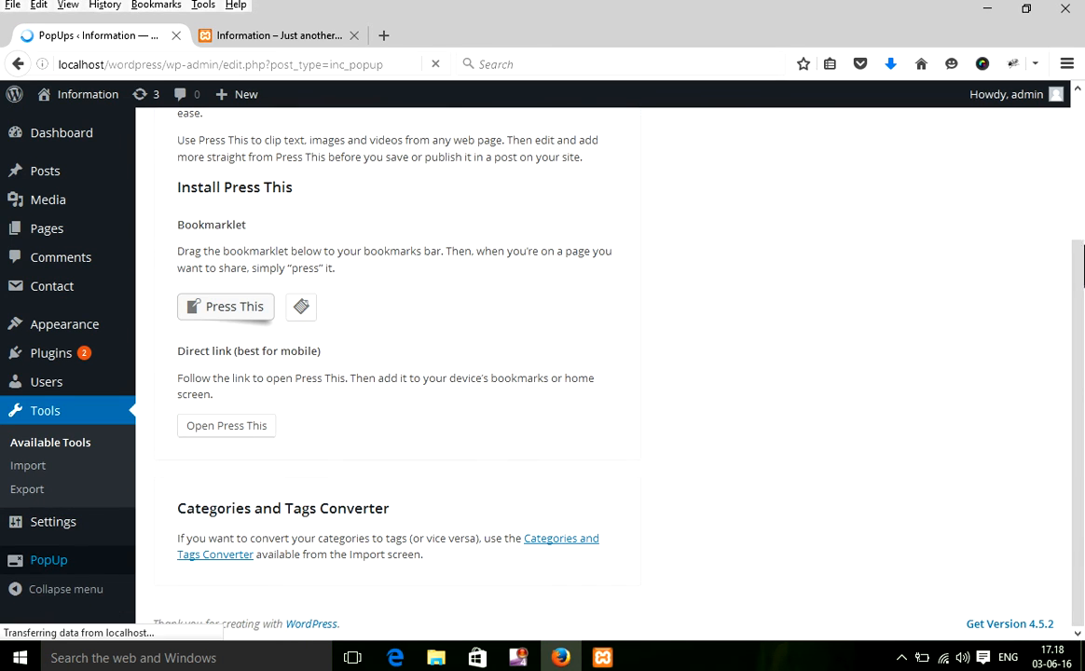
click(49, 559)
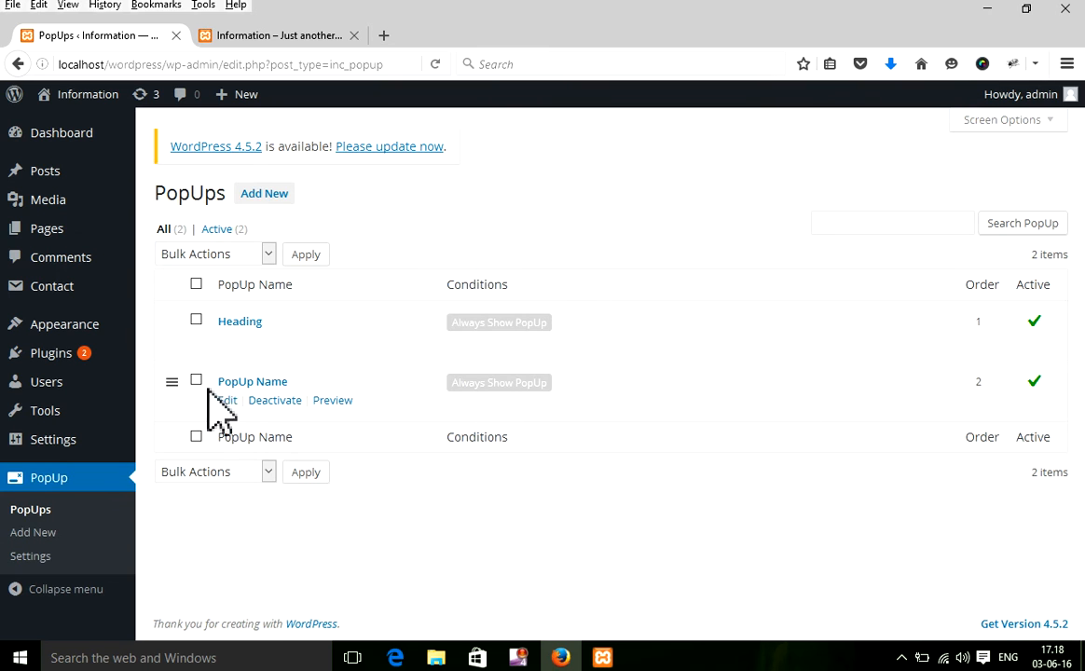
mouse_move(227, 400)
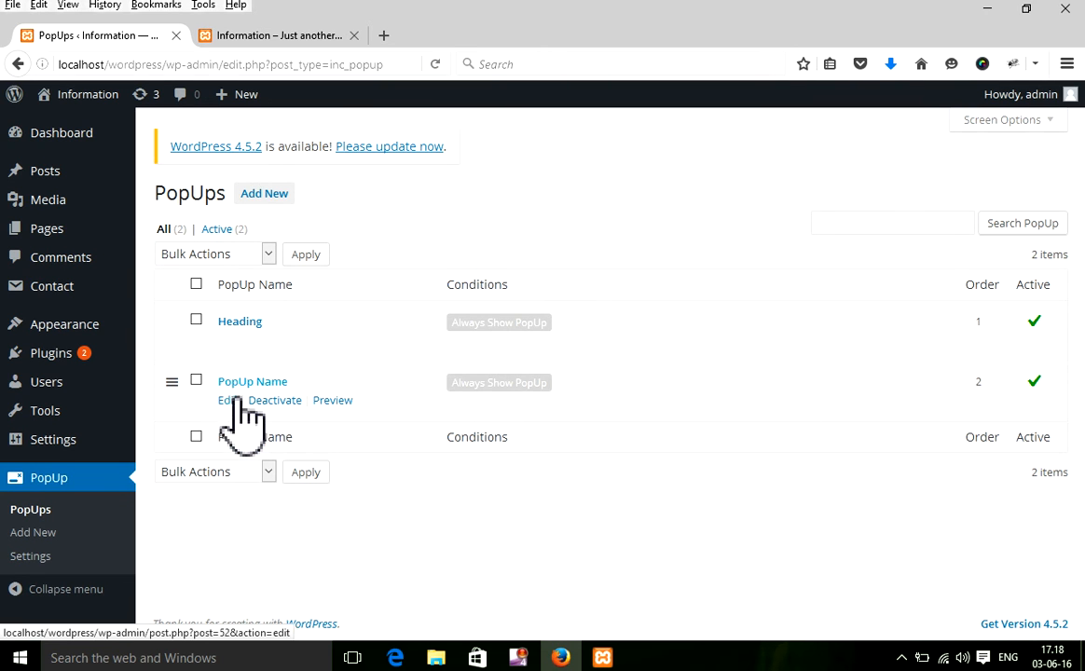
click(226, 400)
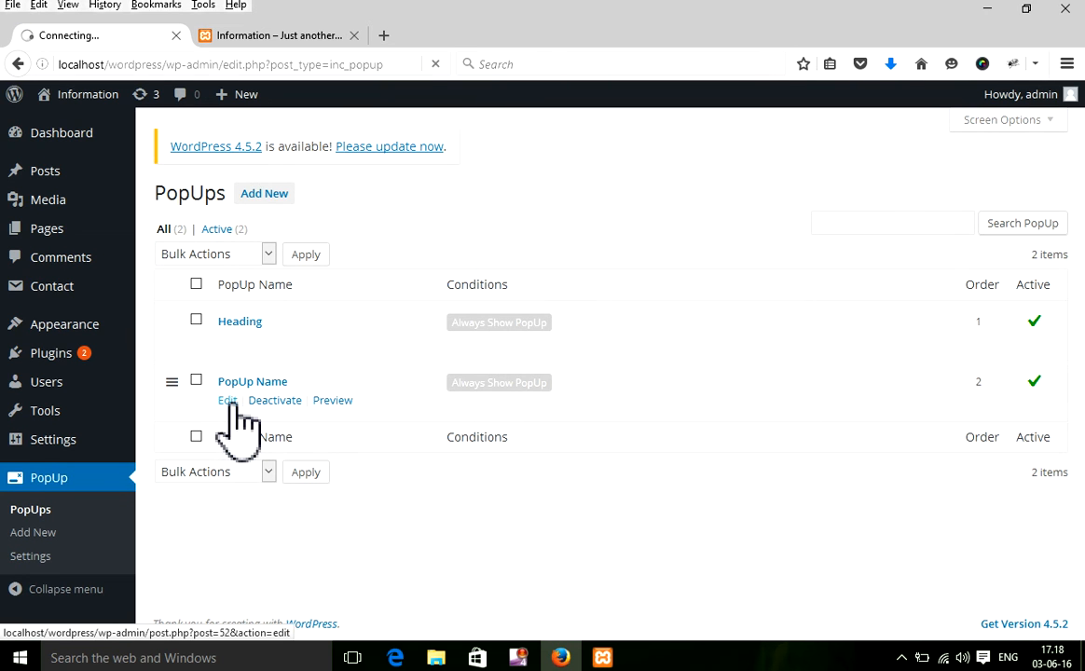
click(226, 400)
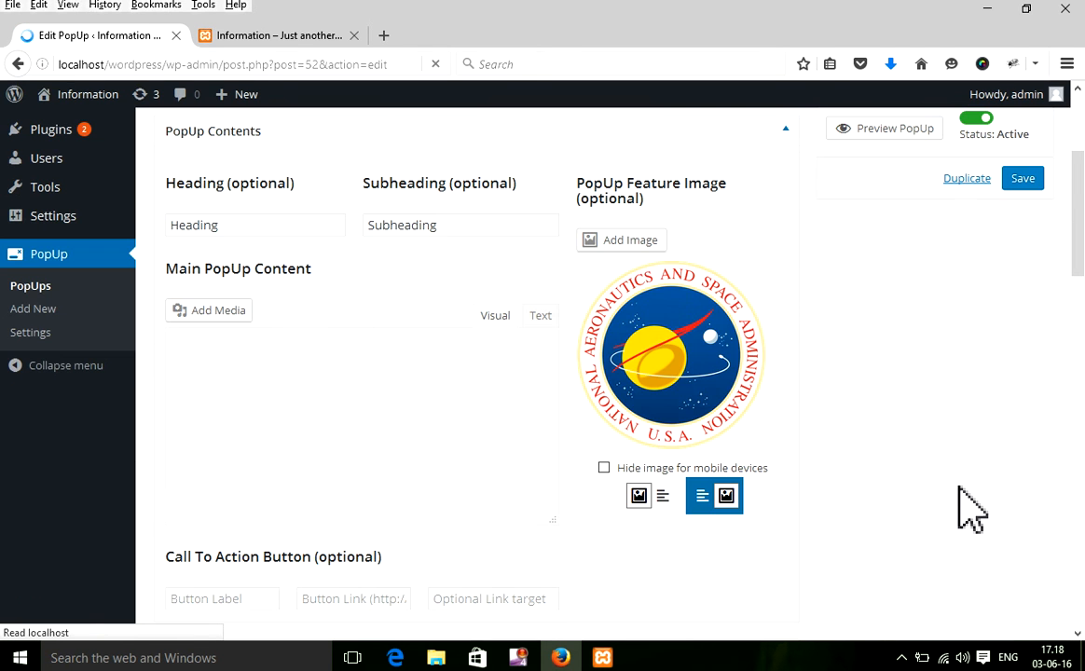
Paste [contact-form-7 id="49" title="this is test form"] into Main PopUp Content and save.
scroll(down, 3)
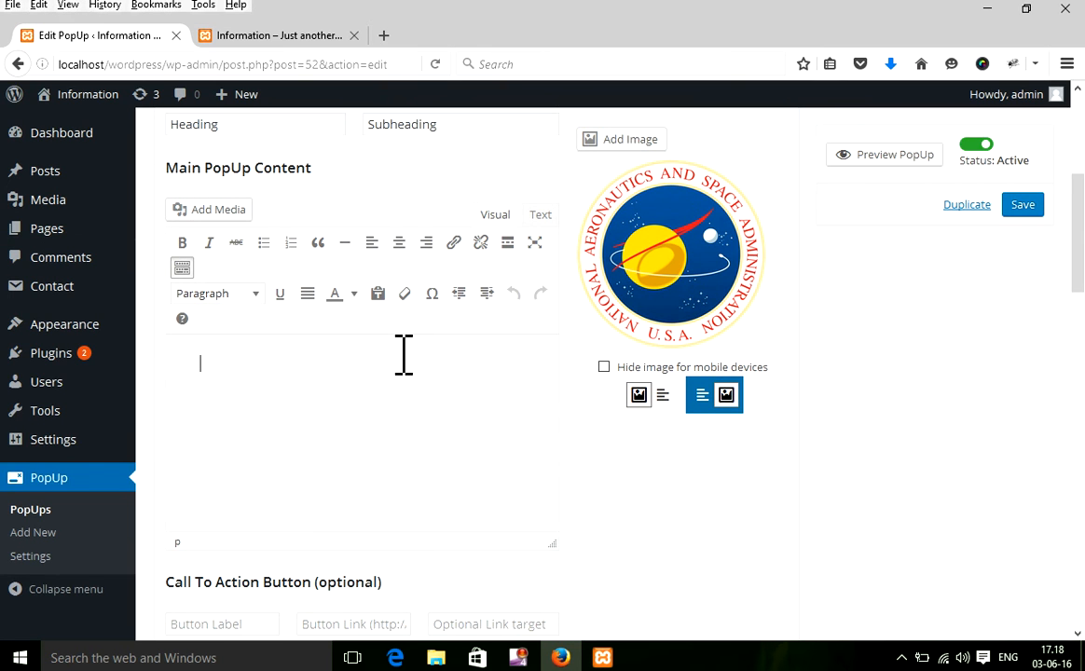
text([contact-form-7 id="49" title="this is test form"])
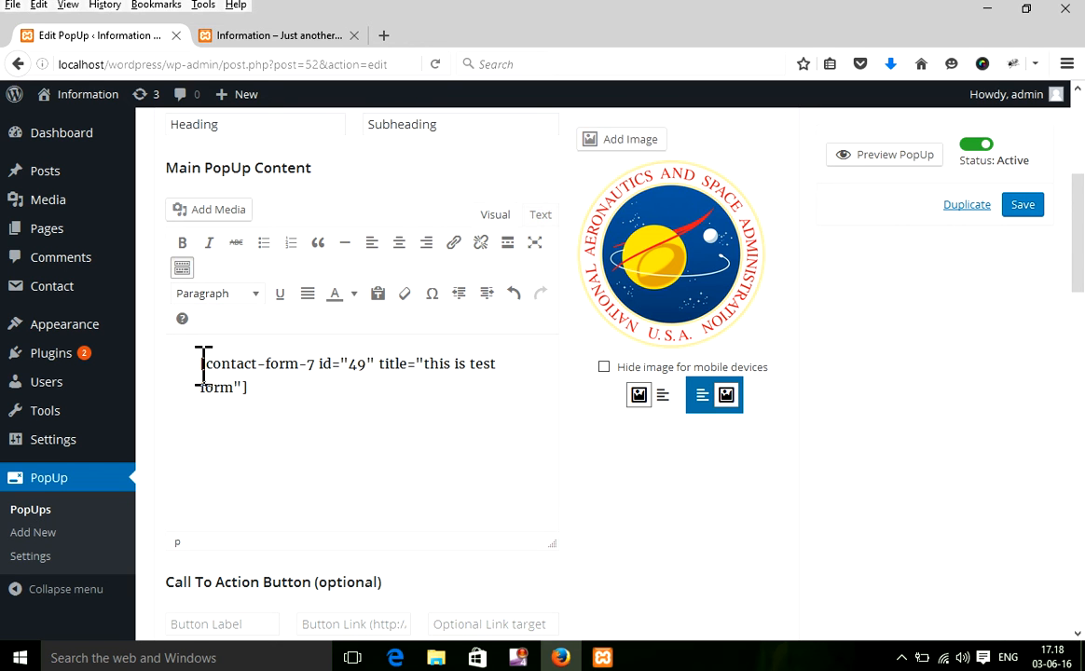
scroll(down, 3)
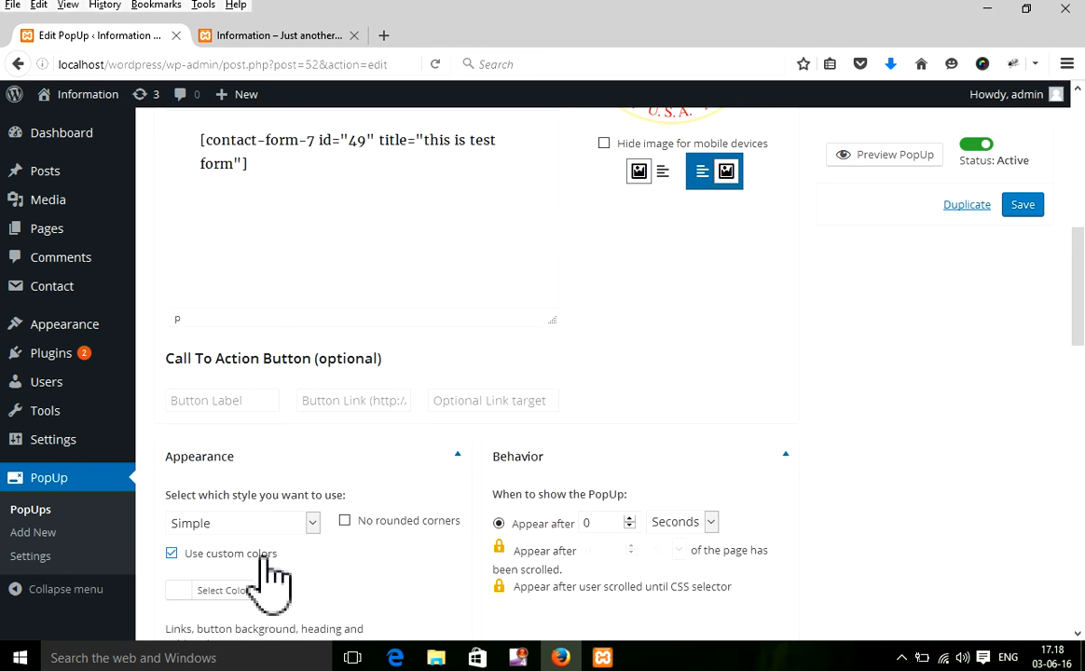
click(1023, 204)
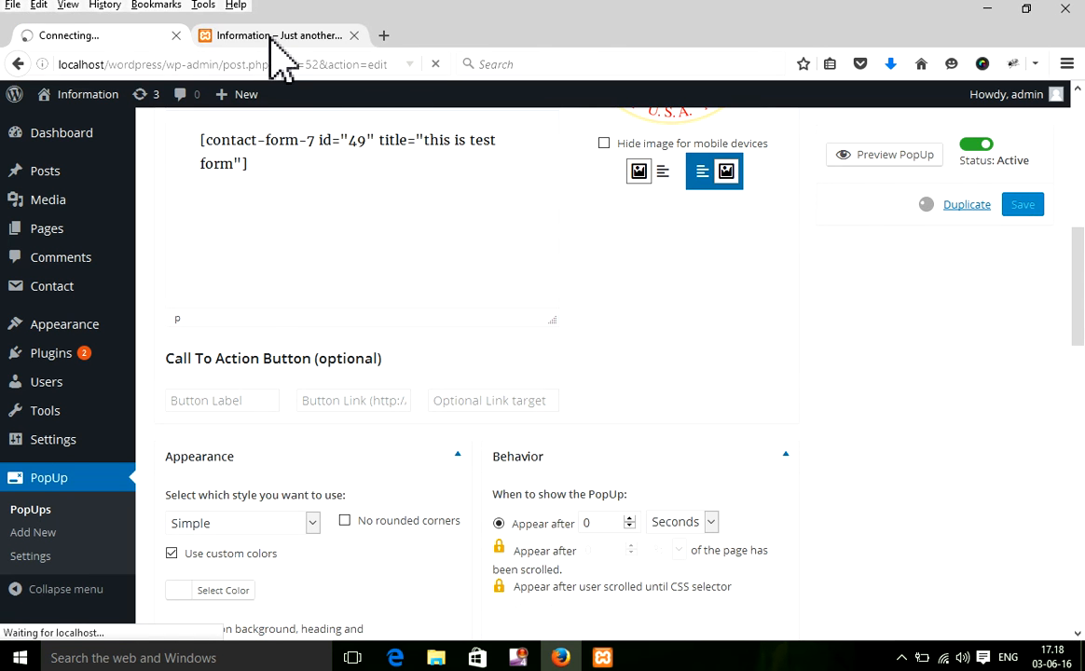
scroll(up, 3)
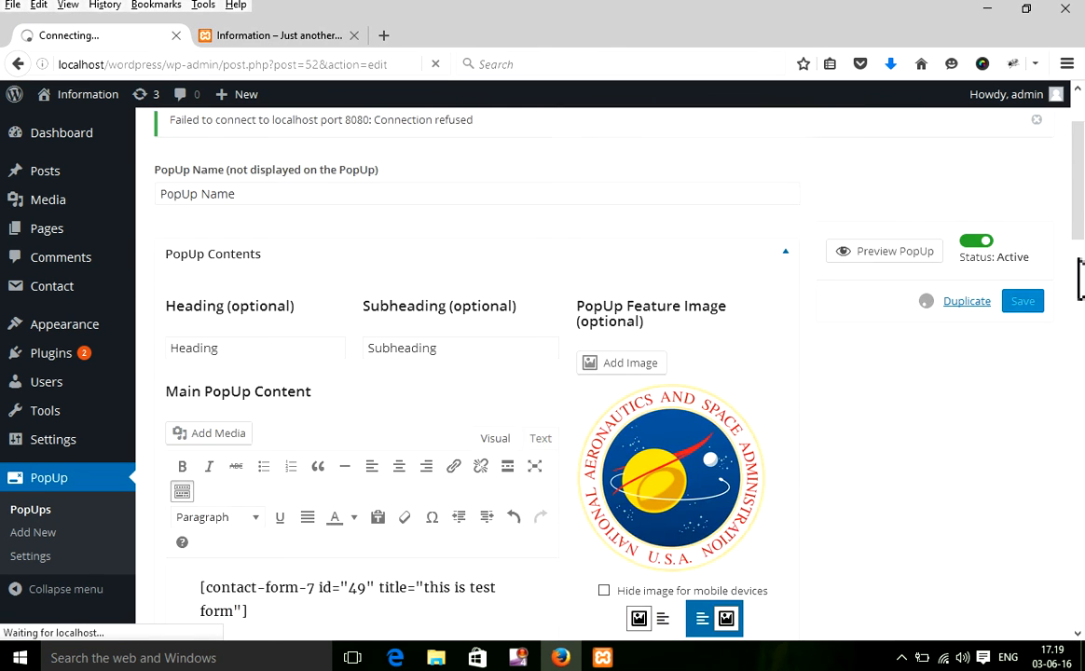
scroll(up, 3)
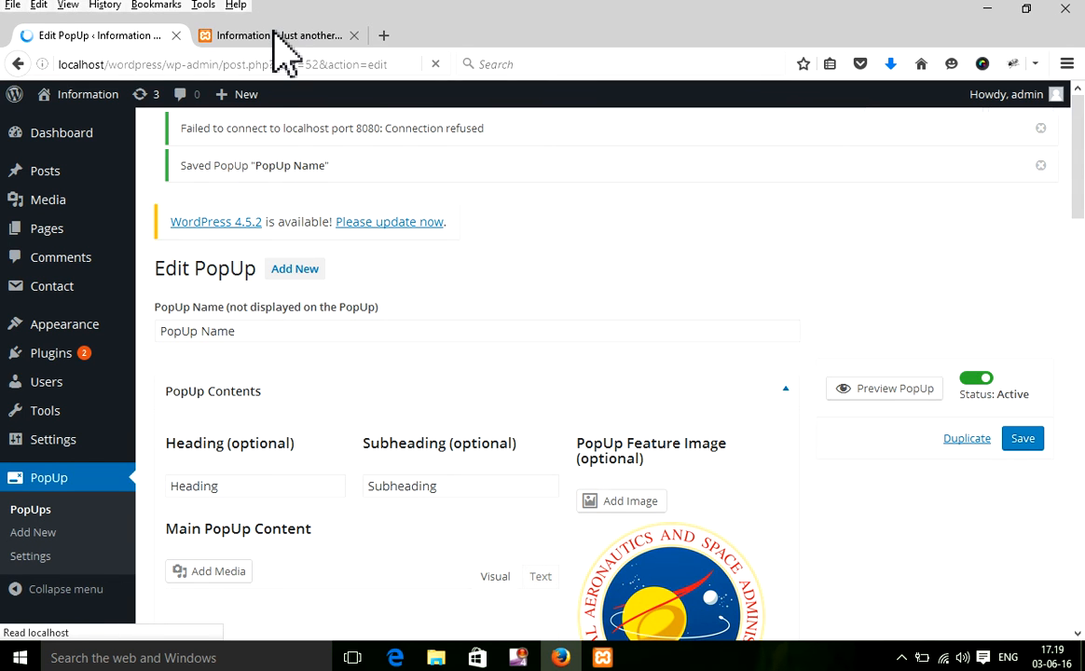
On the site tab, dismiss the old raw-shortcode popup and reload the homepage.
click(280, 35)
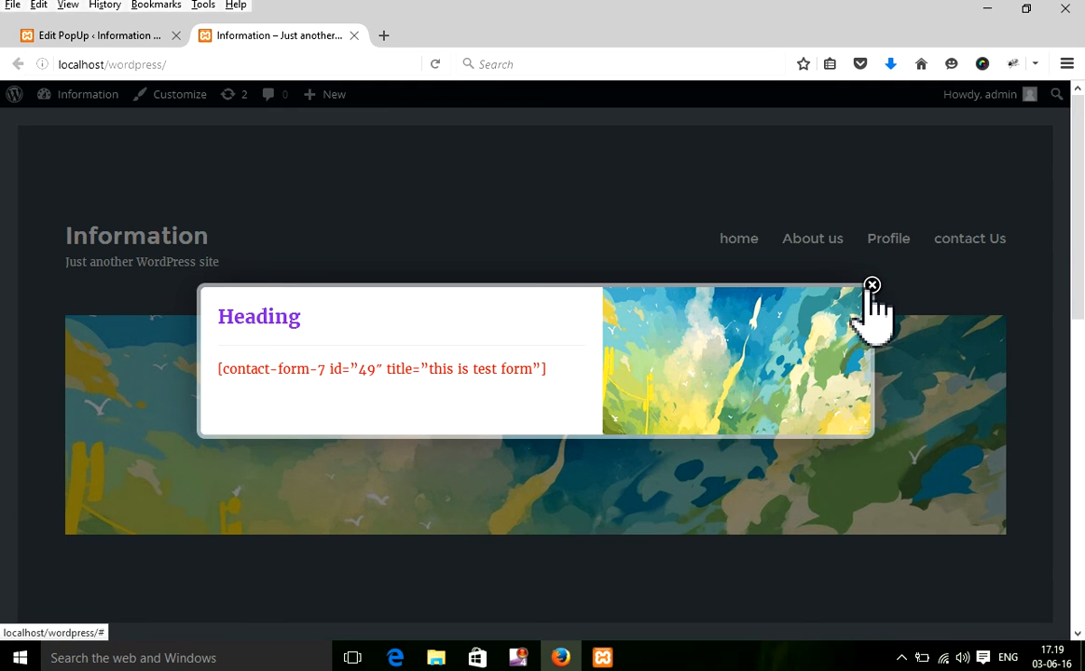
click(871, 285)
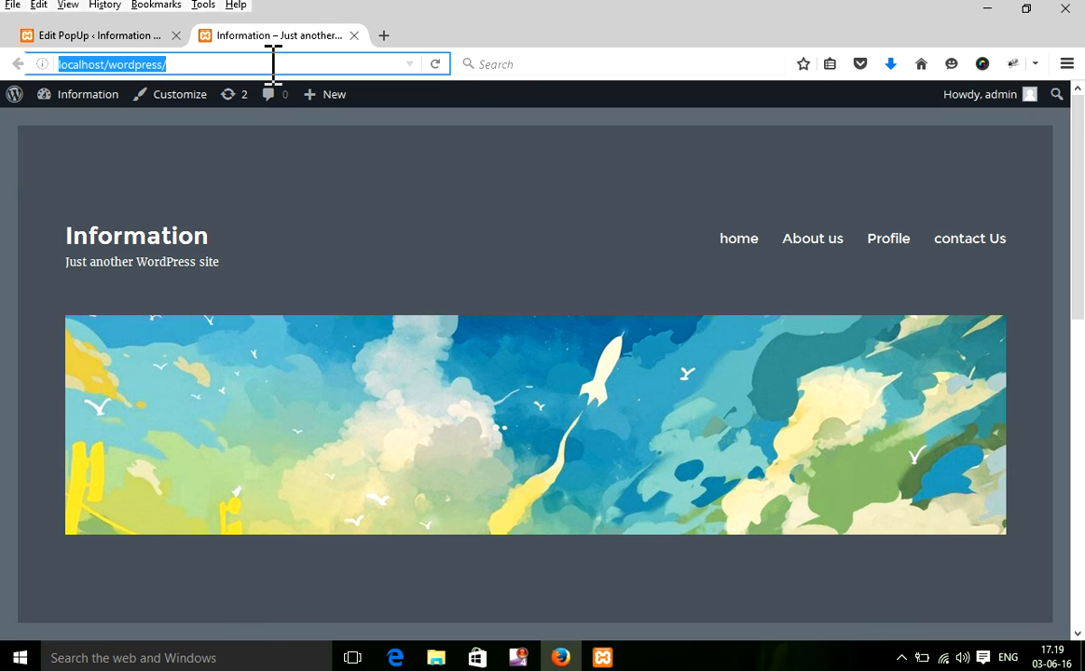
key(Return)
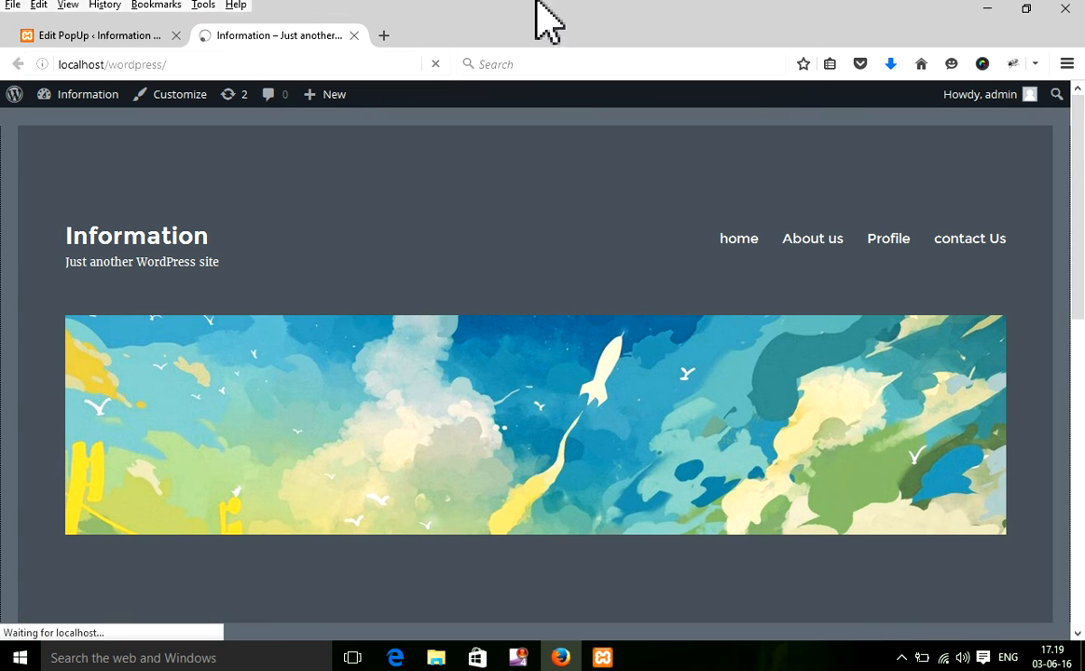
mouse_move(750, 168)
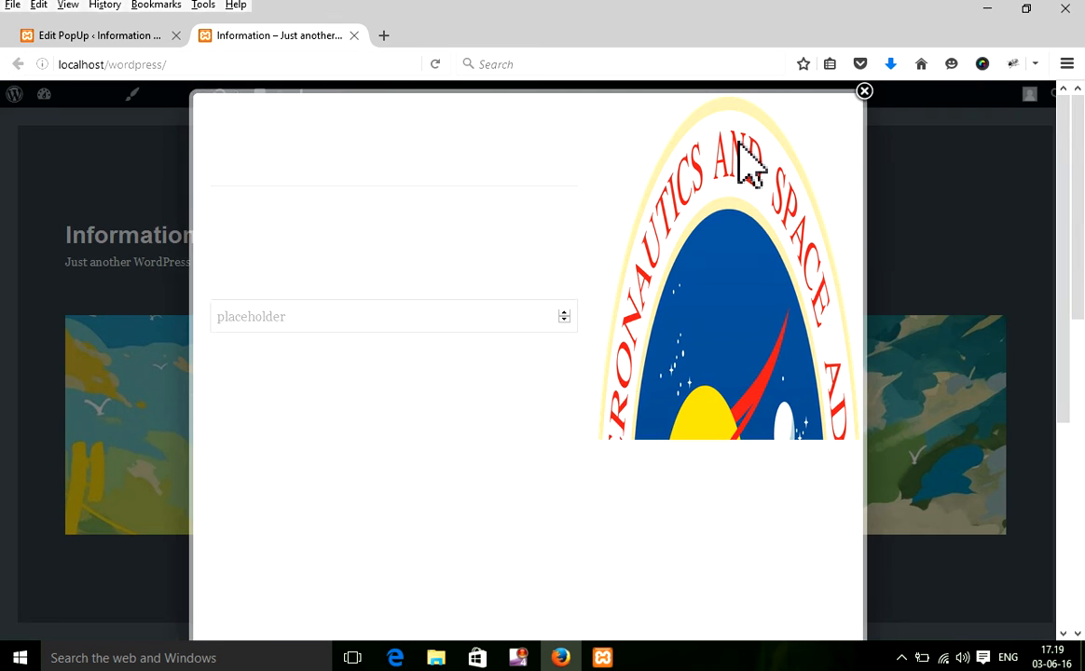
scroll(down, 3)
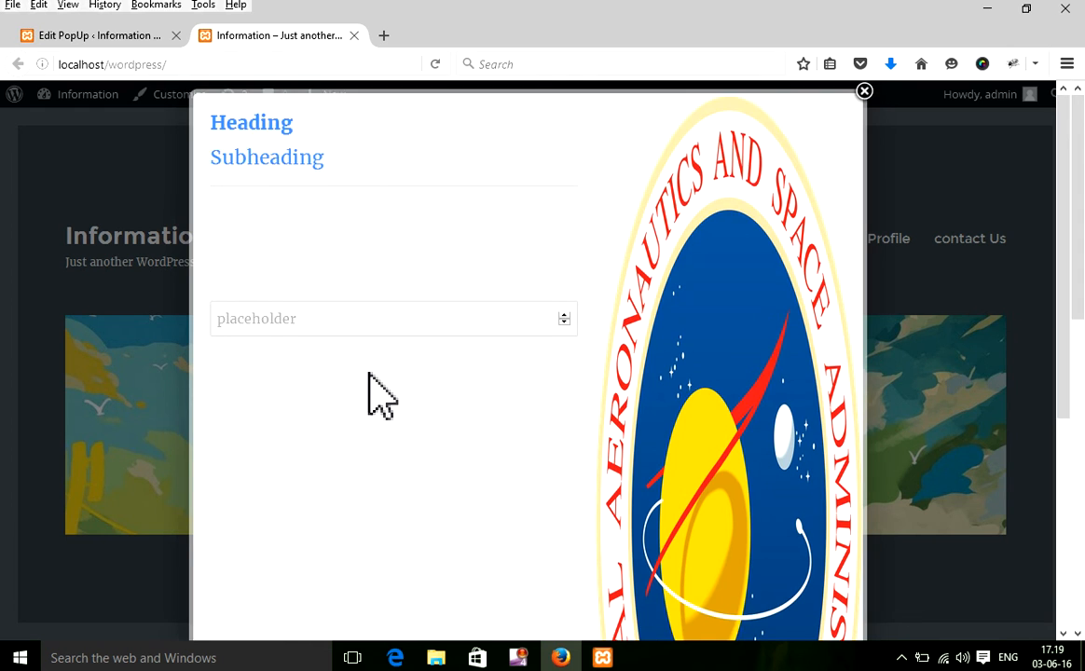
scroll(down, 3)
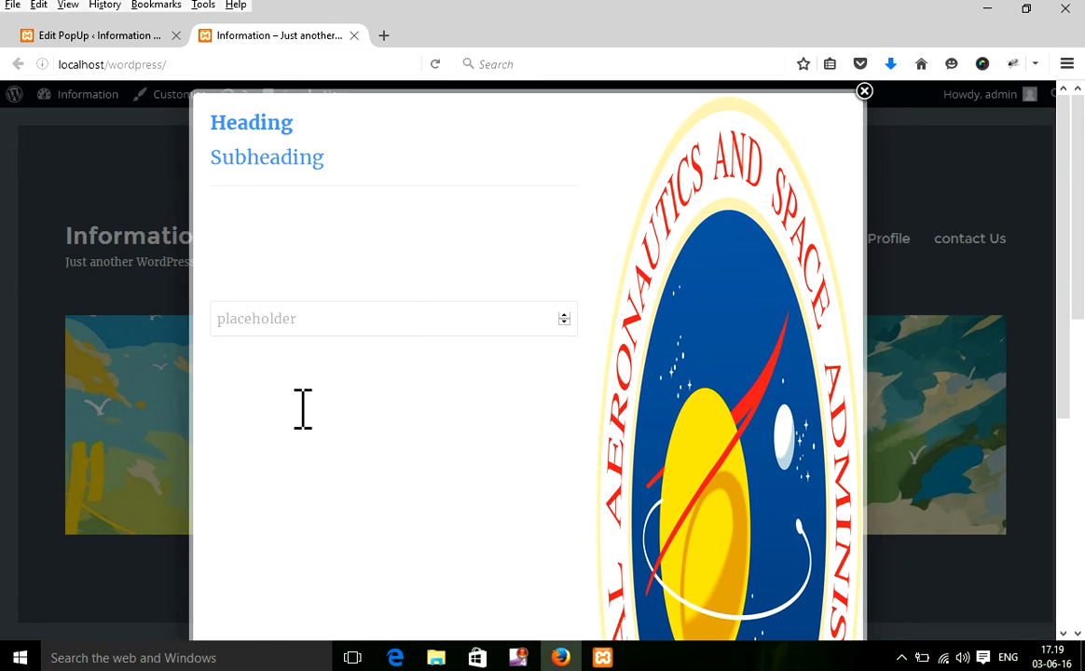
mouse_move(14, 387)
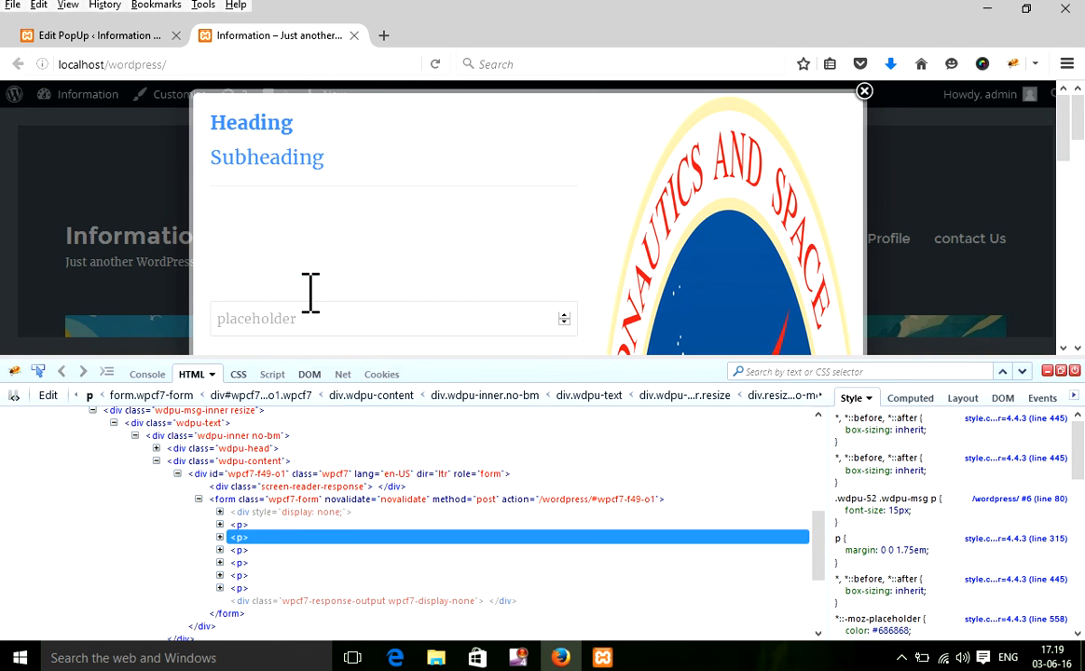
mouse_move(883, 545)
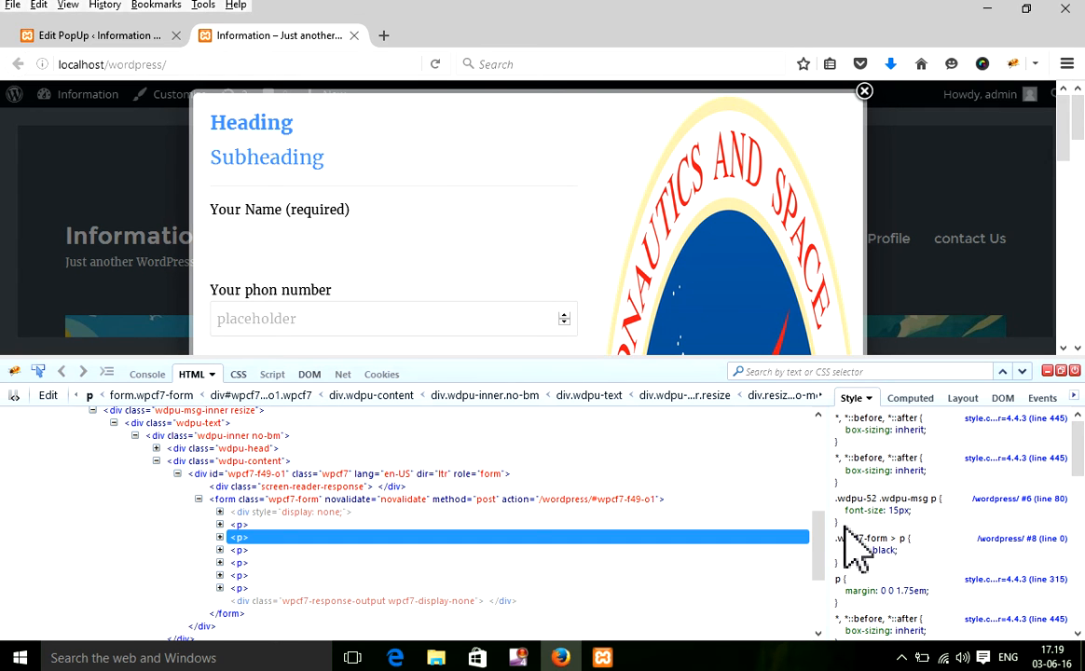
Select the .wdpu-msg p font-size rule in Firebug, then close the inspector.
click(885, 499)
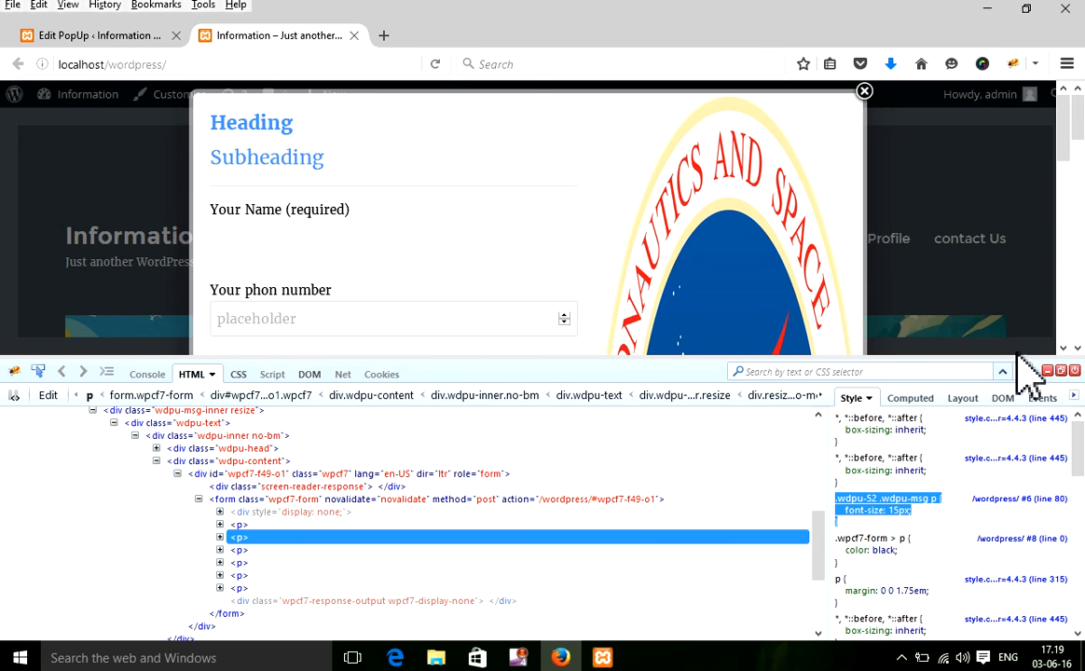
click(1045, 371)
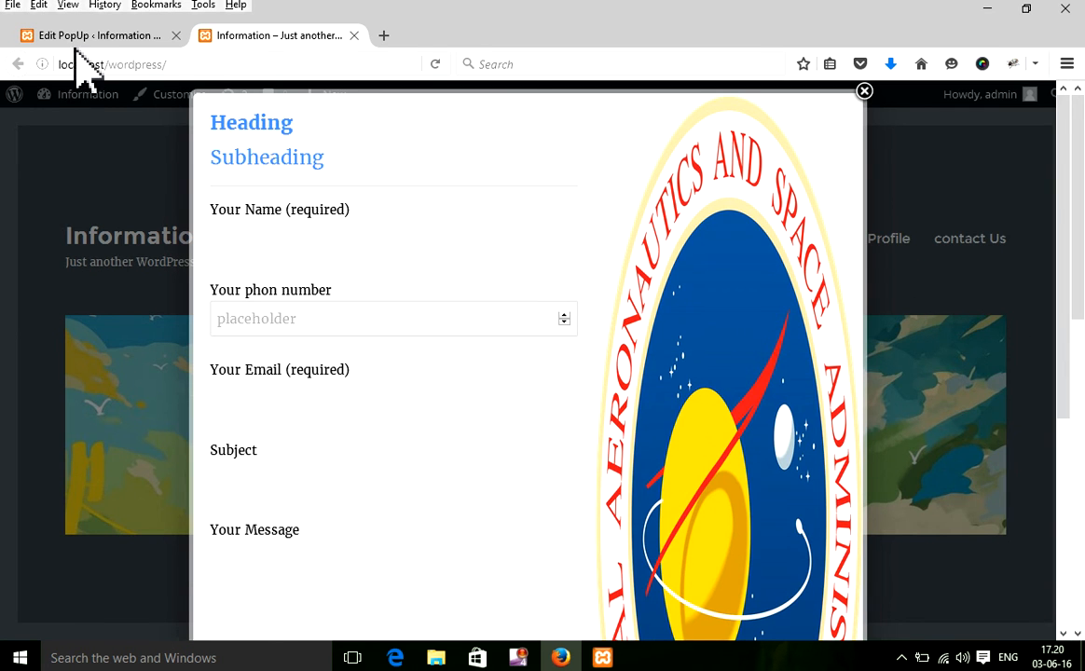
Paste the 15px paragraph font-size rule into Custom CSS, save, and return to PopUps.
click(864, 91)
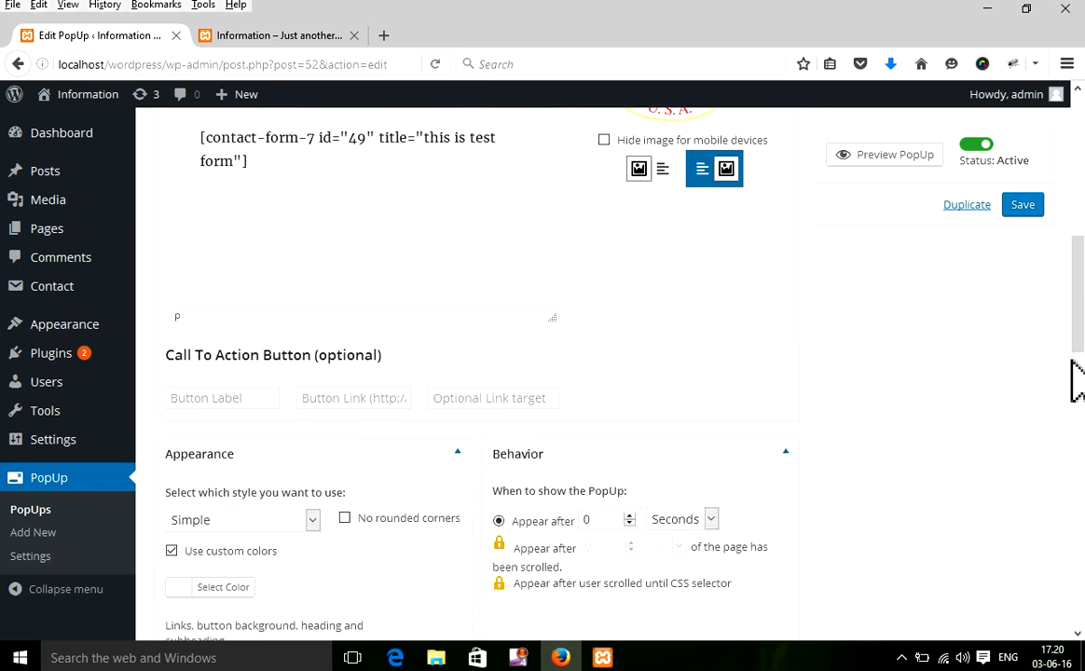
scroll(down, 3)
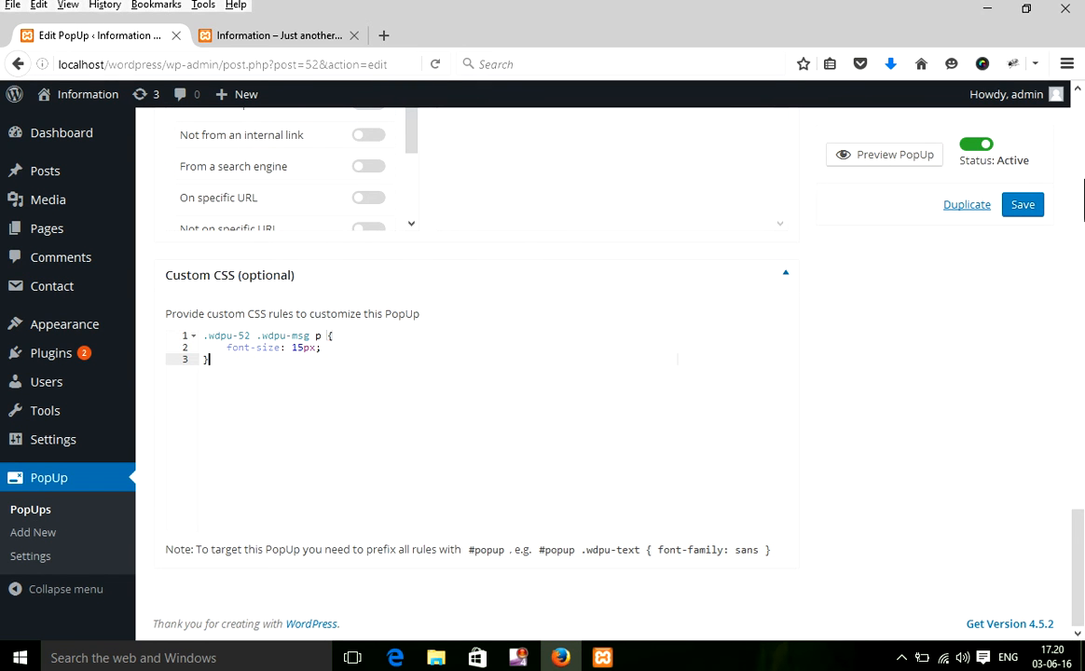
click(1022, 204)
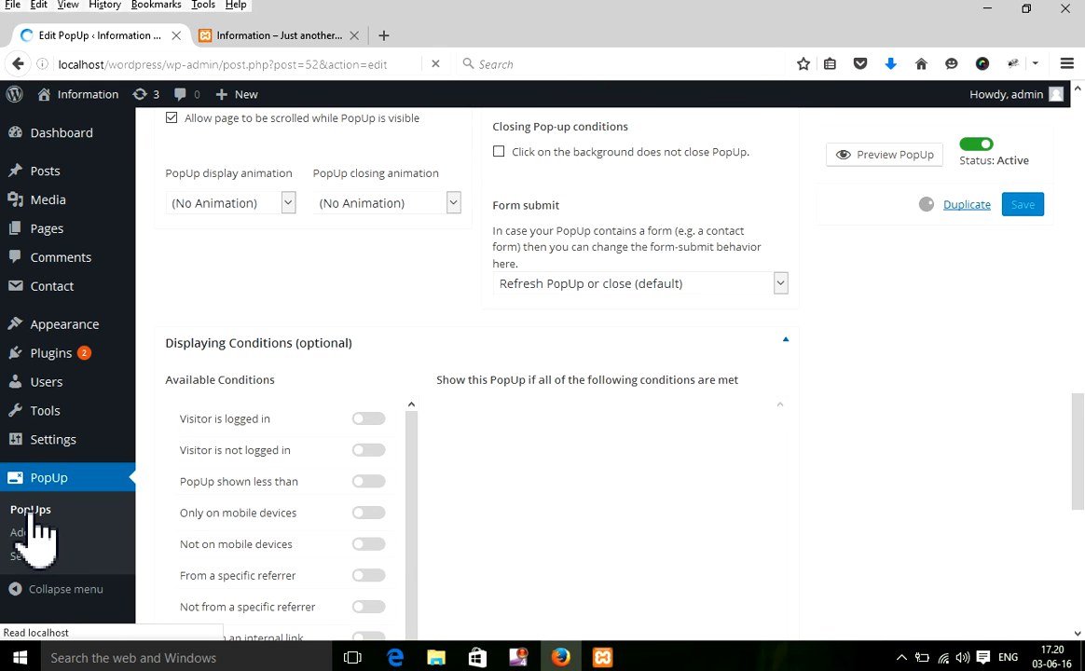
click(1021, 204)
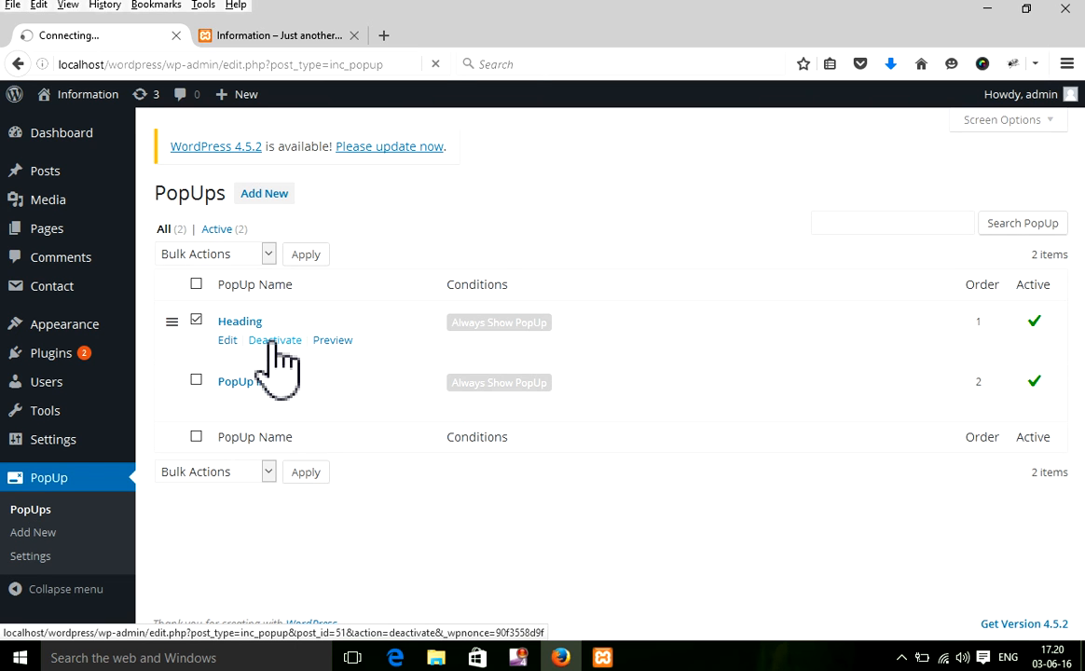
Deactivate the Heading popup and dismiss its leftover popup on the site tab.
click(275, 339)
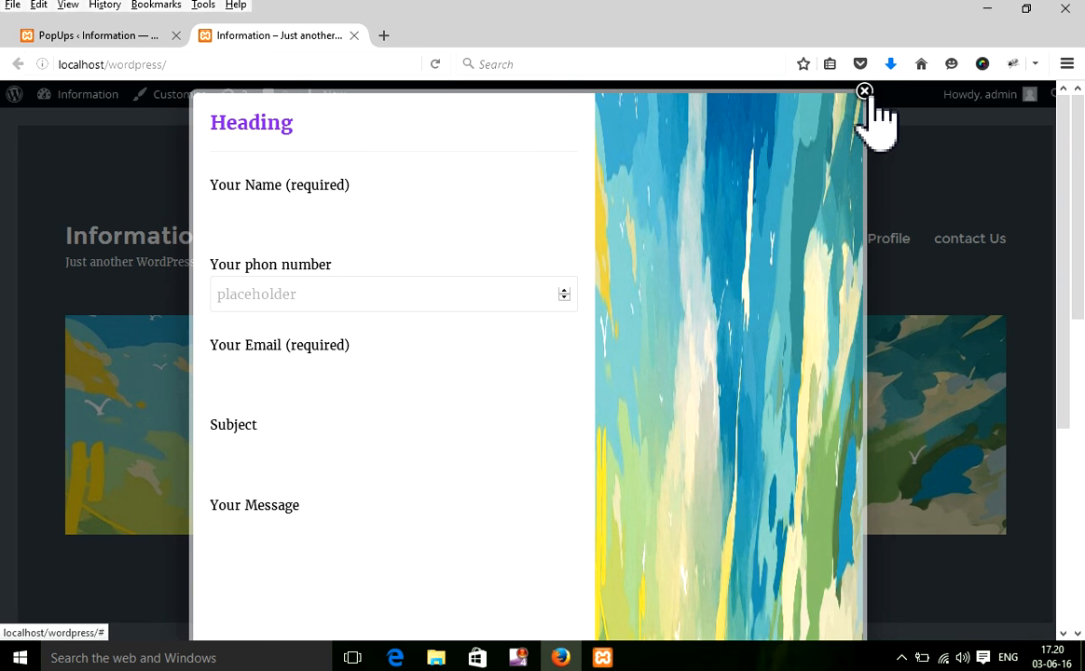
click(864, 92)
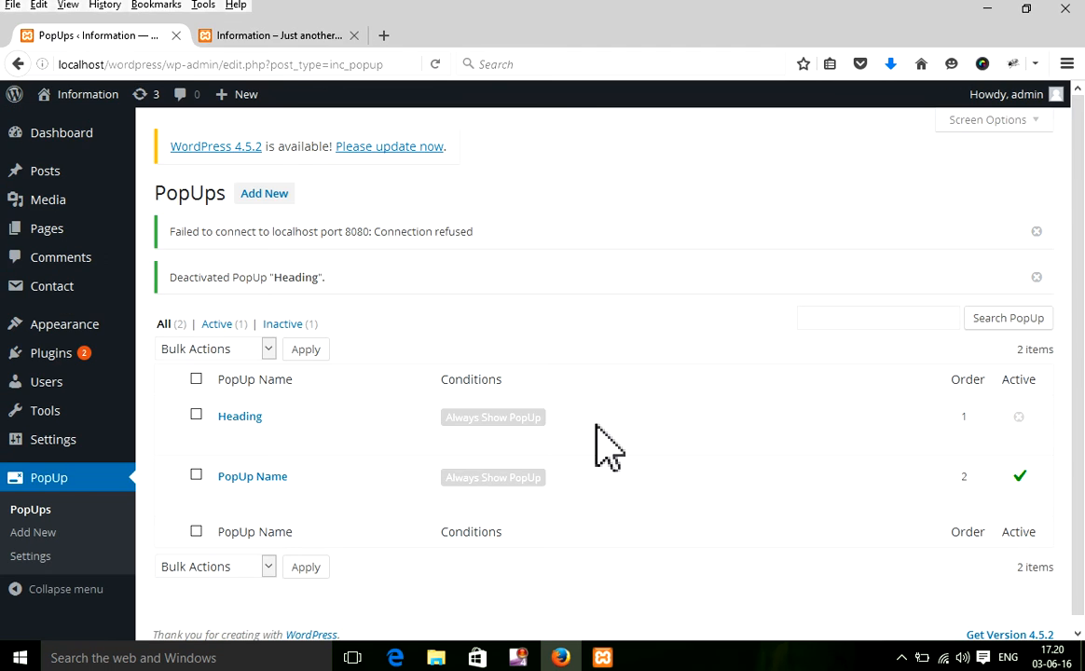
mouse_move(289, 484)
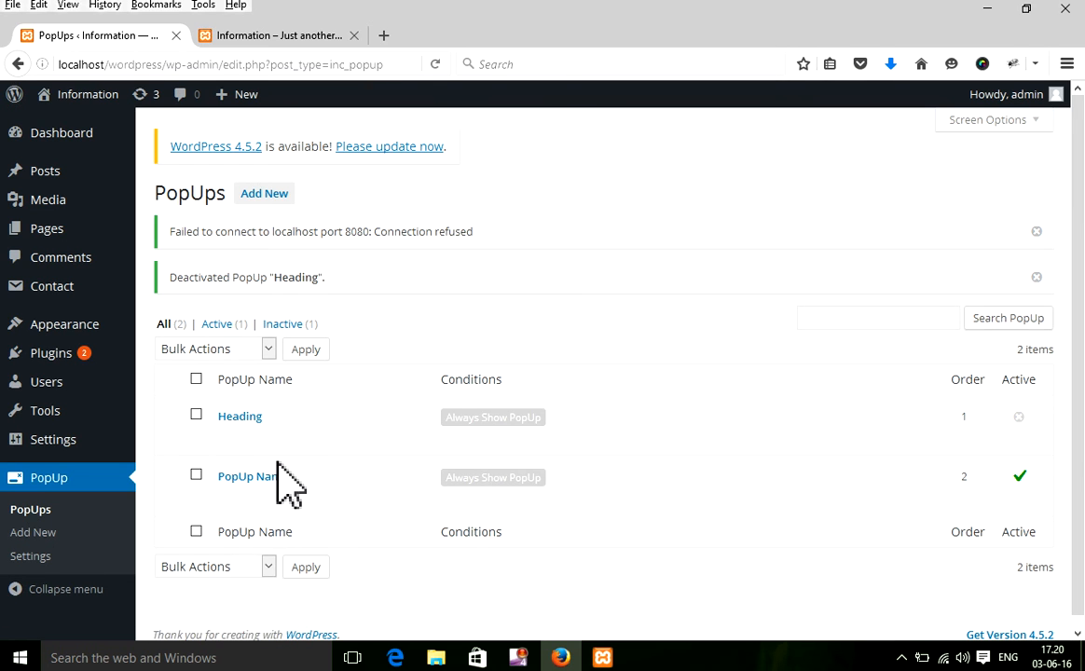
mouse_move(251, 476)
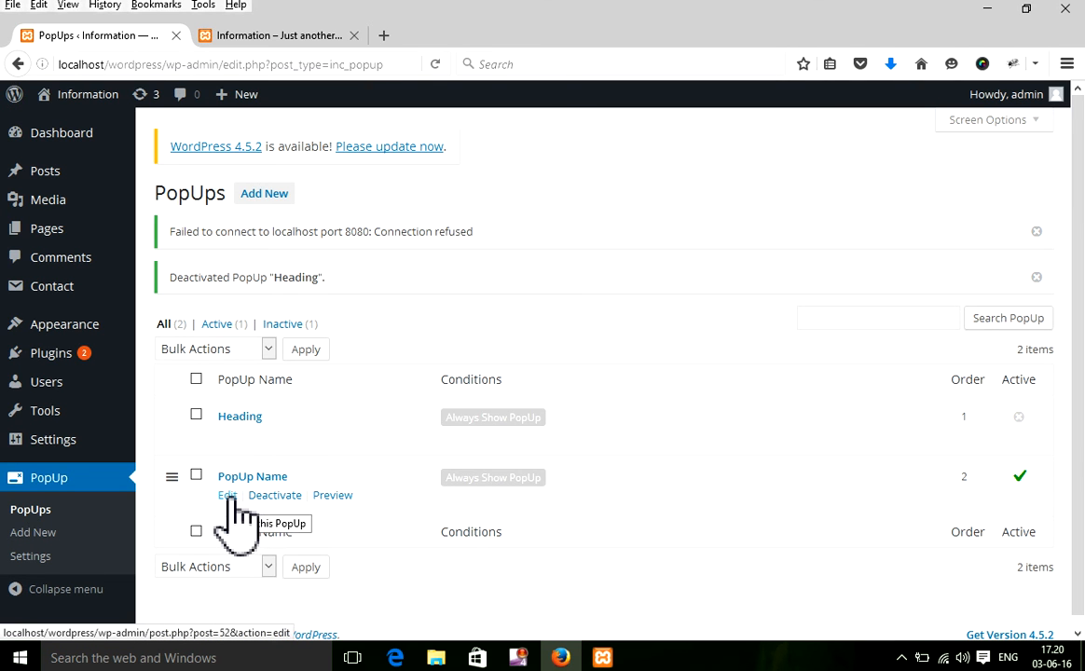
mouse_move(363, 24)
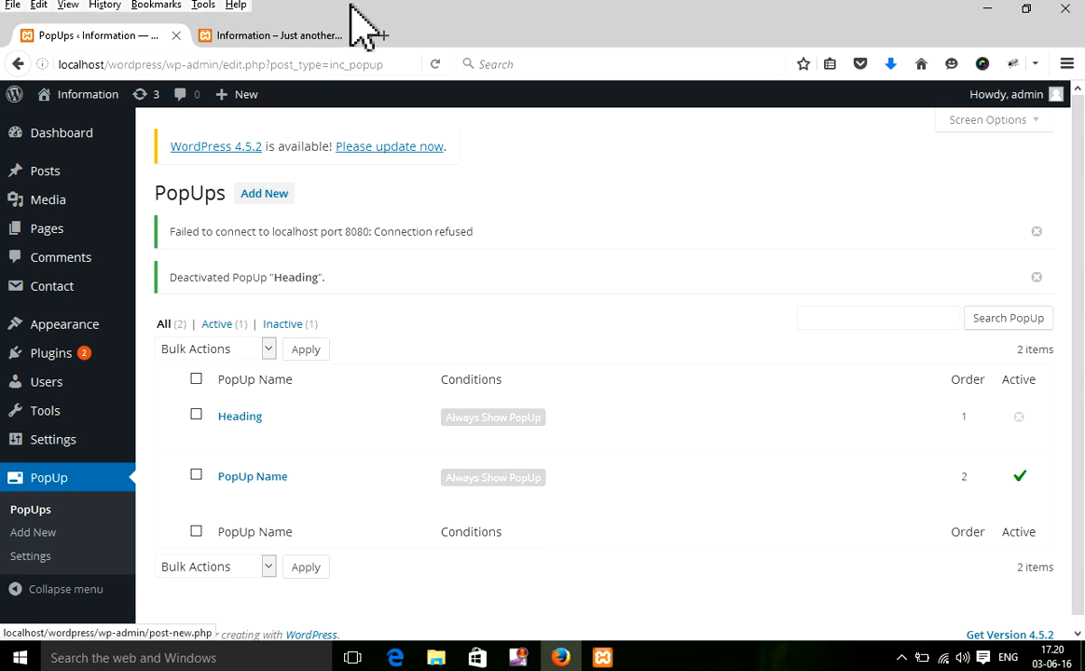
click(275, 35)
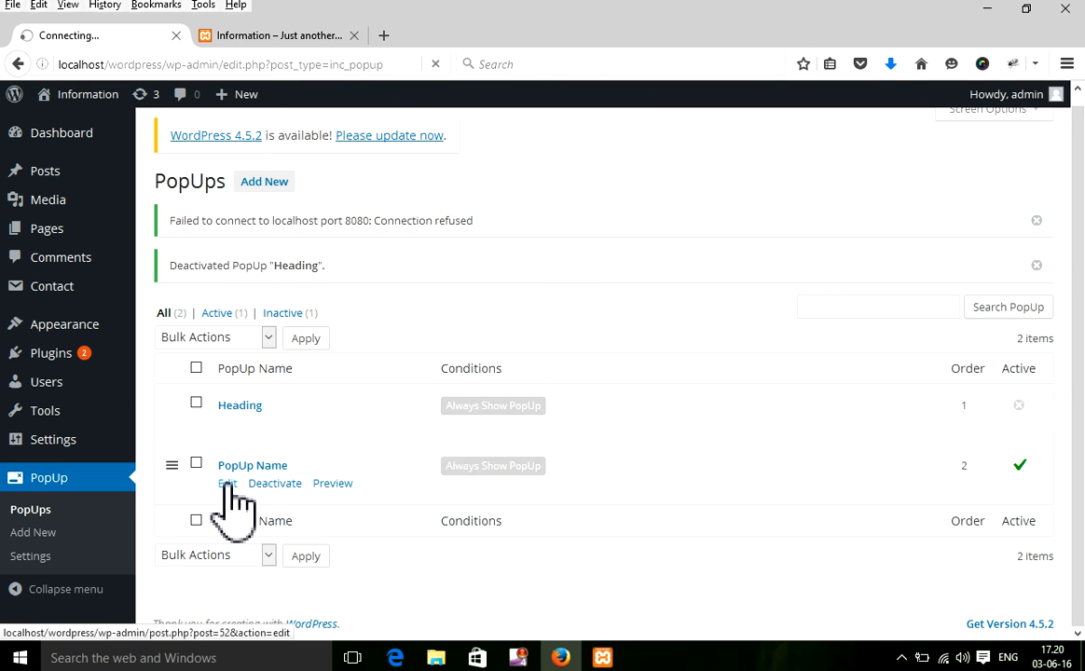
Open 'PopUp Name' for editing, then reload the homepage on the site tab.
click(332, 483)
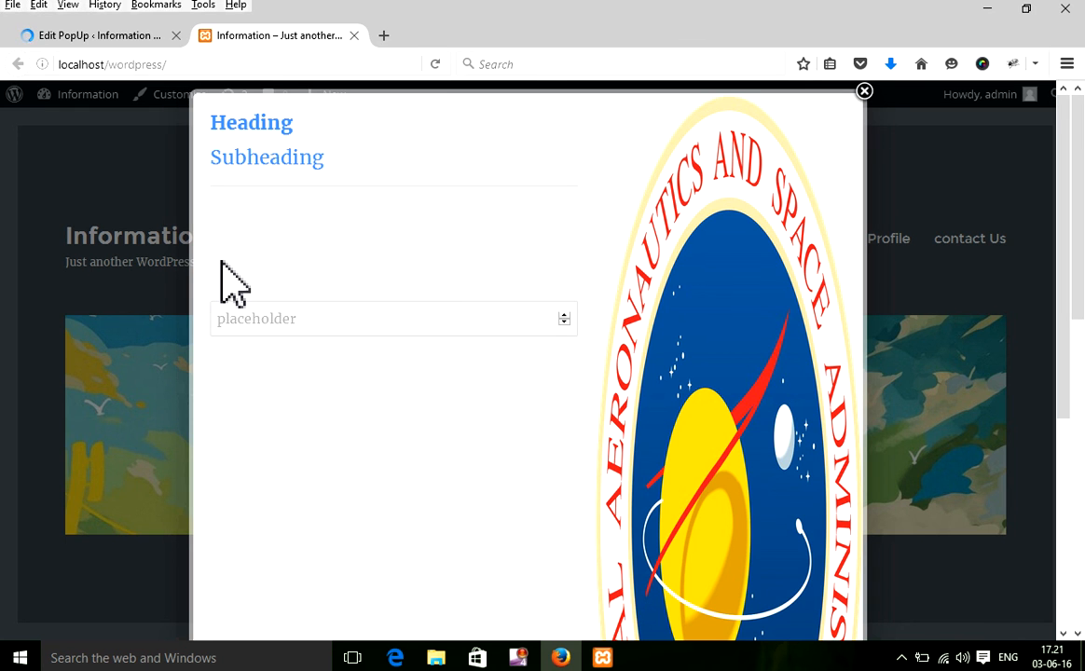
click(864, 92)
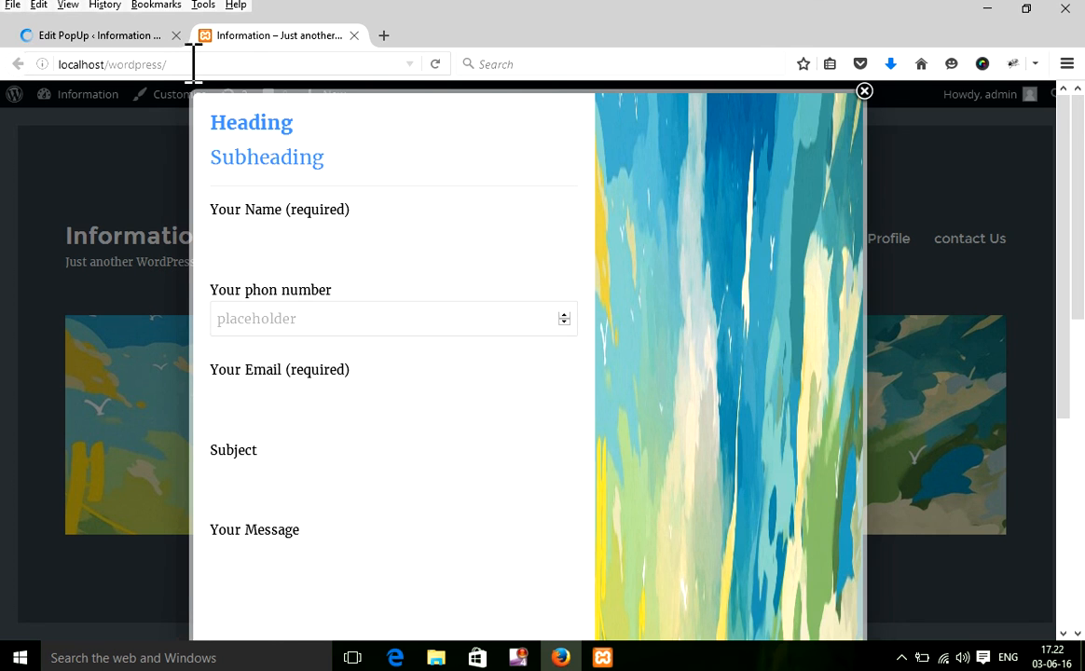
click(112, 64)
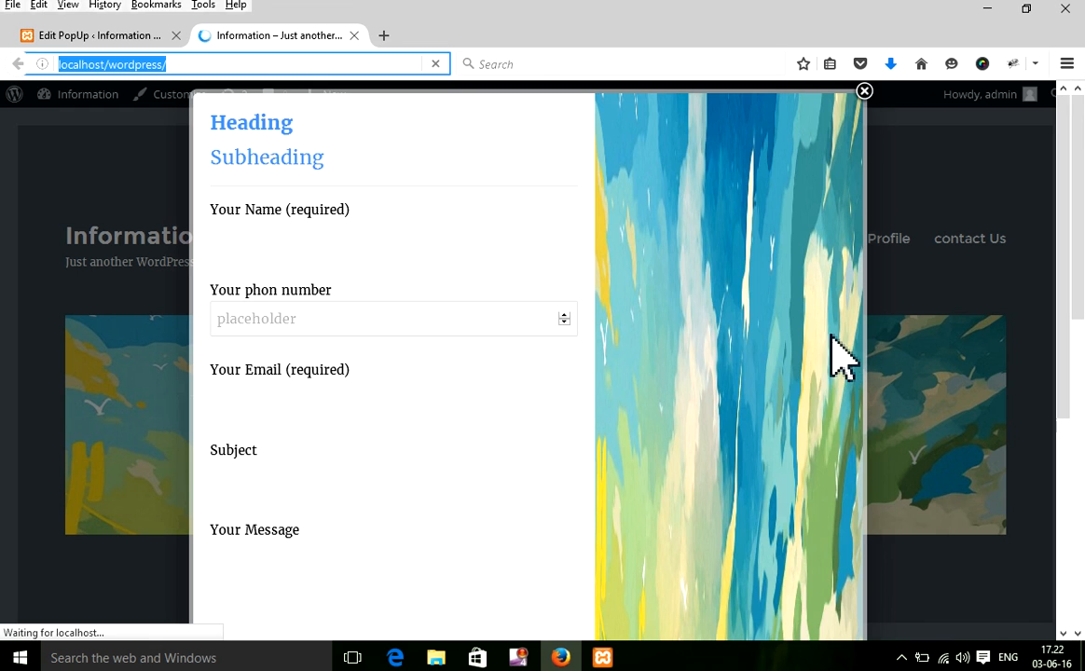
click(864, 90)
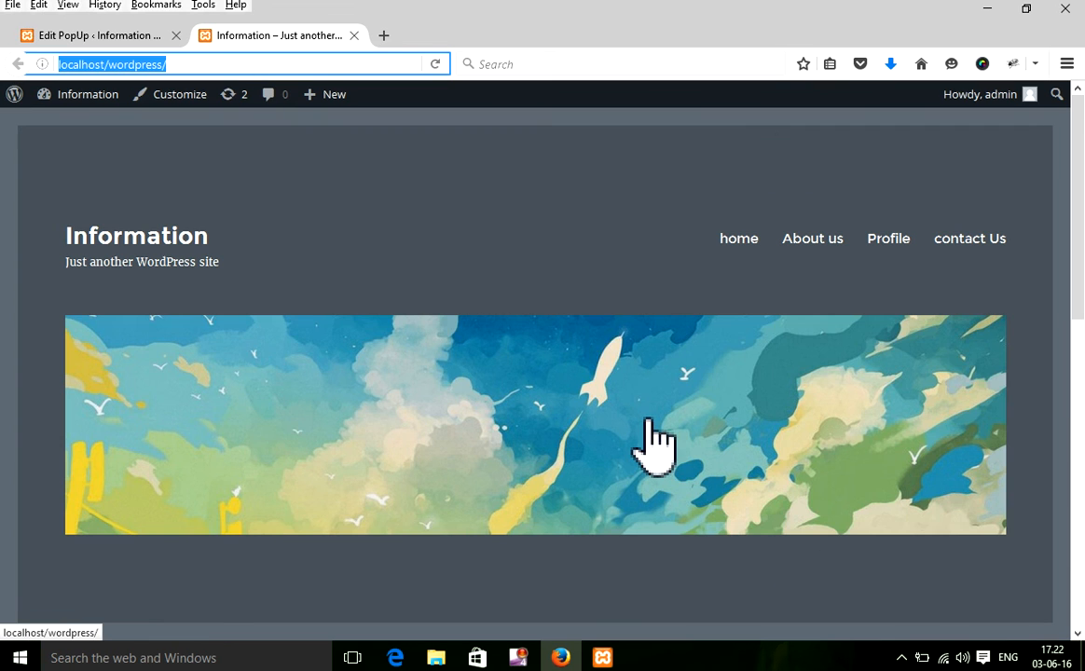
click(652, 438)
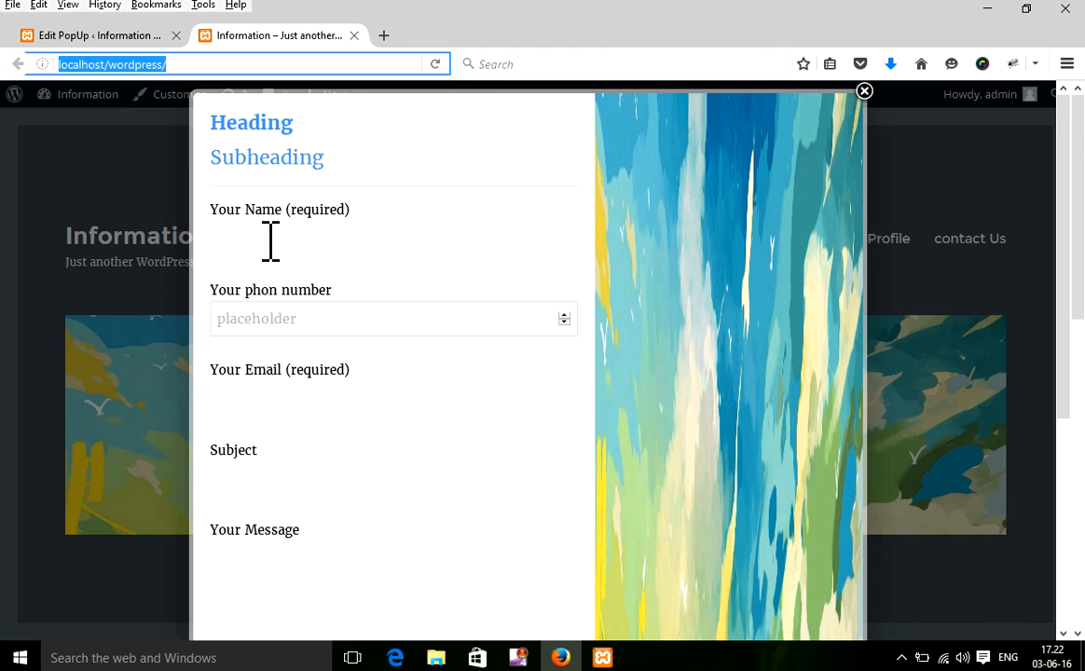
Submit the popup's contact form empty, then return to the popup editor.
click(393, 399)
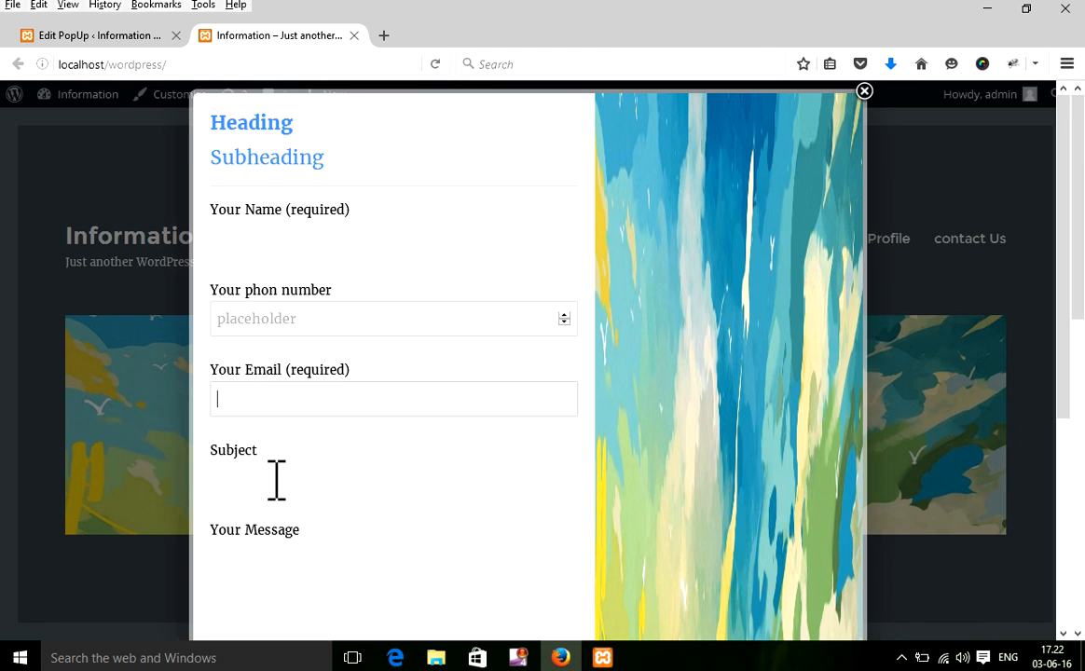
scroll(down, 3)
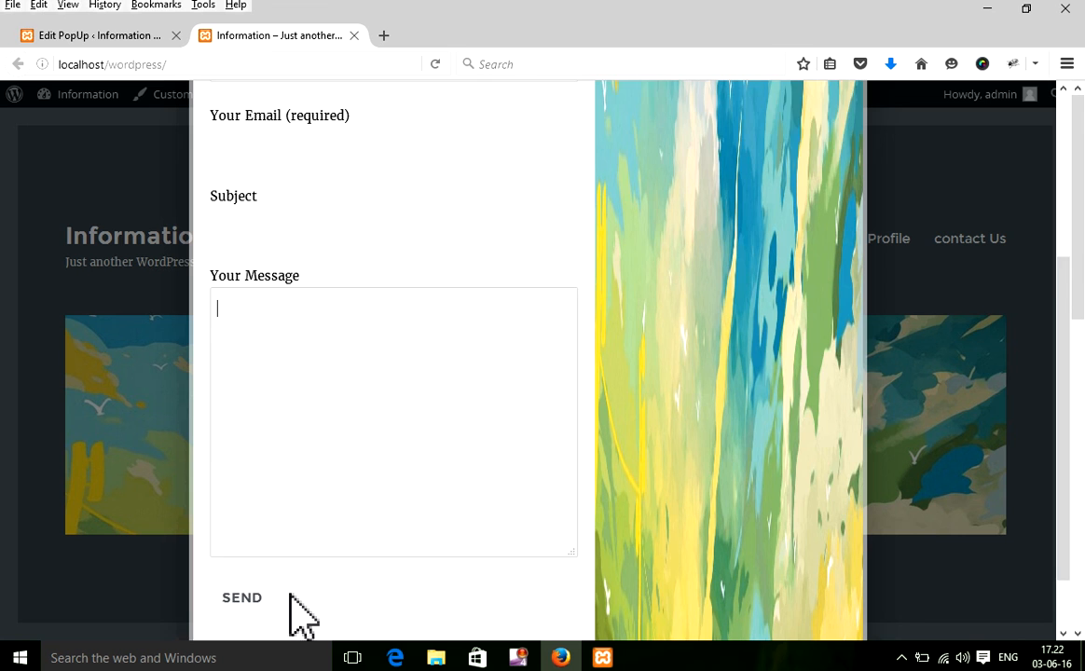
click(241, 597)
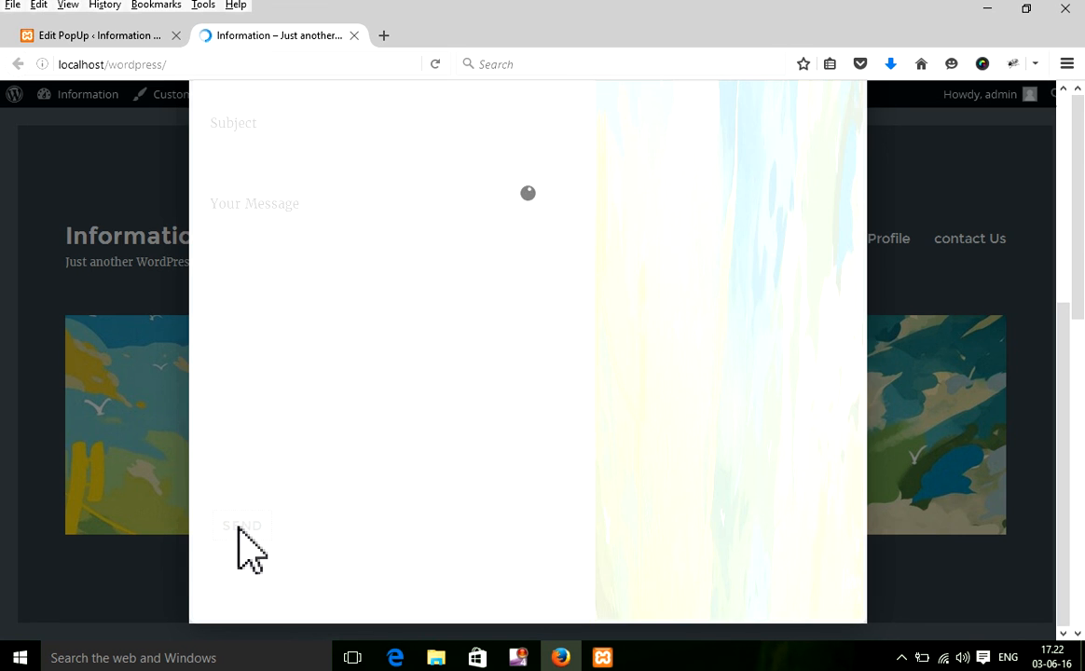
scroll(up, 3)
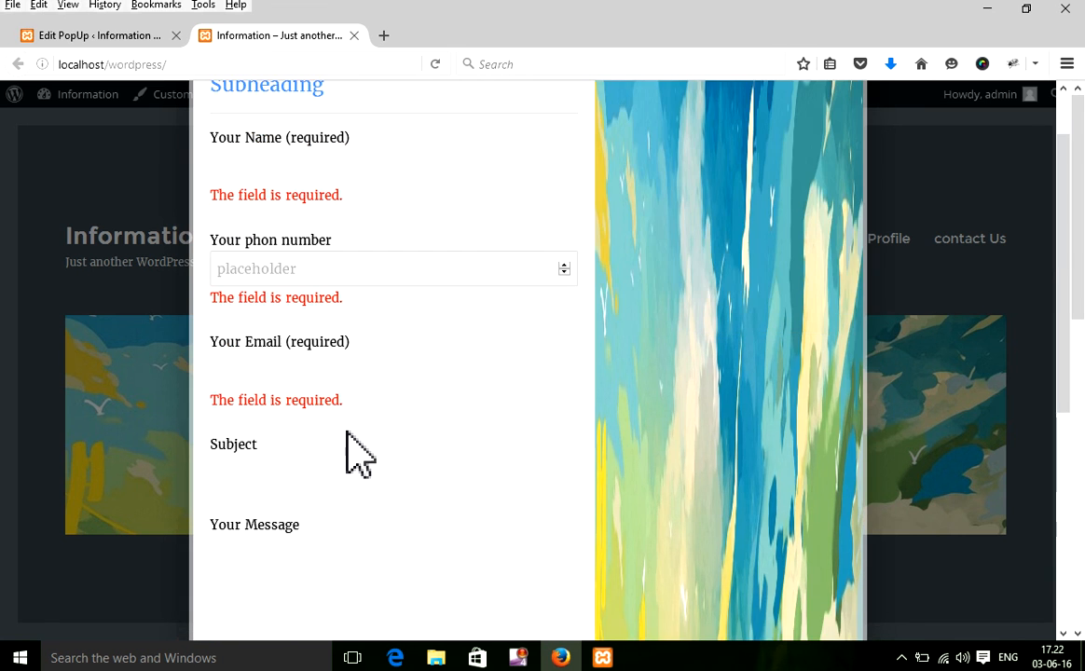
click(88, 35)
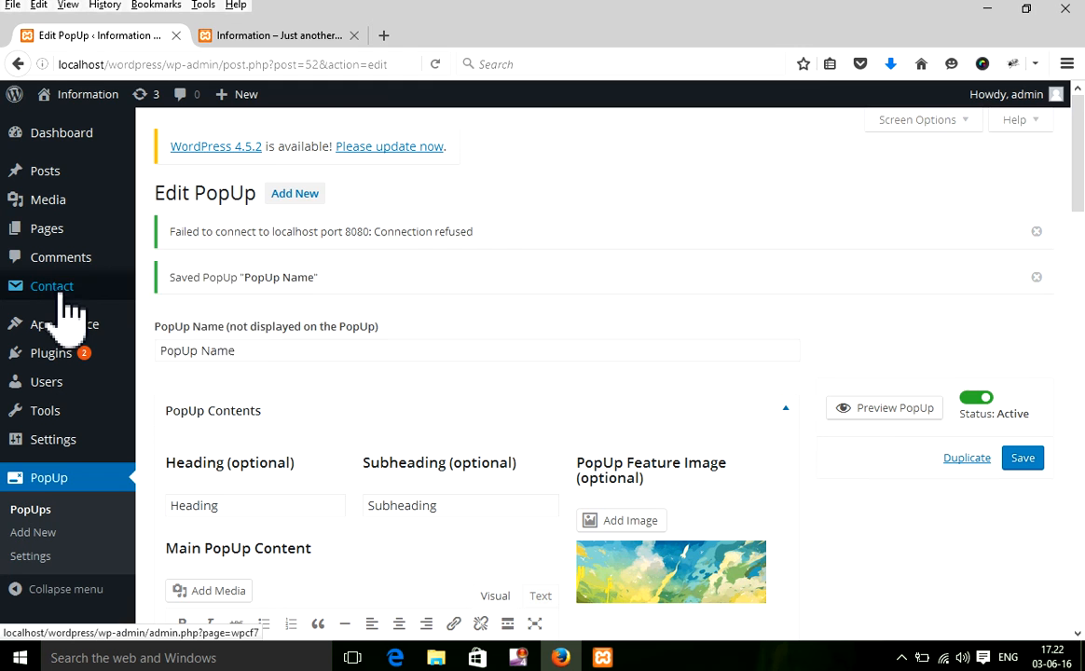
scroll(down, 3)
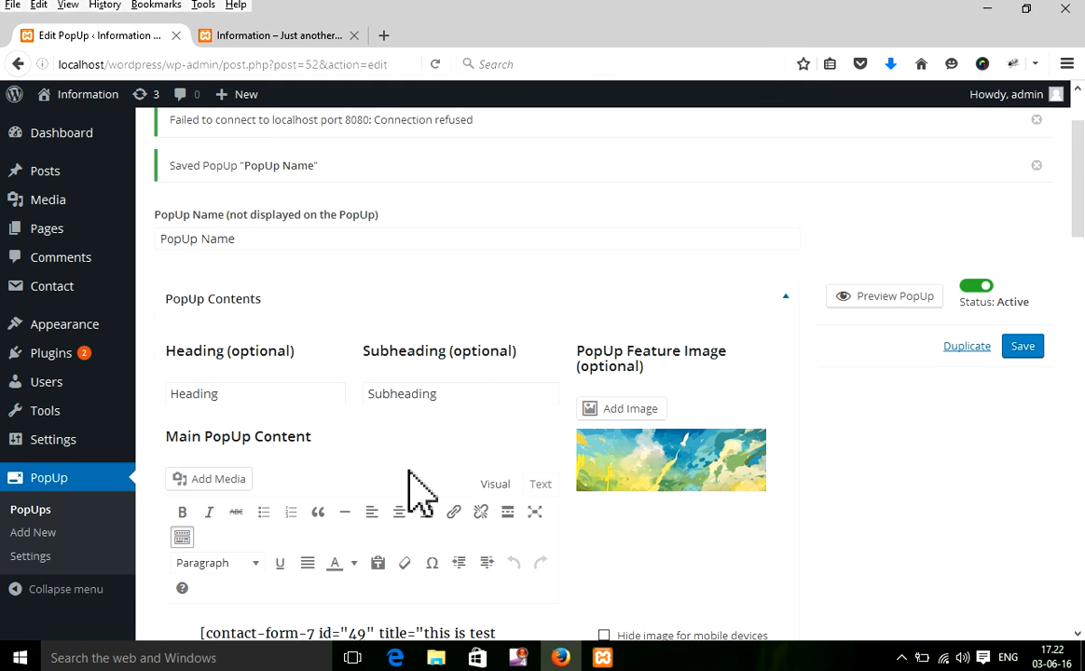
scroll(down, 3)
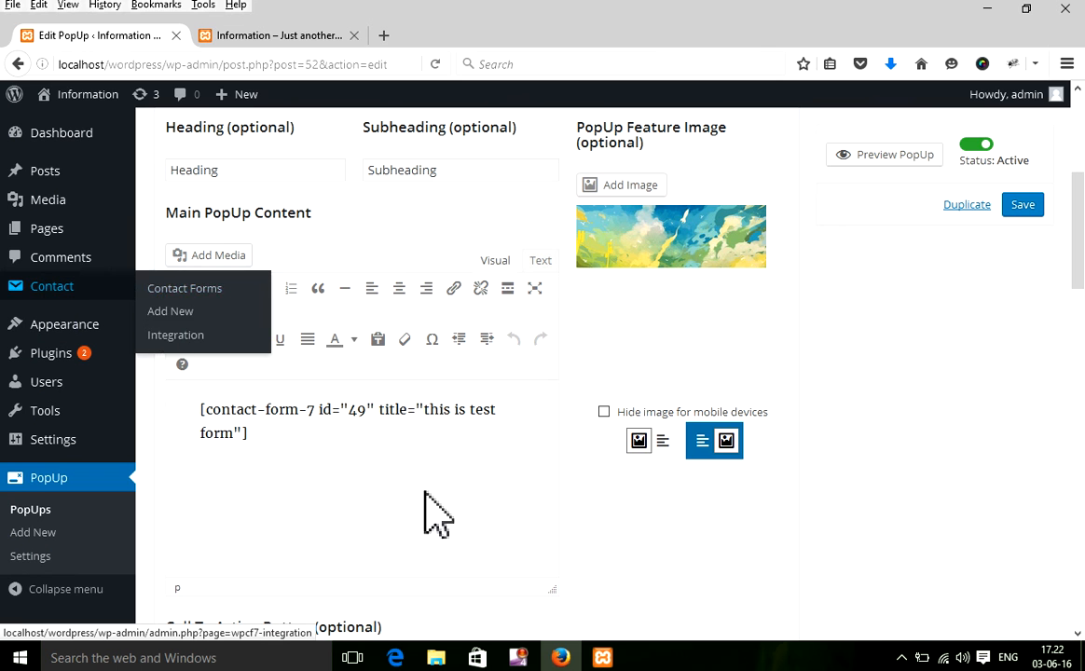
scroll(down, 3)
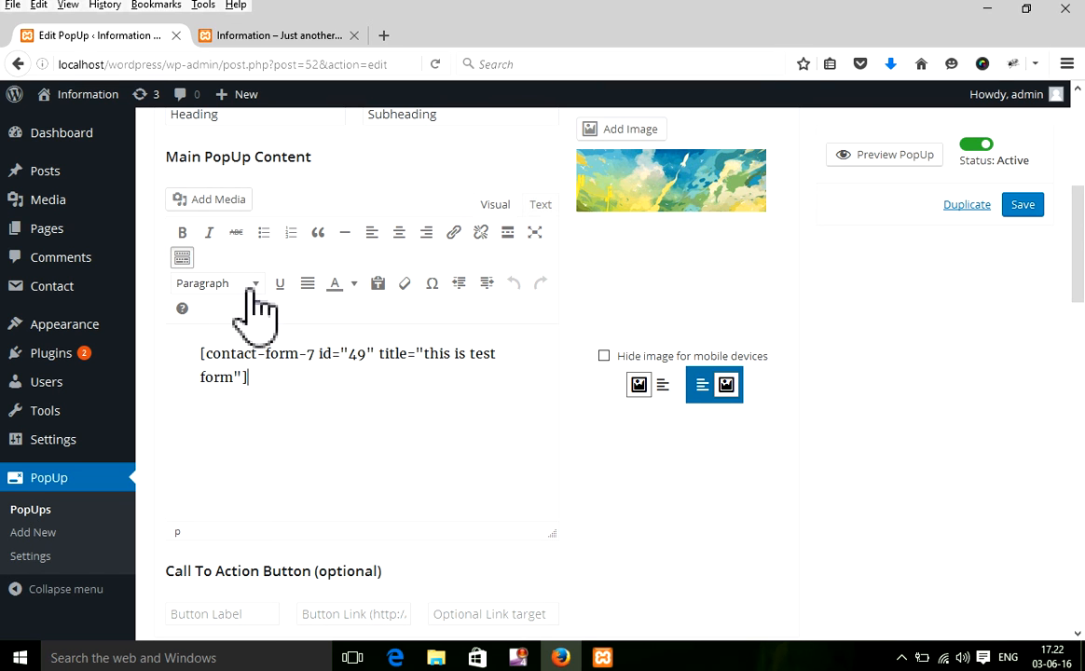
mouse_move(303, 485)
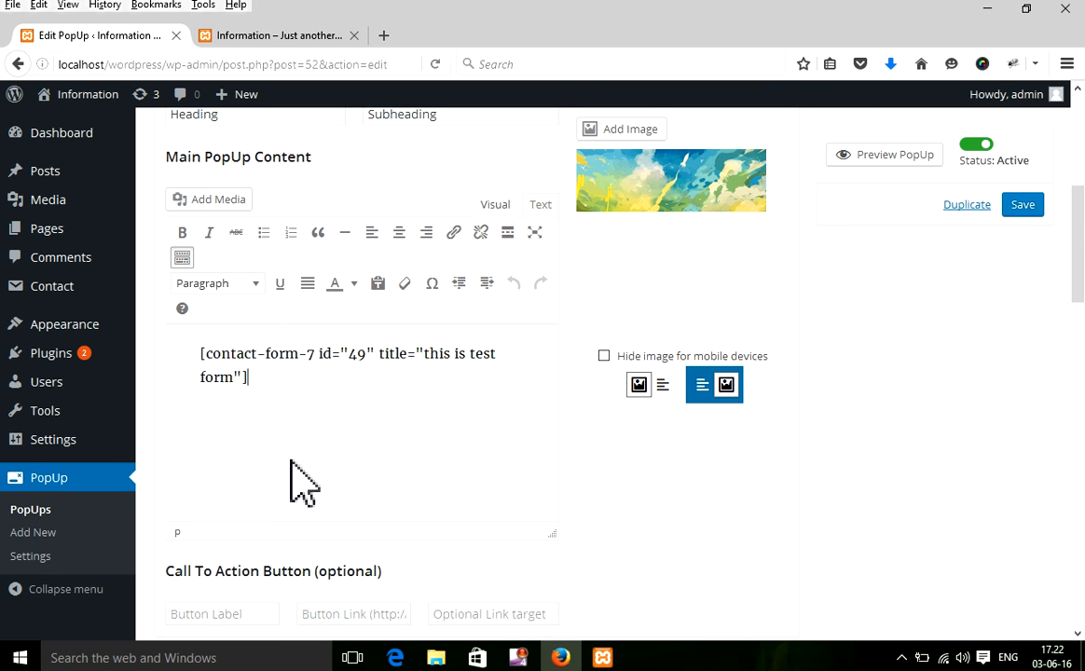